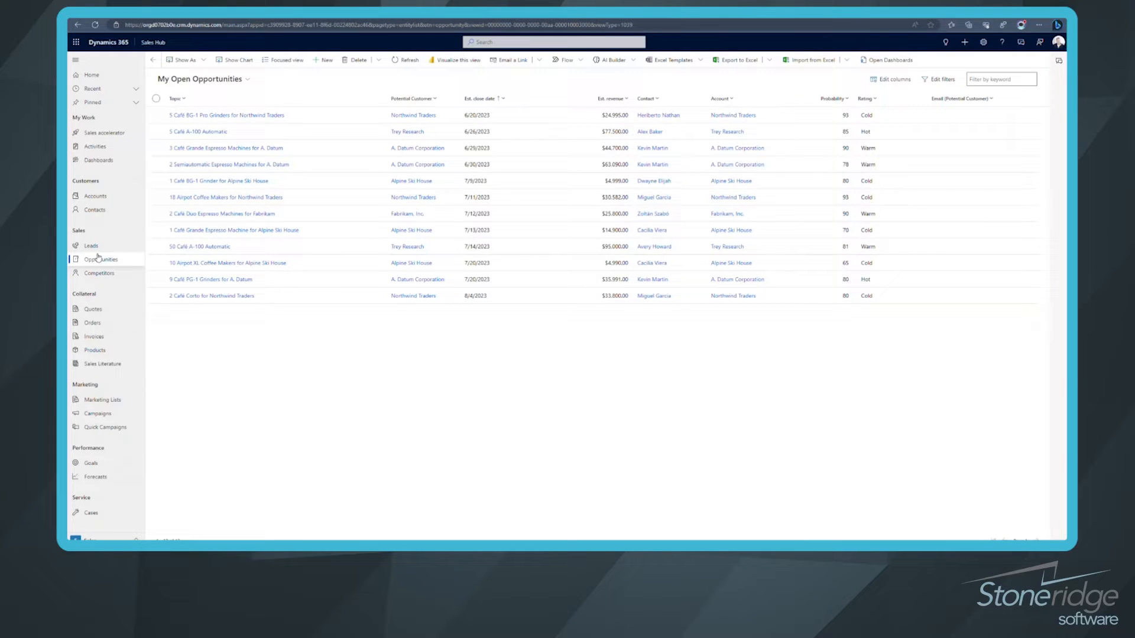
{"action": "mouse_move", "coordinate": [100, 258]}
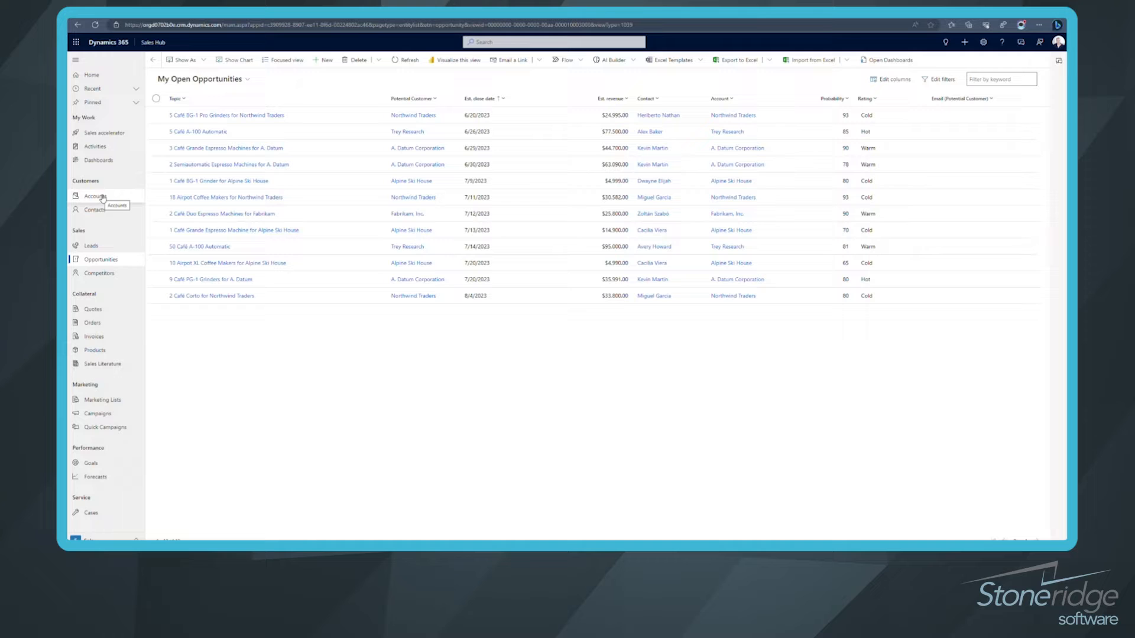
{"action": "mouse_move", "coordinate": [97, 196]}
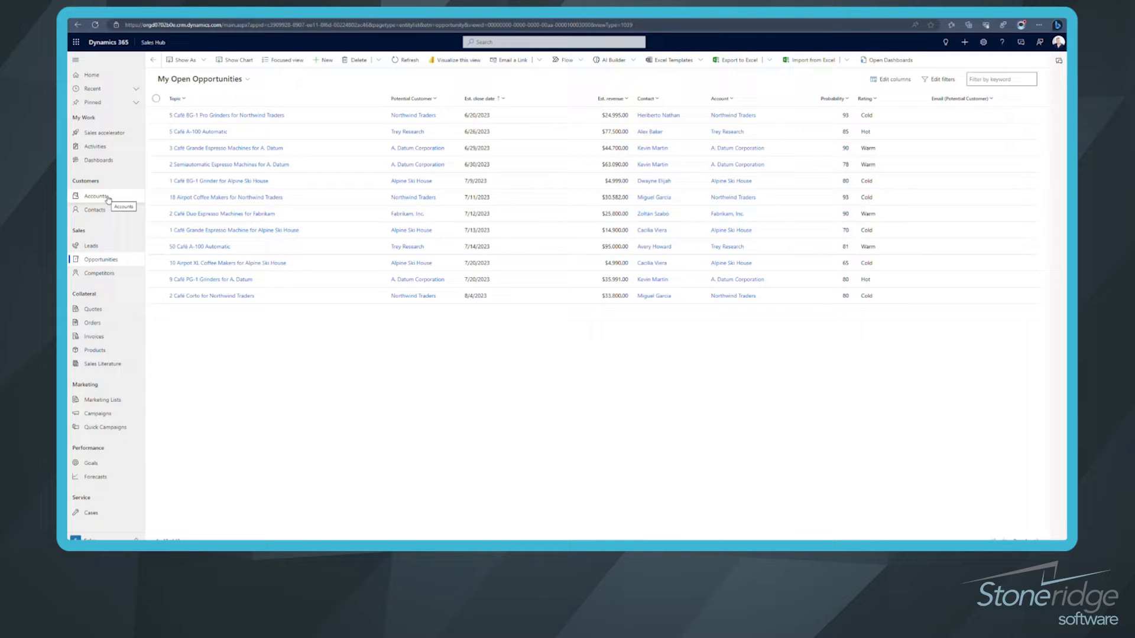
- Open the A. Datum espresso opportunity and review its three product lines, freight and discount ($63,090 total)
{"action": "left_click", "coordinate": [226, 164]}
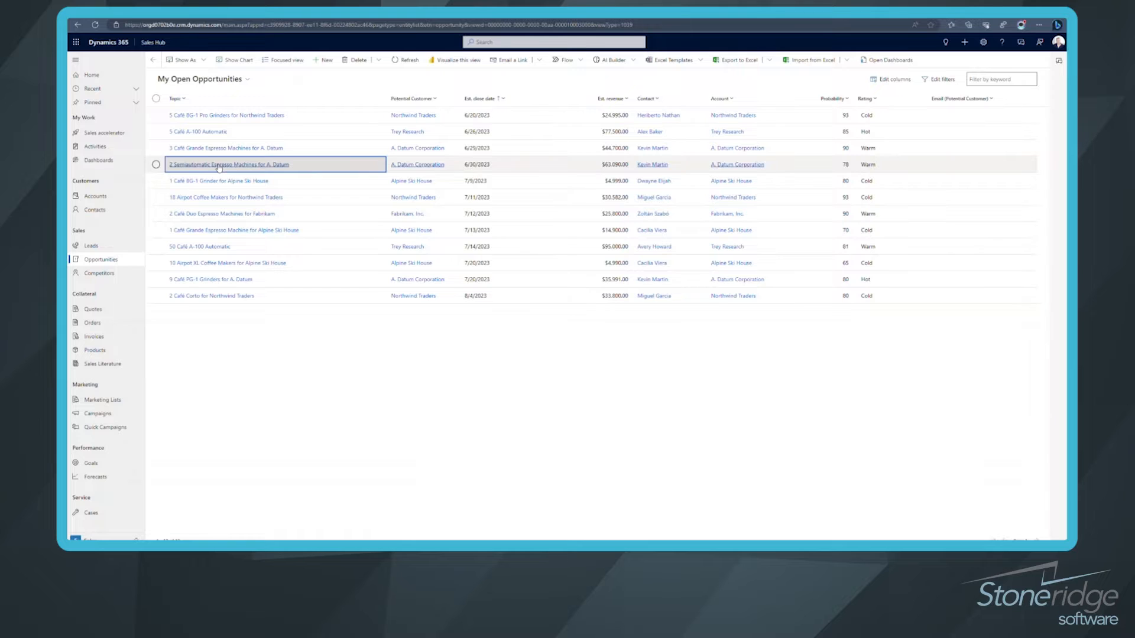
{"action": "left_click", "coordinate": [228, 165]}
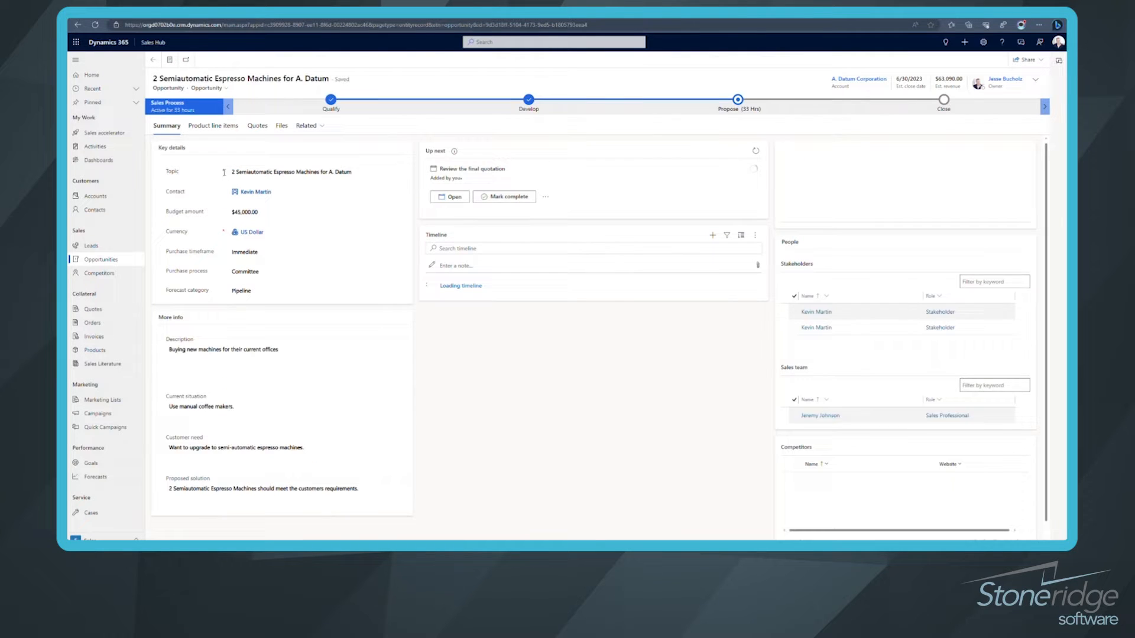
{"action": "left_click", "coordinate": [213, 125]}
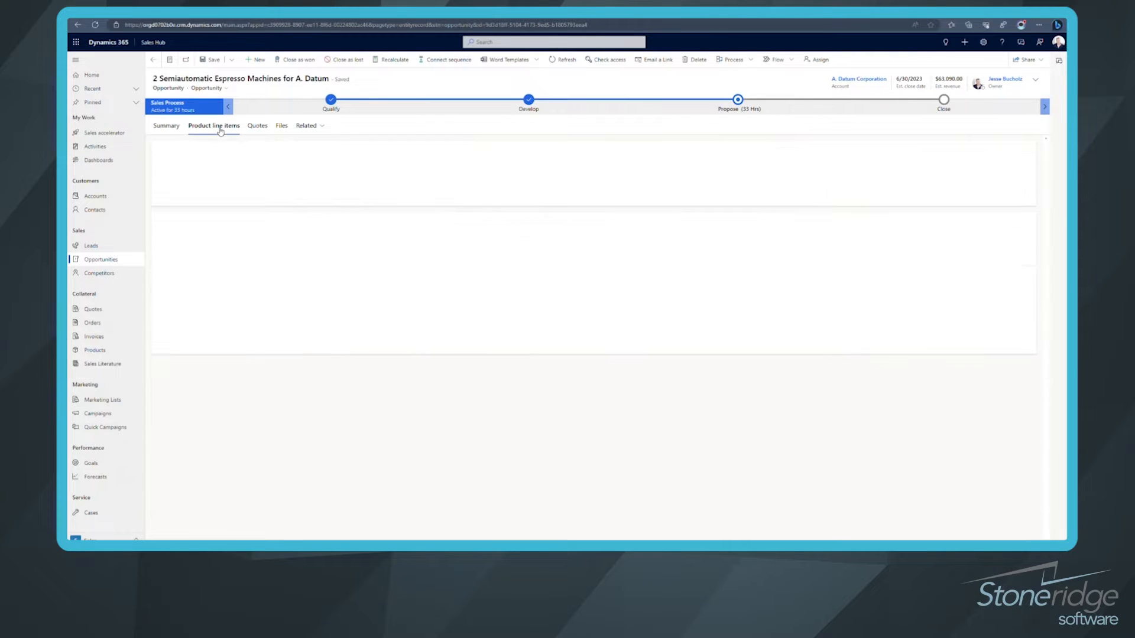
{"action": "left_click", "coordinate": [214, 126]}
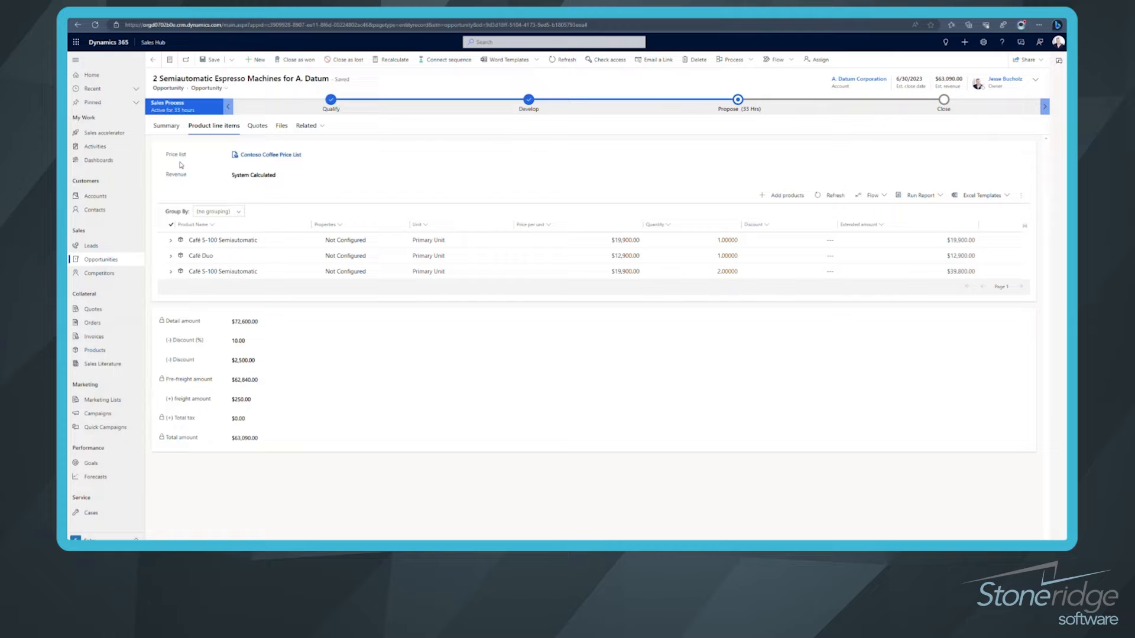
{"action": "mouse_move", "coordinate": [197, 195]}
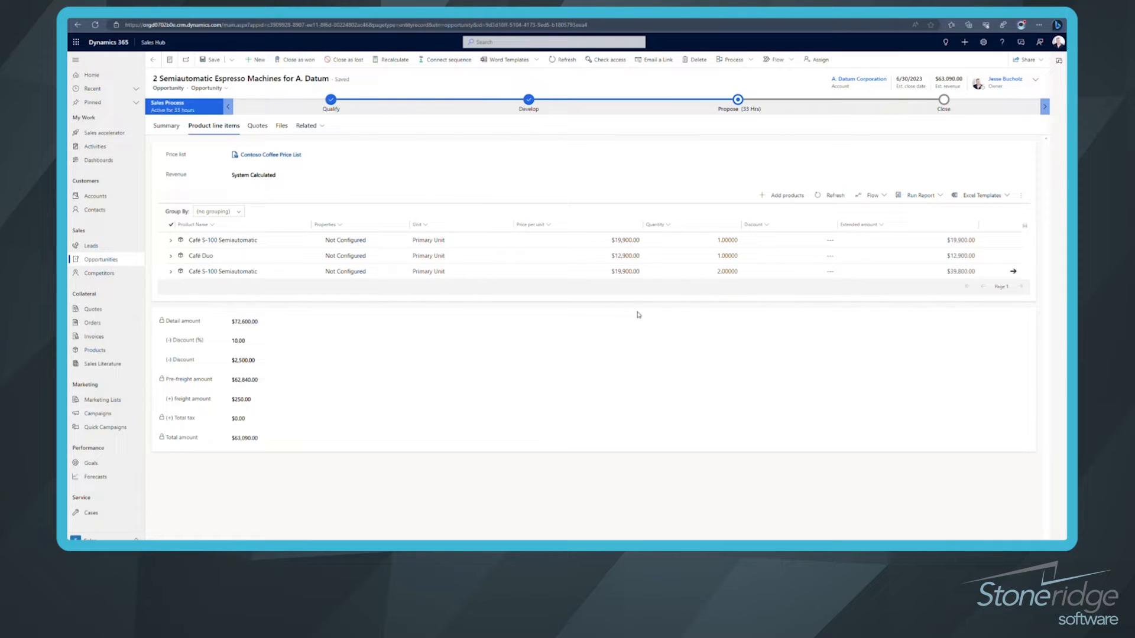
{"action": "left_click", "coordinate": [725, 271]}
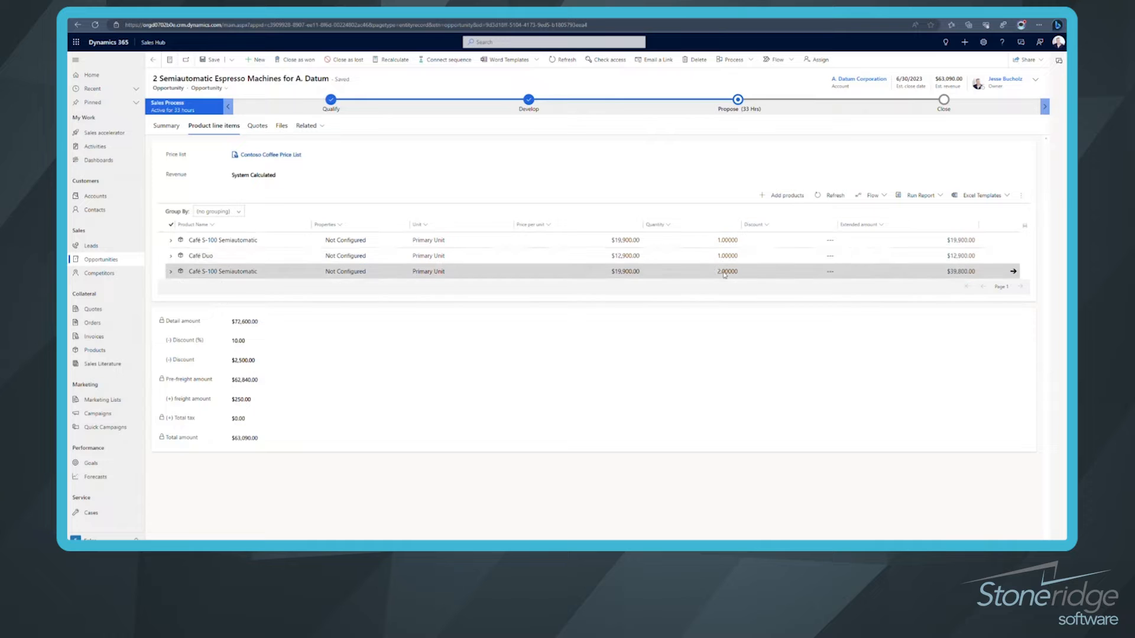
{"action": "left_click", "coordinate": [238, 340]}
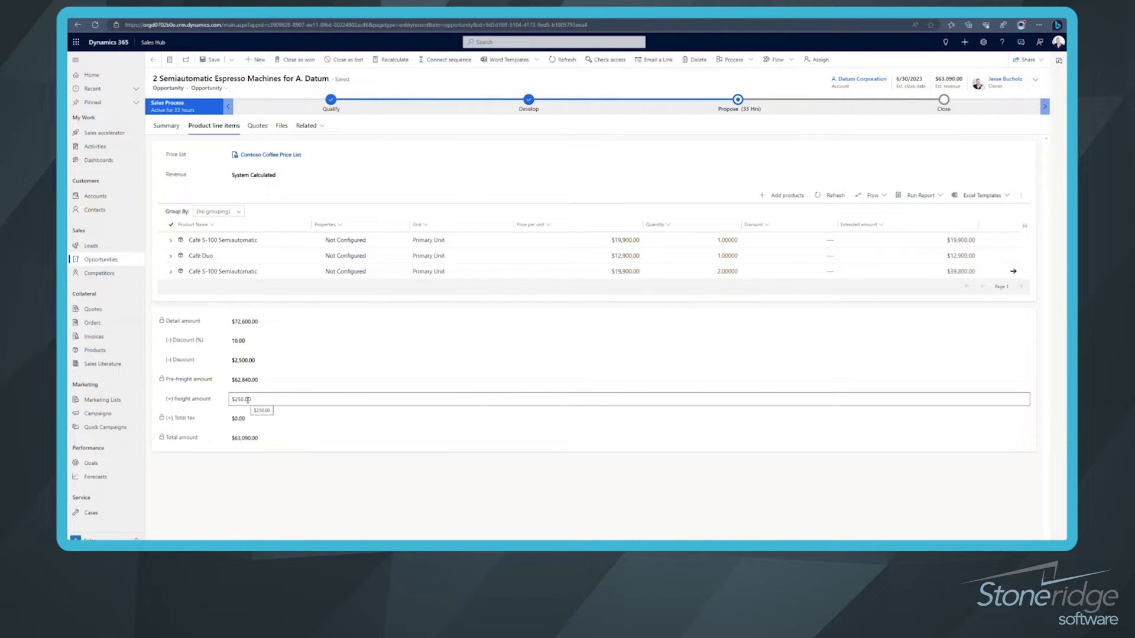
{"action": "left_click", "coordinate": [246, 437]}
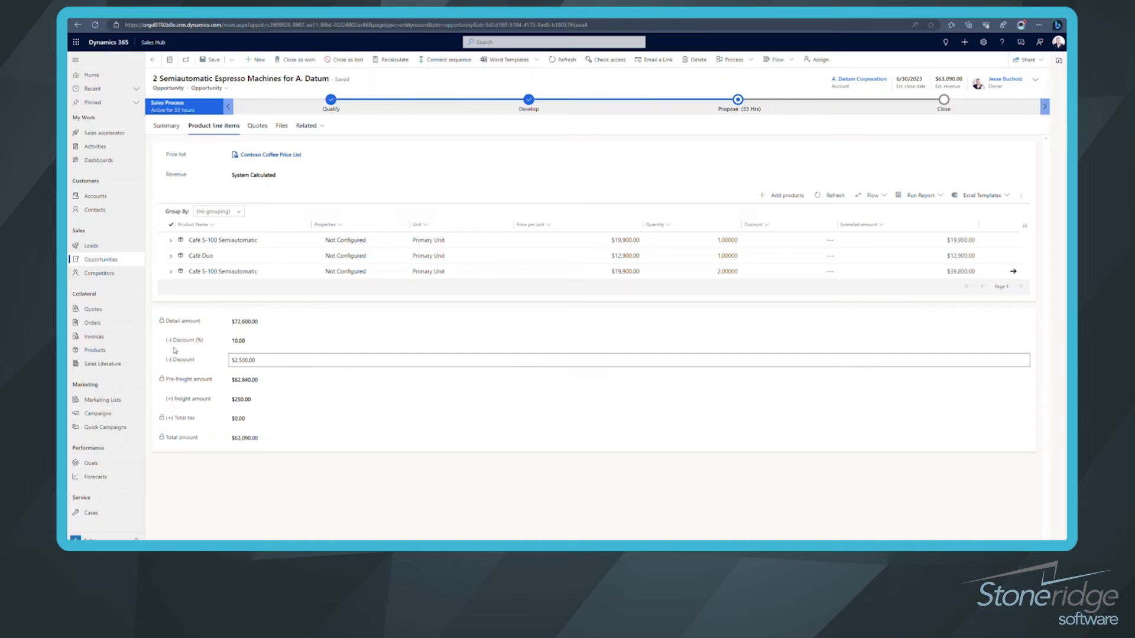
- Return to the opportunity's Summary view with key details, timeline, stakeholders and competitor
{"action": "left_click", "coordinate": [166, 126]}
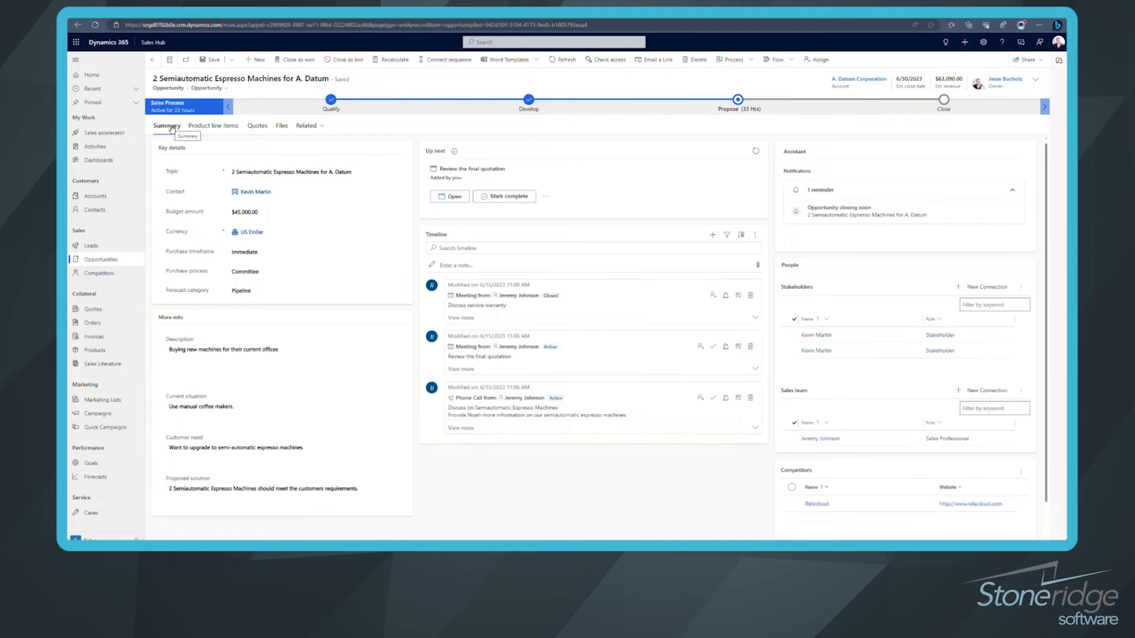
{"action": "left_click", "coordinate": [254, 191]}
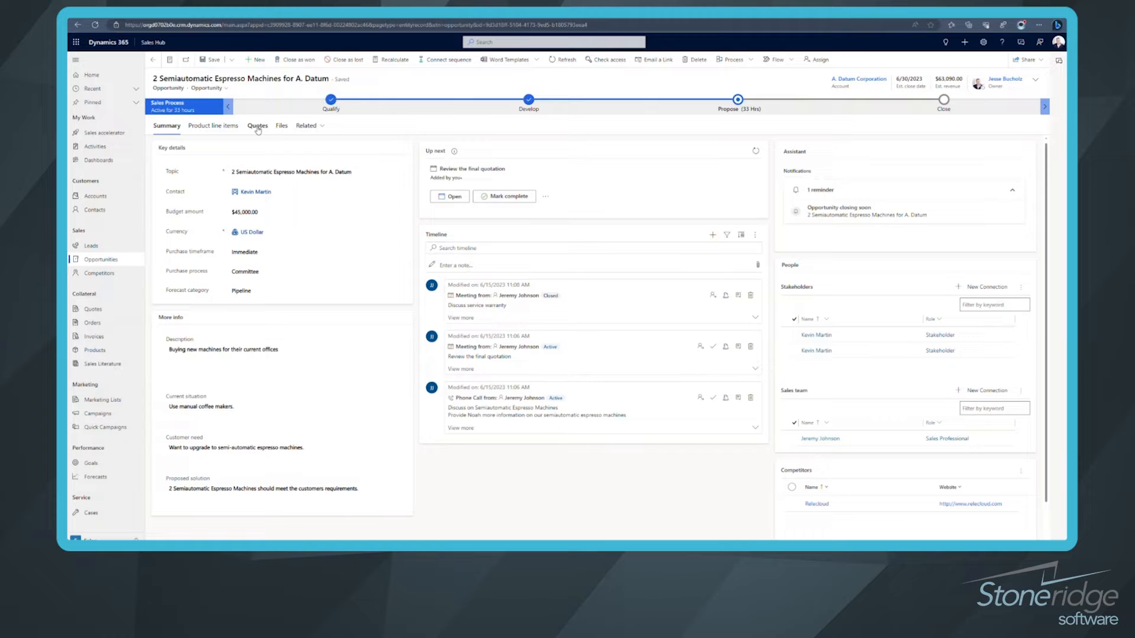
{"action": "mouse_move", "coordinate": [257, 125]}
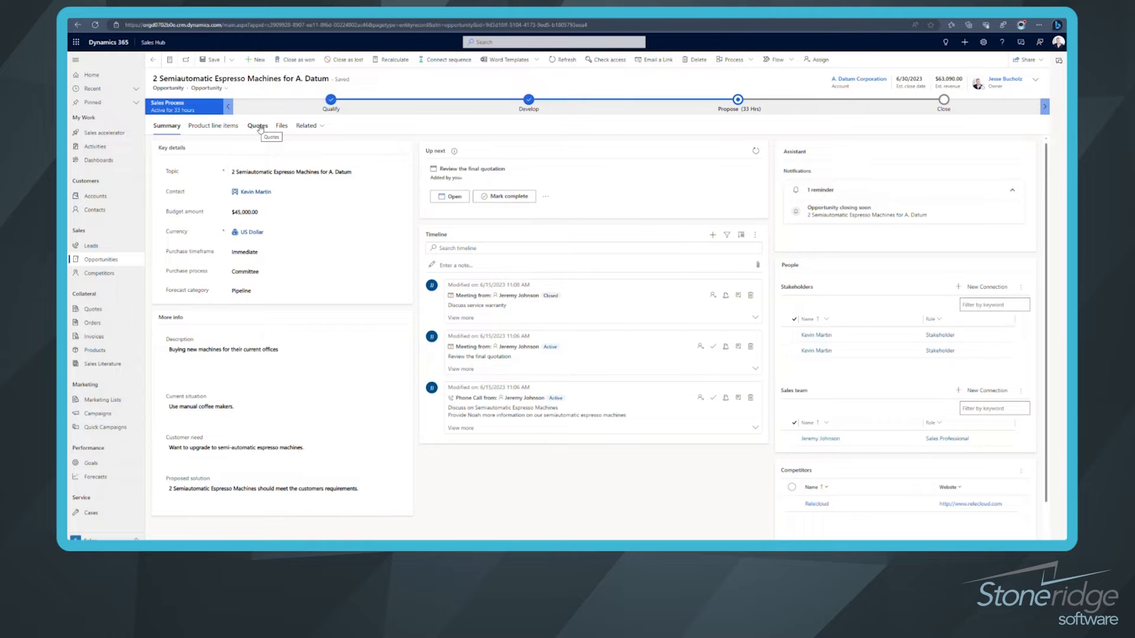
- Draft a new quote from the opportunity's Quotes list, carrying over three products and $63,090
{"action": "left_click", "coordinate": [257, 125]}
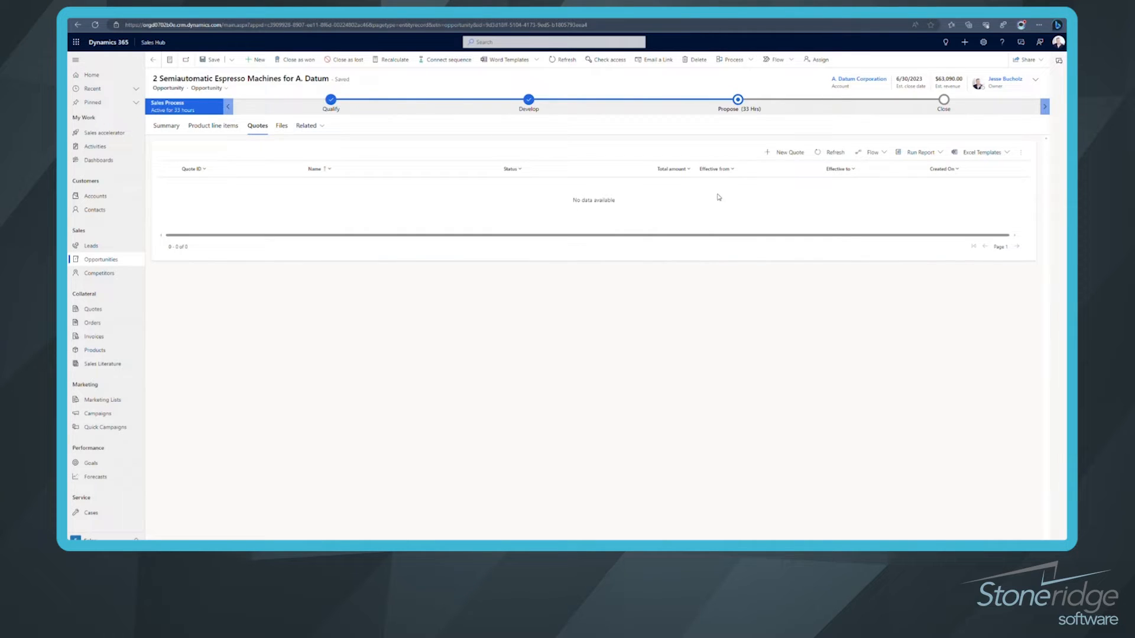
{"action": "left_click", "coordinate": [788, 151]}
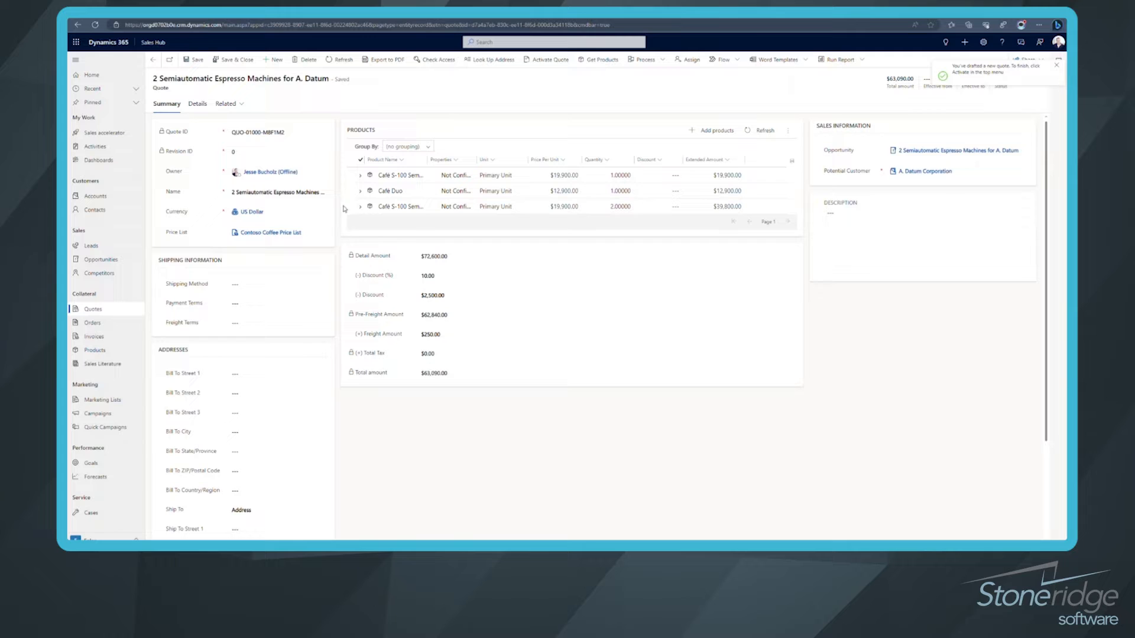
{"action": "left_click", "coordinate": [277, 283]}
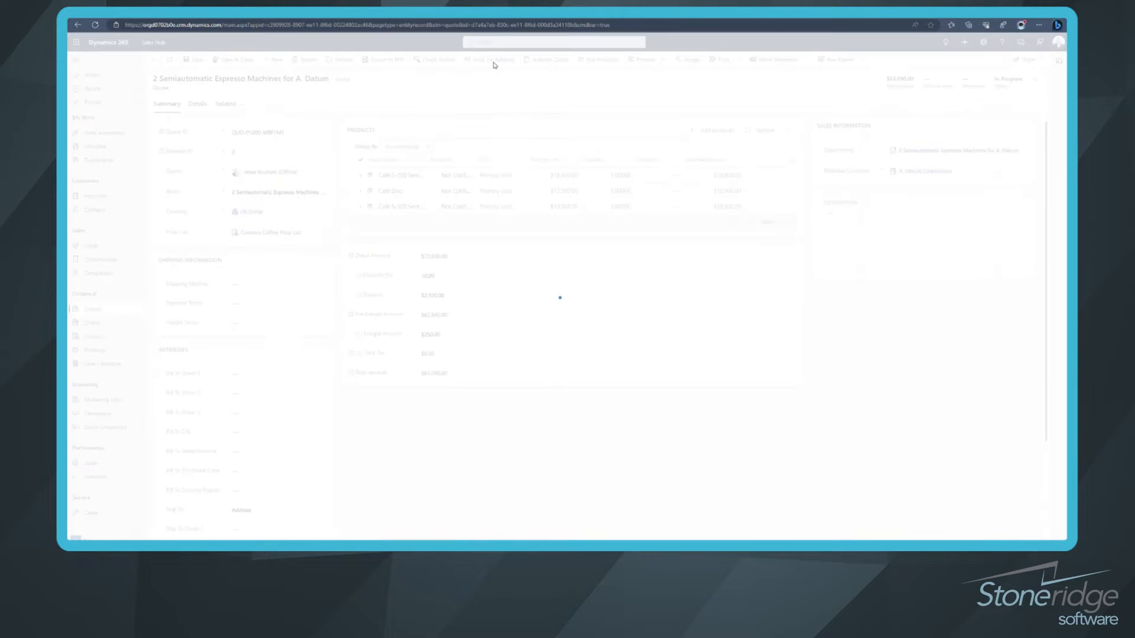
{"action": "left_click", "coordinate": [491, 59]}
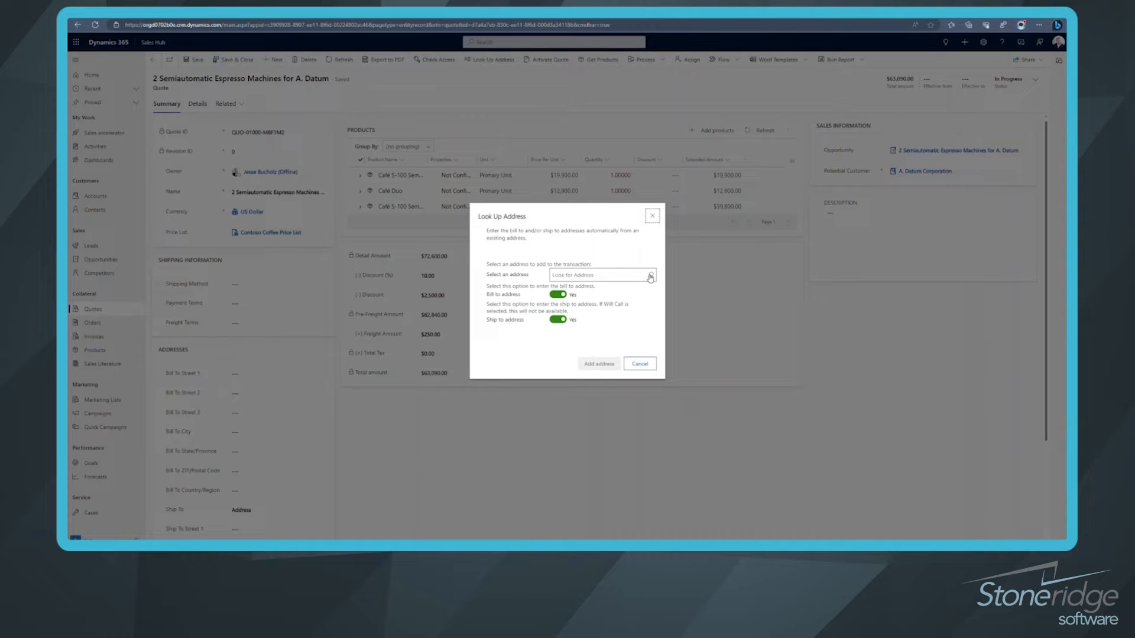
{"action": "left_click", "coordinate": [601, 274]}
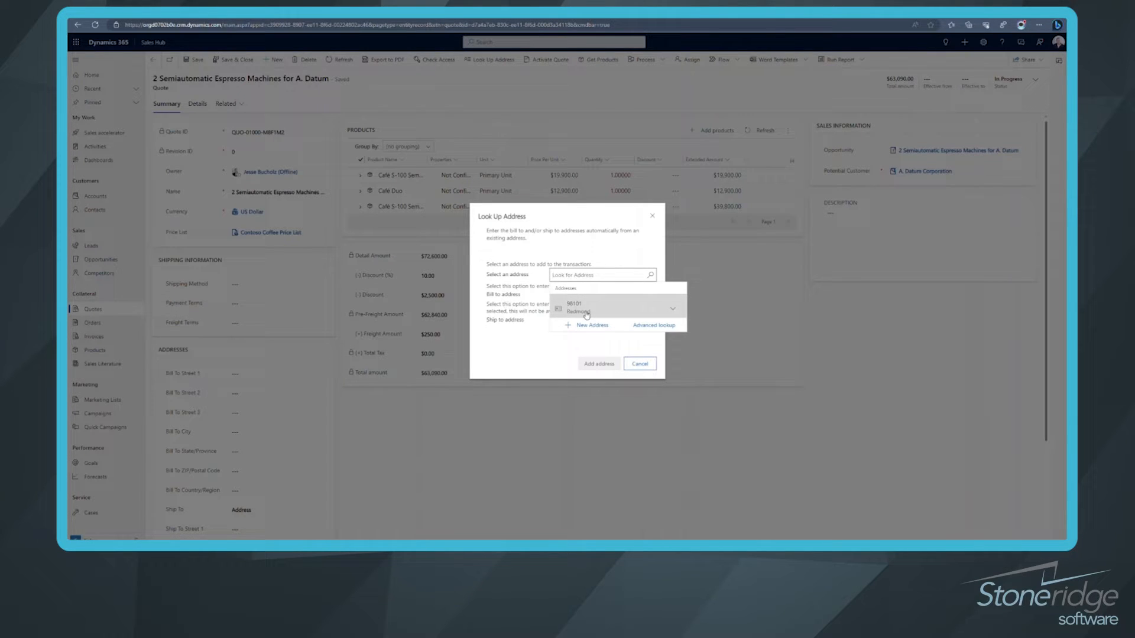
{"action": "left_click", "coordinate": [586, 306]}
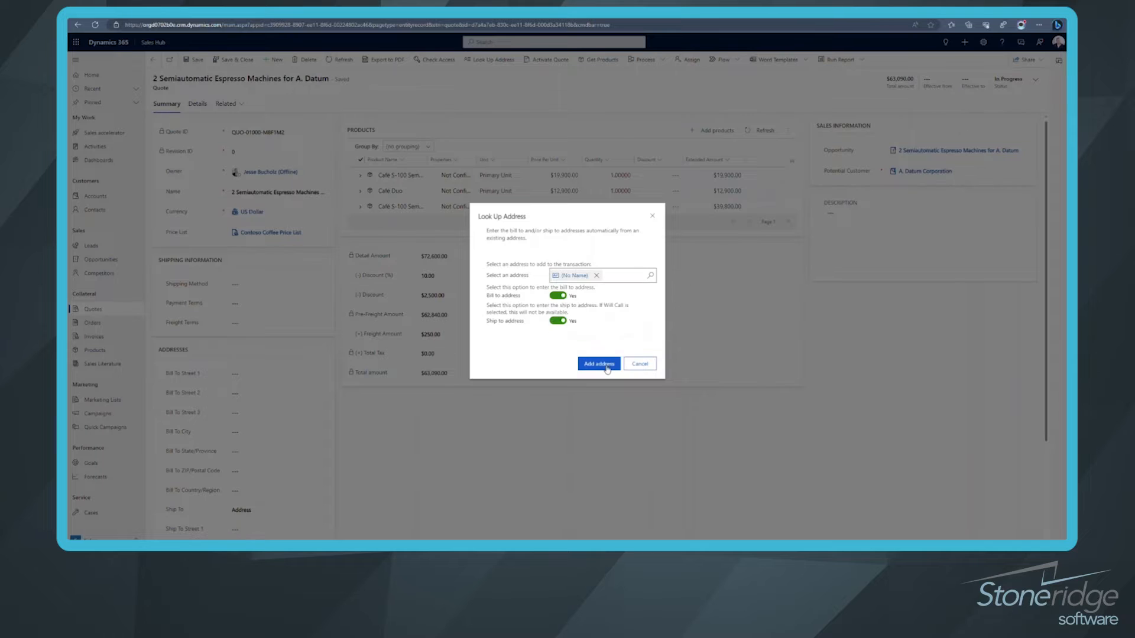
{"action": "left_click", "coordinate": [597, 363]}
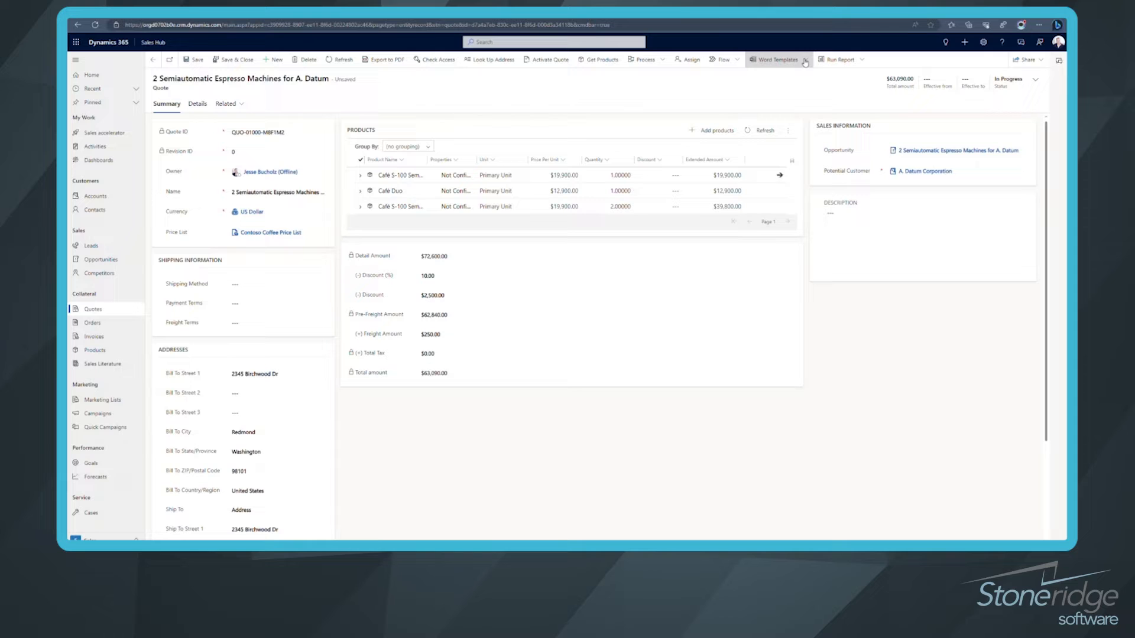
{"action": "mouse_move", "coordinate": [777, 59]}
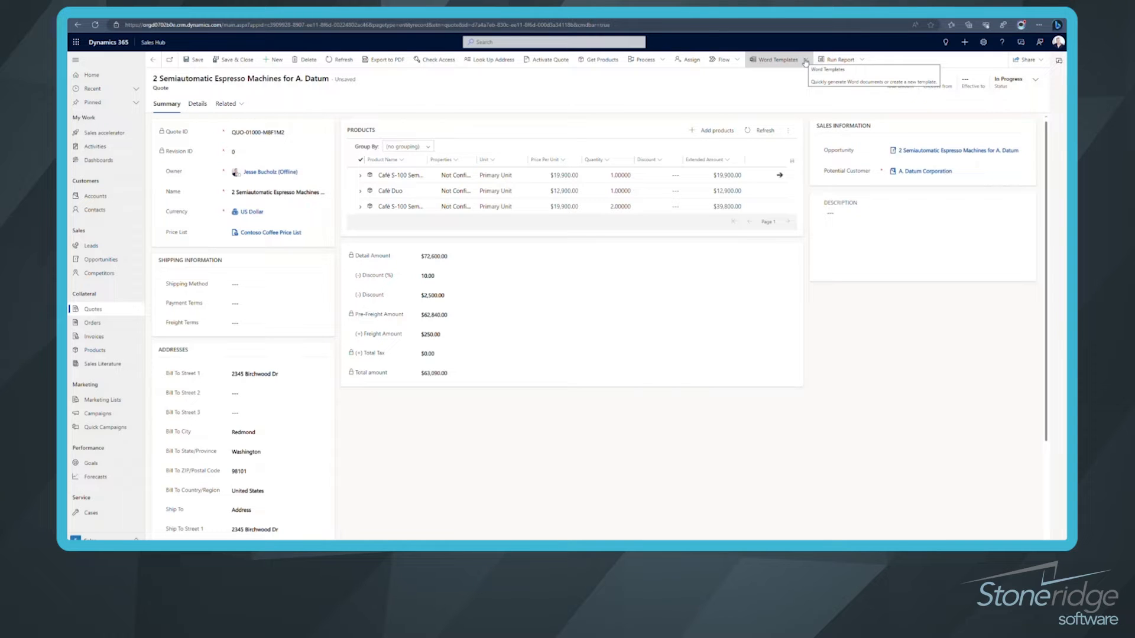
{"action": "mouse_move", "coordinate": [884, 61]}
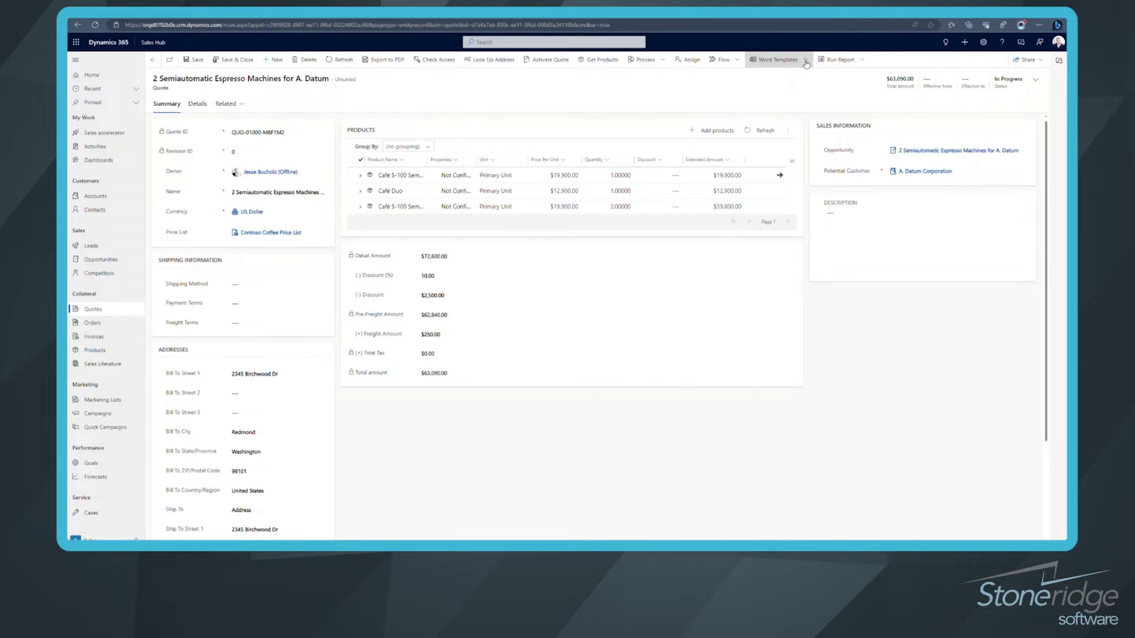
- Show the quote's Word Templates options, including customer print and quote summary templates
{"action": "left_click", "coordinate": [774, 59]}
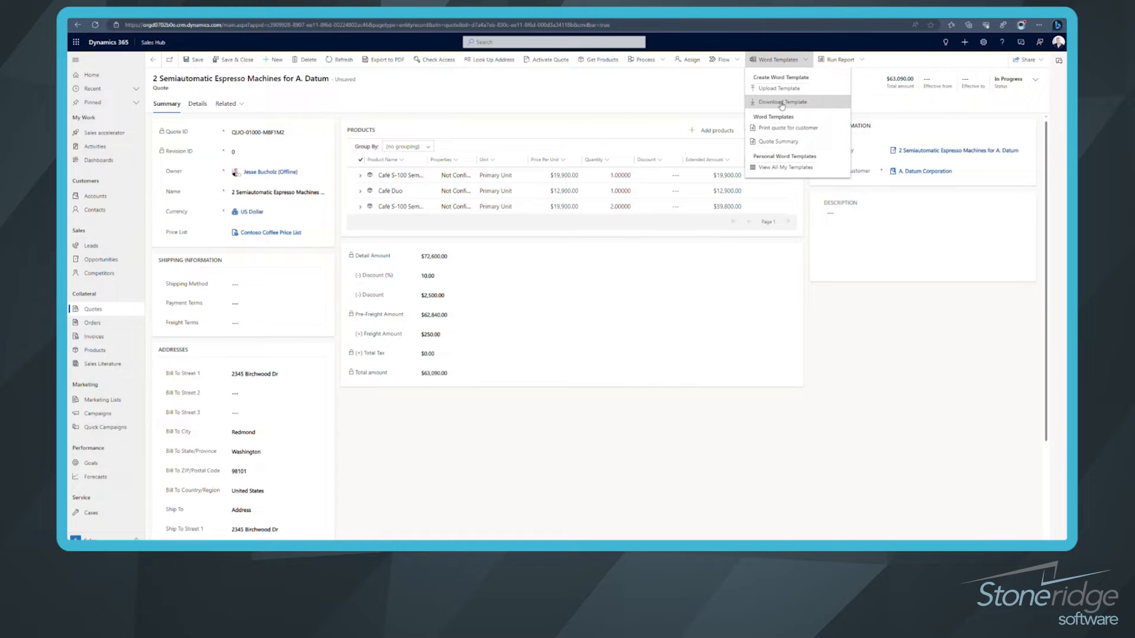
{"action": "mouse_move", "coordinate": [780, 102]}
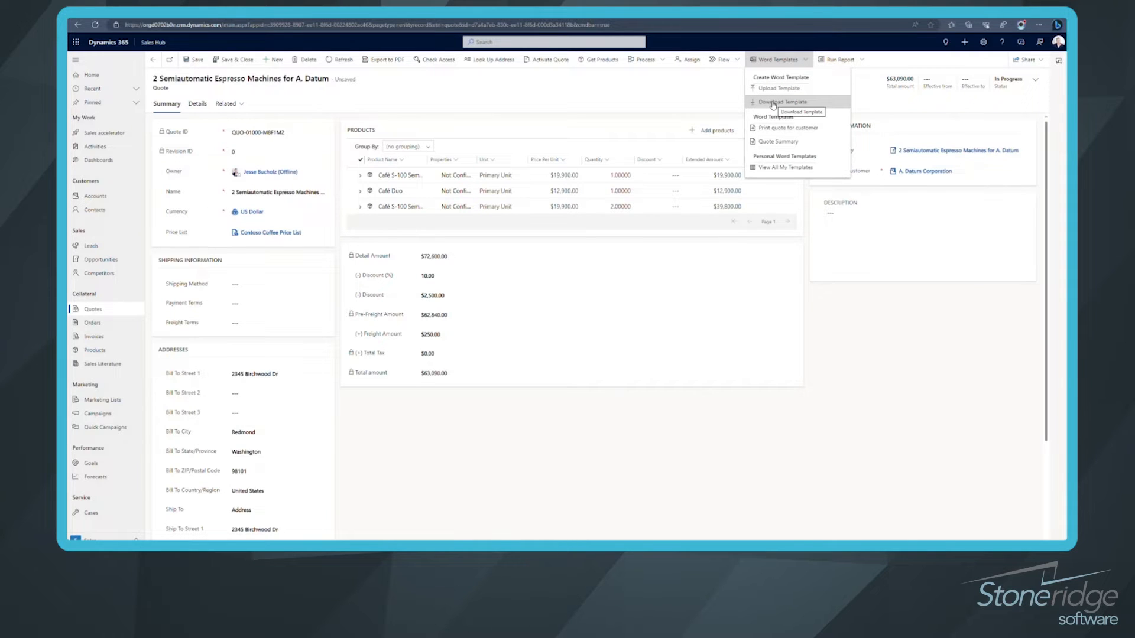
- Download a Quote Word template including the Quote Product 1:N relationship
{"action": "left_click", "coordinate": [779, 101]}
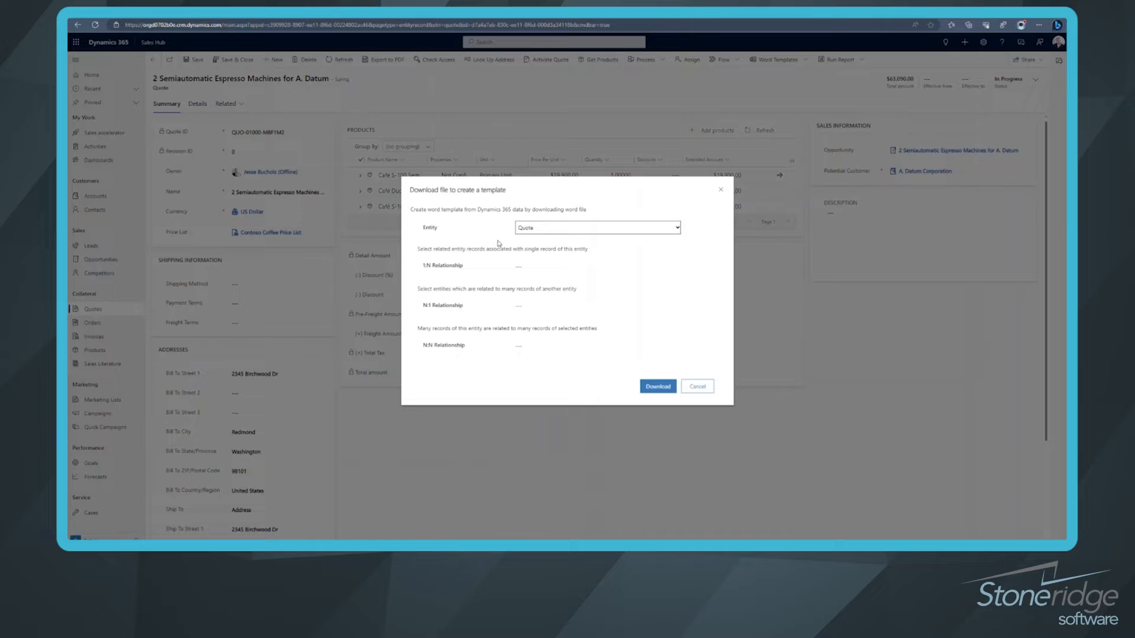
{"action": "mouse_move", "coordinate": [543, 233]}
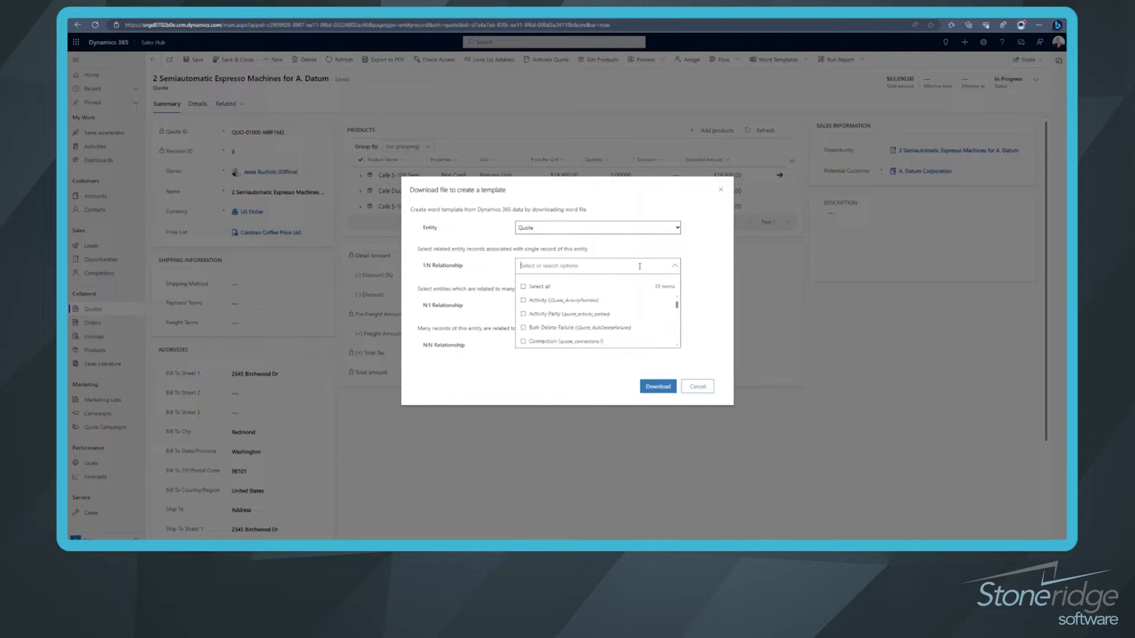
{"action": "scroll", "scroll_direction": "down", "scroll_amount": 3}
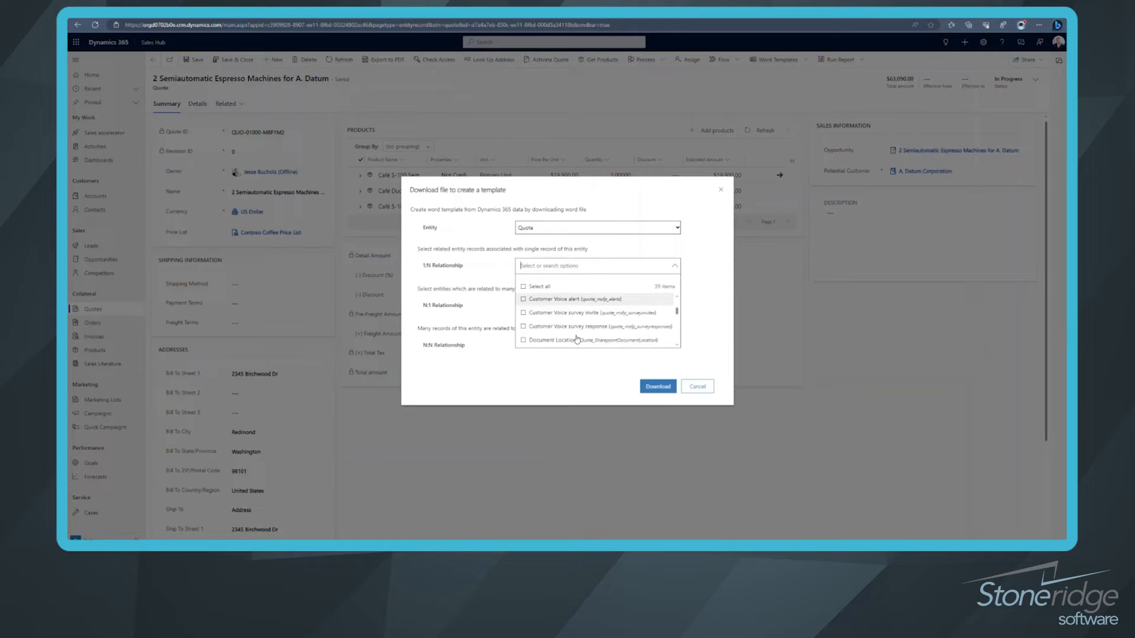
{"action": "scroll", "scroll_direction": "down", "scroll_amount": 3}
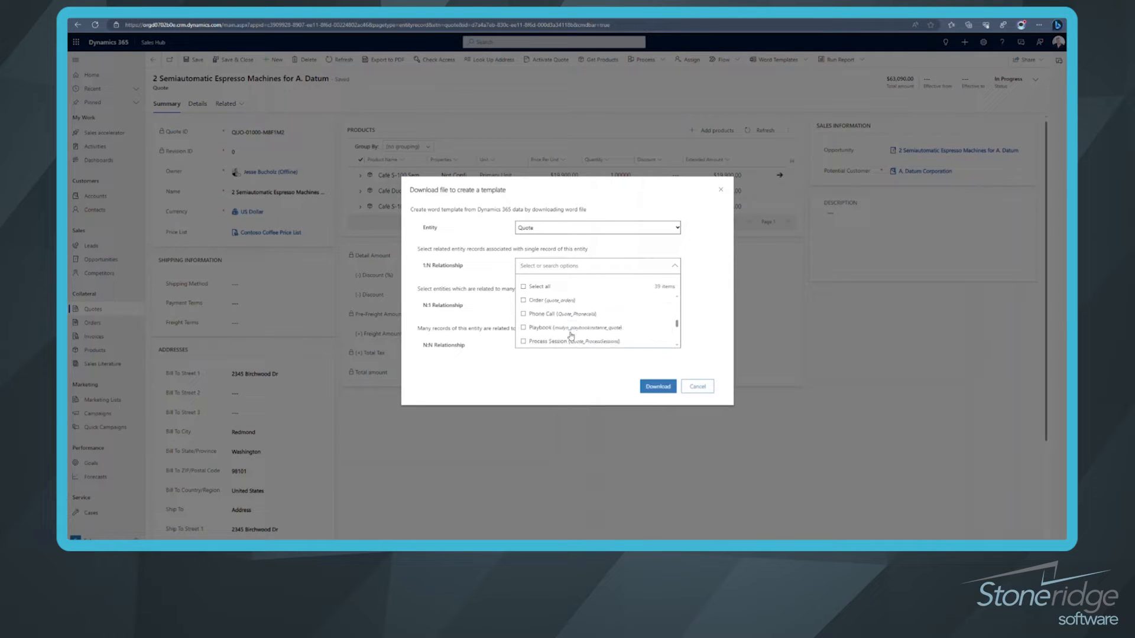
{"action": "scroll", "scroll_direction": "down", "scroll_amount": 3}
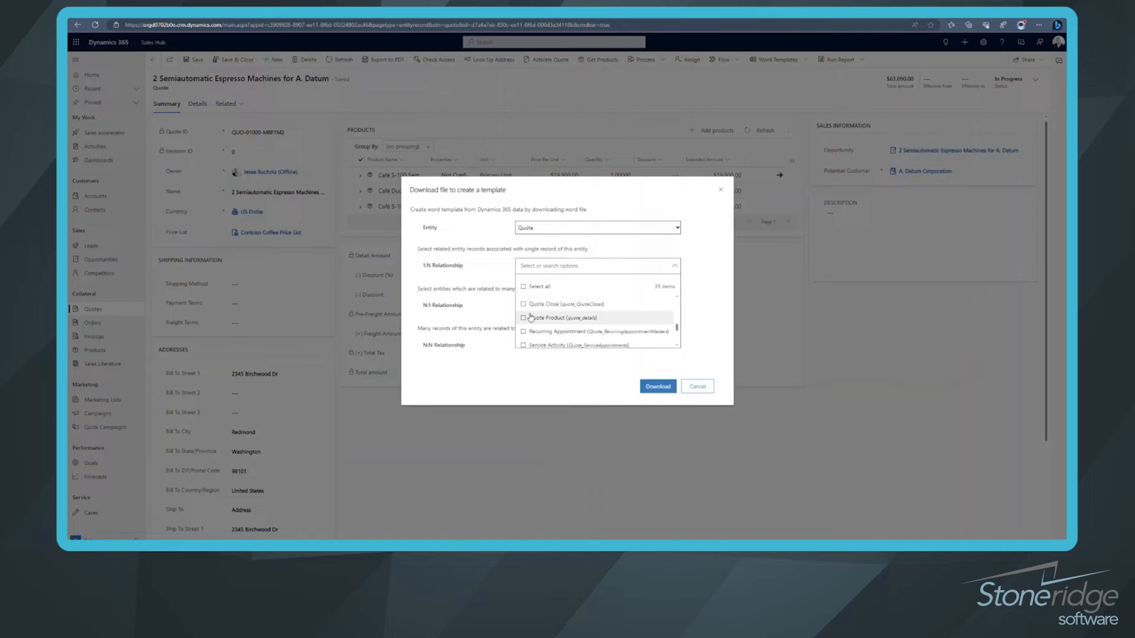
{"action": "left_click", "coordinate": [523, 318]}
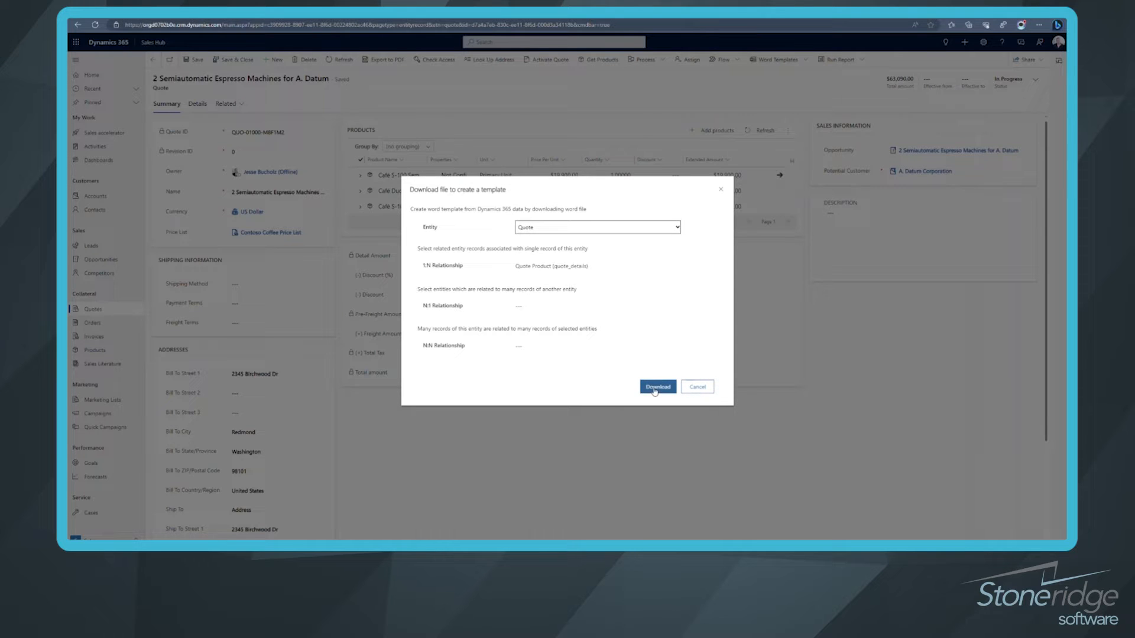
{"action": "left_click", "coordinate": [657, 387]}
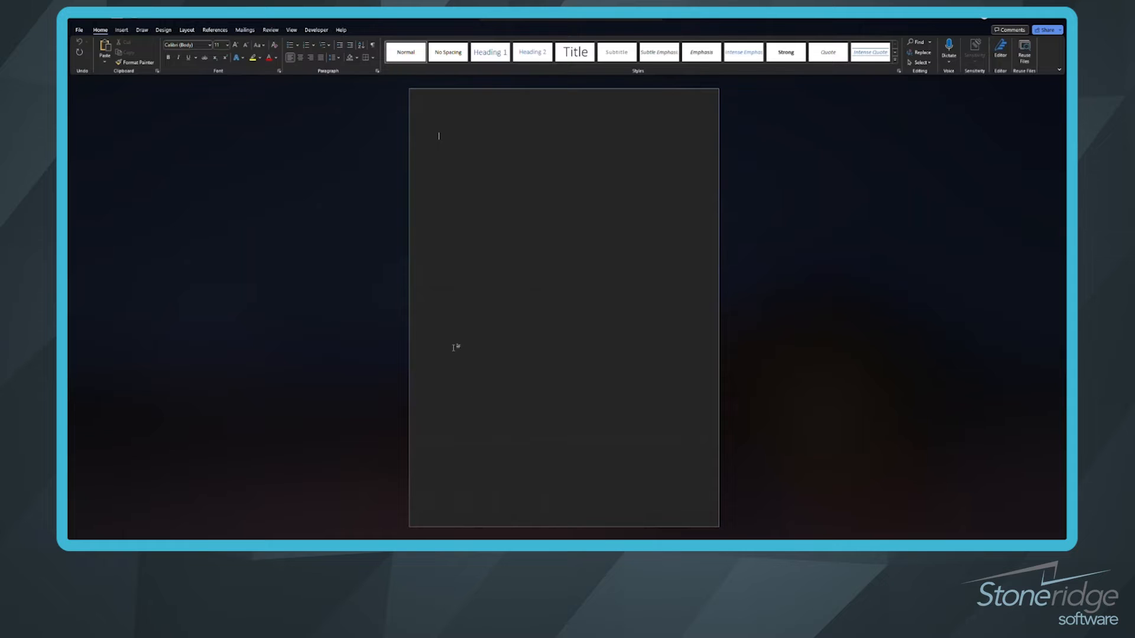
{"action": "mouse_move", "coordinate": [507, 319]}
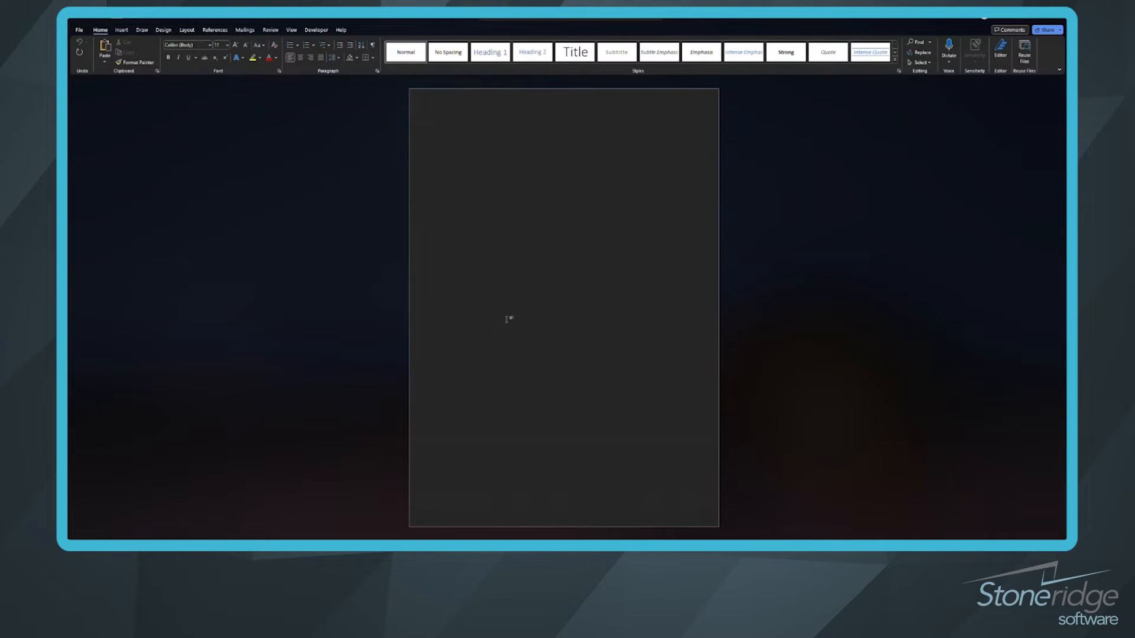
{"action": "mouse_move", "coordinate": [323, 131]}
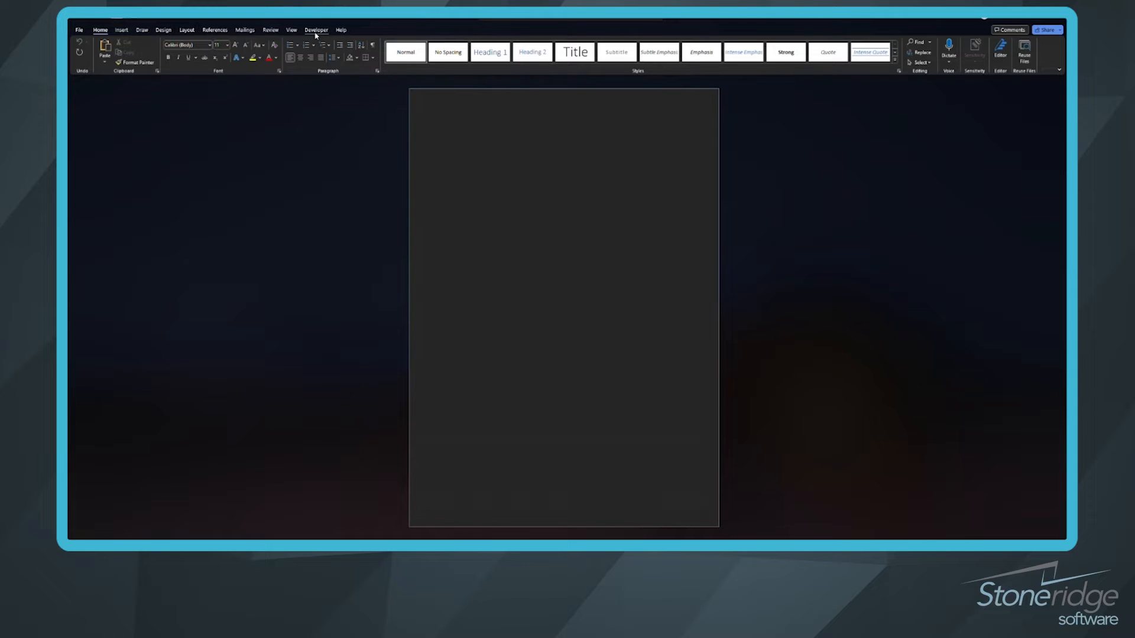
- Show Word's Developer ribbon for the blank quote template
{"action": "left_click", "coordinate": [316, 30]}
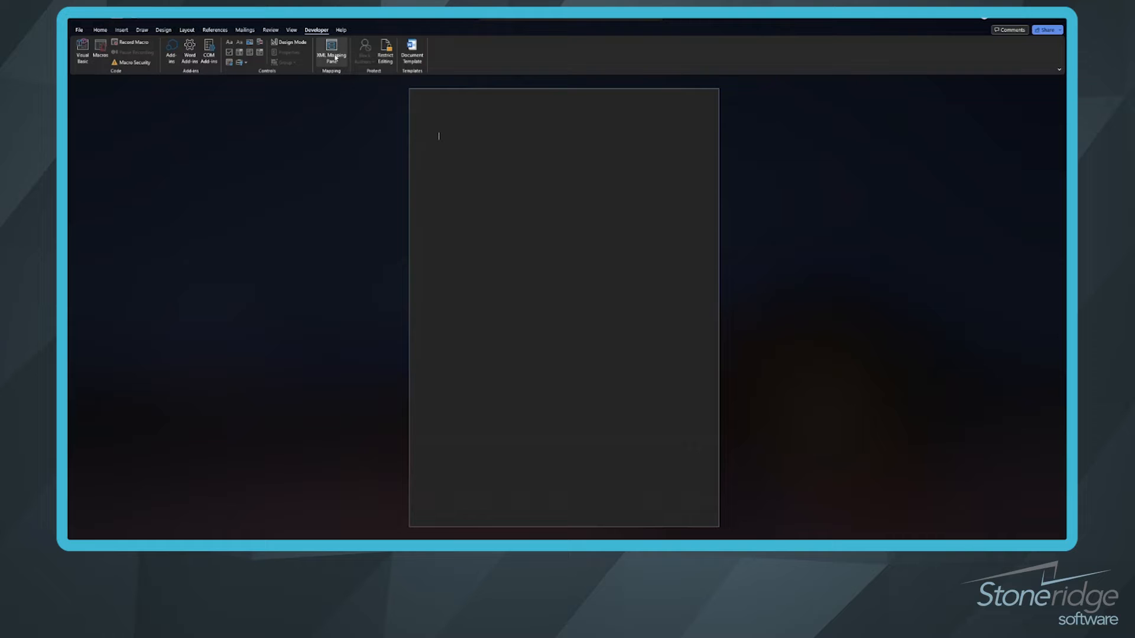
- Map the urn:microsoft-crm/document-template/quote XML part and expand its quote fields
{"action": "left_click", "coordinate": [331, 52]}
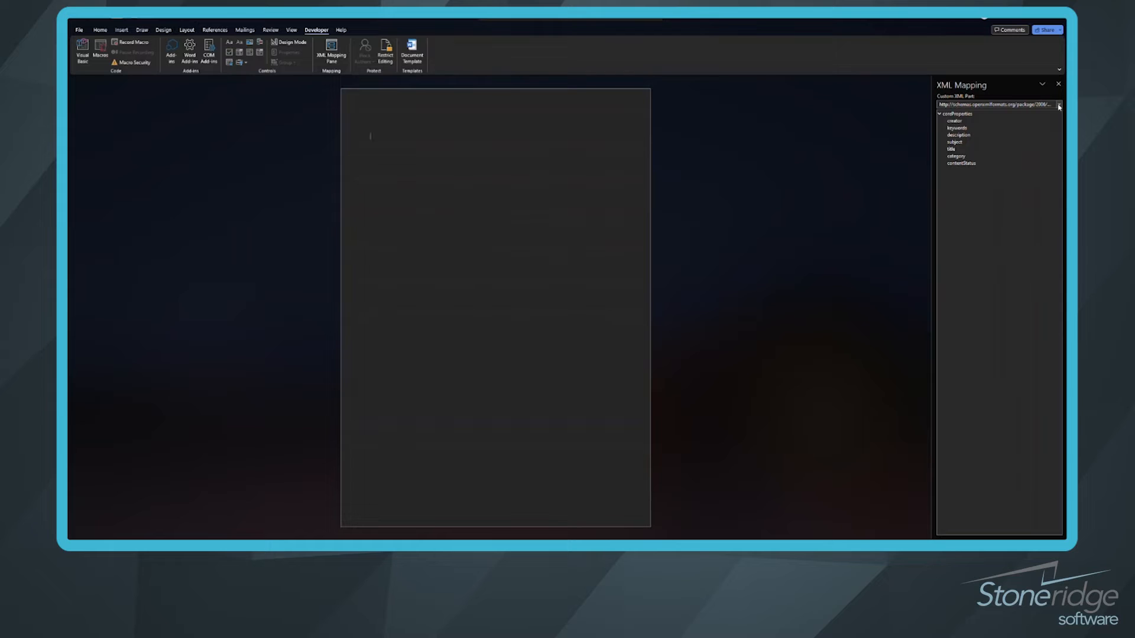
{"action": "left_click", "coordinate": [1058, 104]}
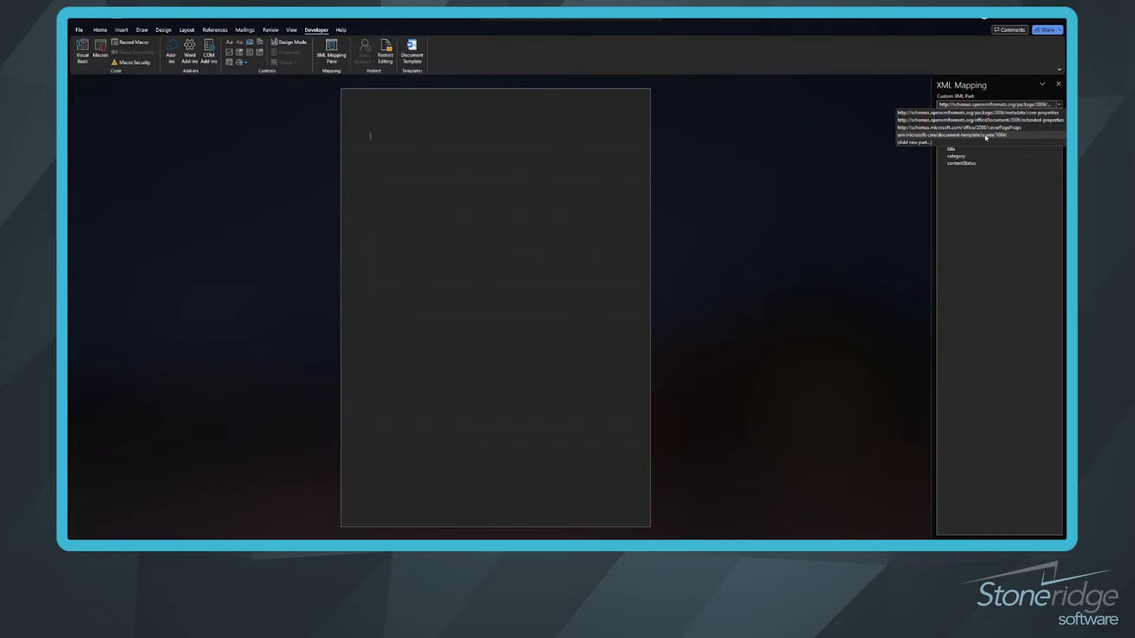
{"action": "left_click", "coordinate": [962, 136]}
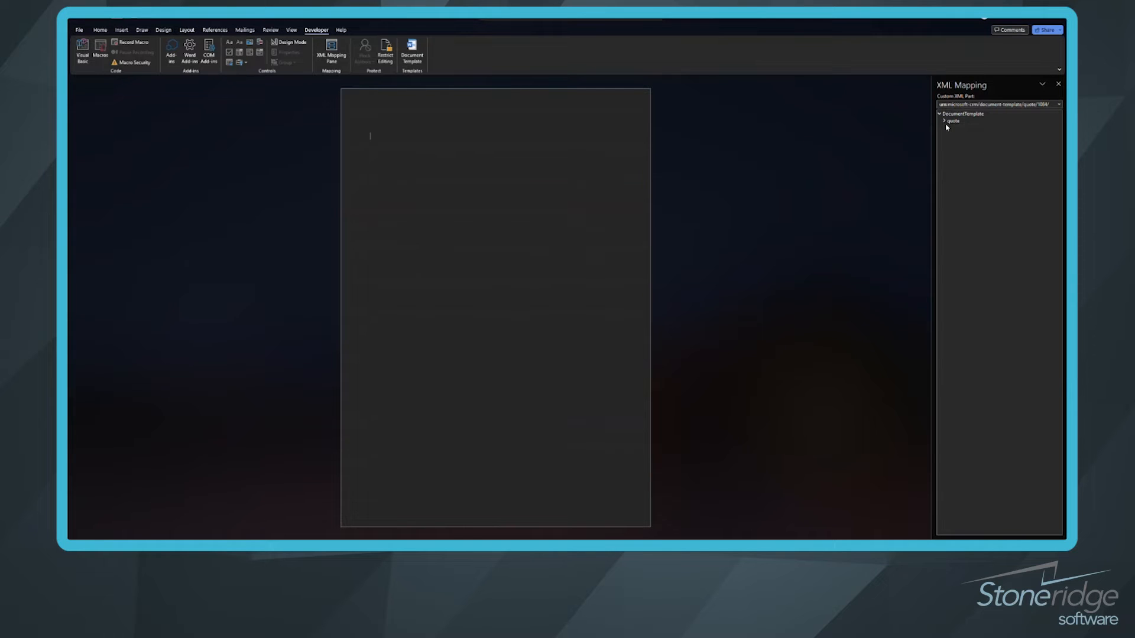
{"action": "left_click", "coordinate": [944, 121]}
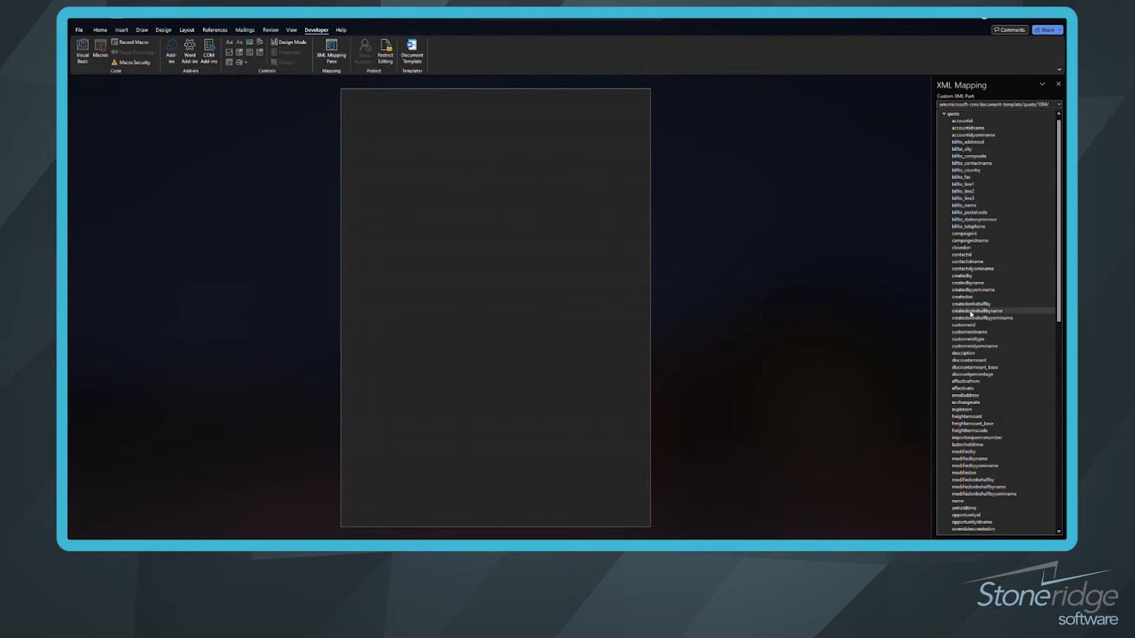
{"action": "scroll", "scroll_direction": "down", "scroll_amount": 3}
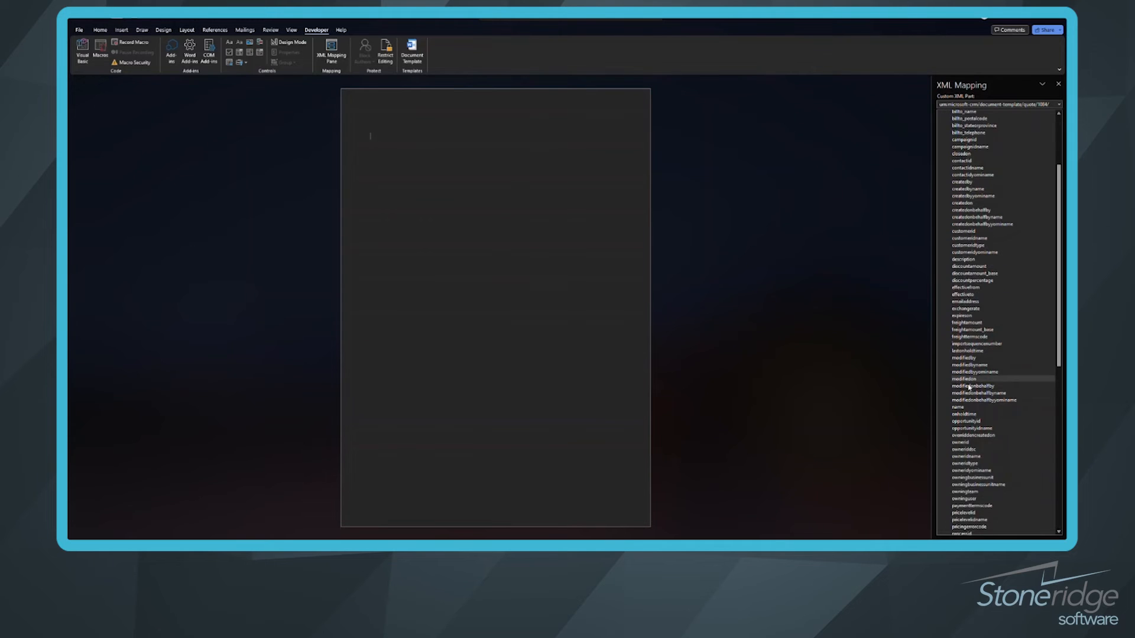
{"action": "scroll", "scroll_direction": "down", "scroll_amount": 3}
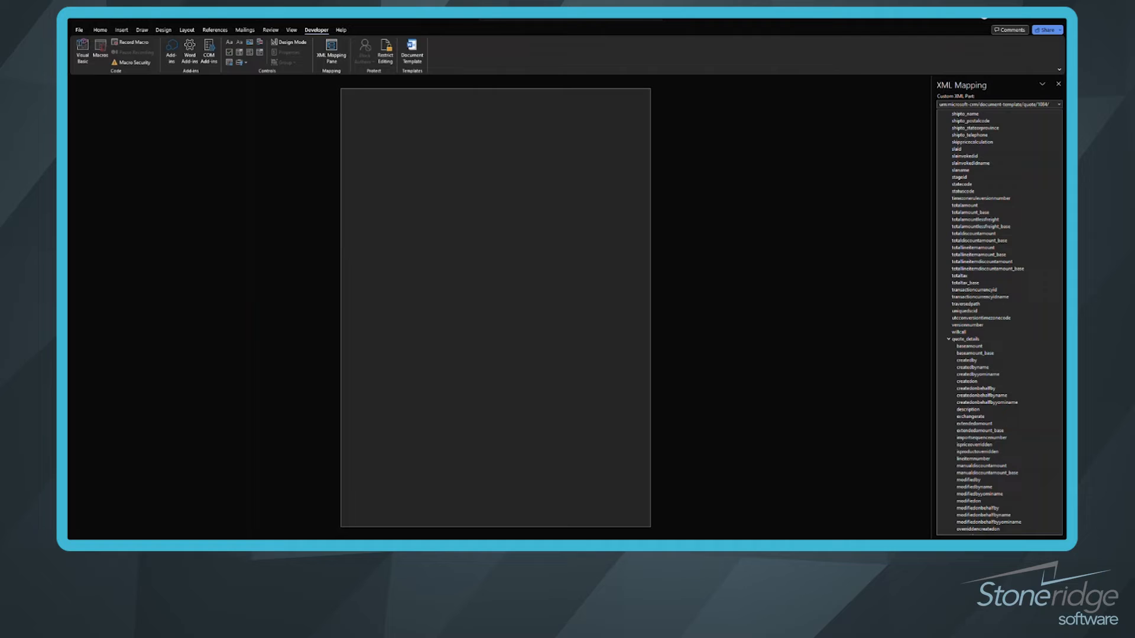
{"action": "mouse_move", "coordinate": [315, 146]}
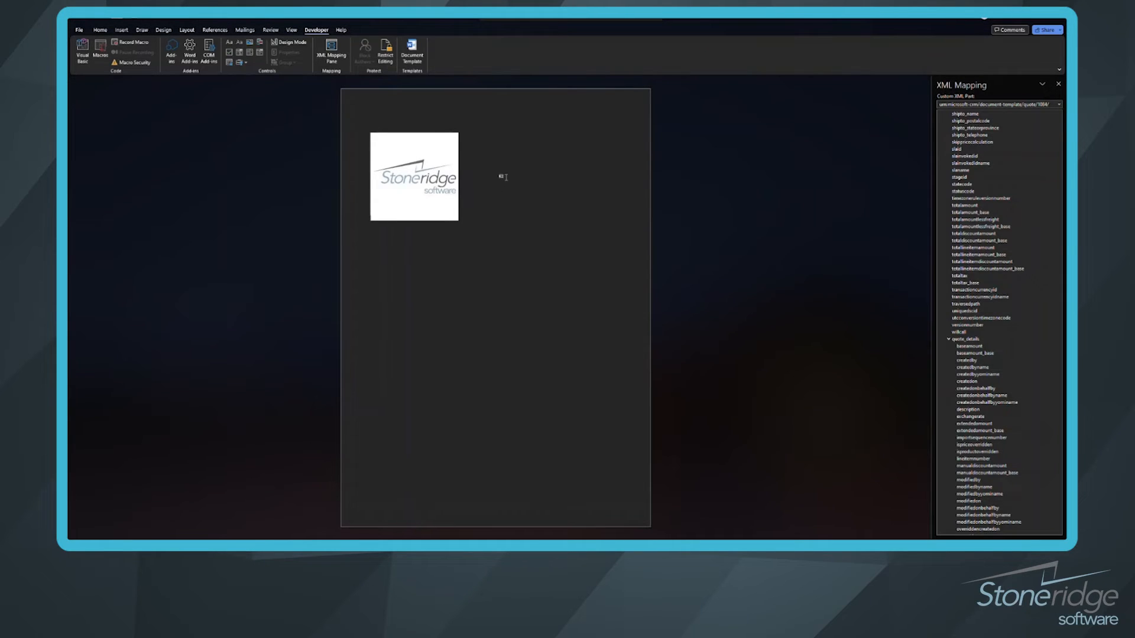
- Type a right-aligned Stoneridge Software, Barnesville, MN 56514 header beside the logo, then a To: label
{"action": "left_click", "coordinate": [414, 176]}
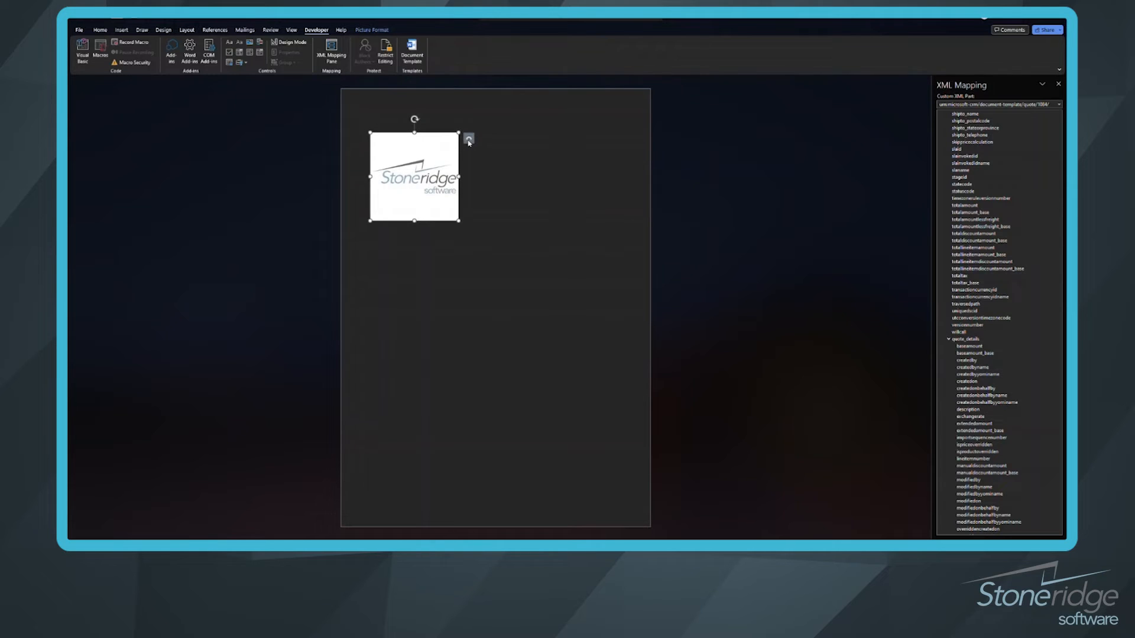
{"action": "left_click", "coordinate": [468, 138]}
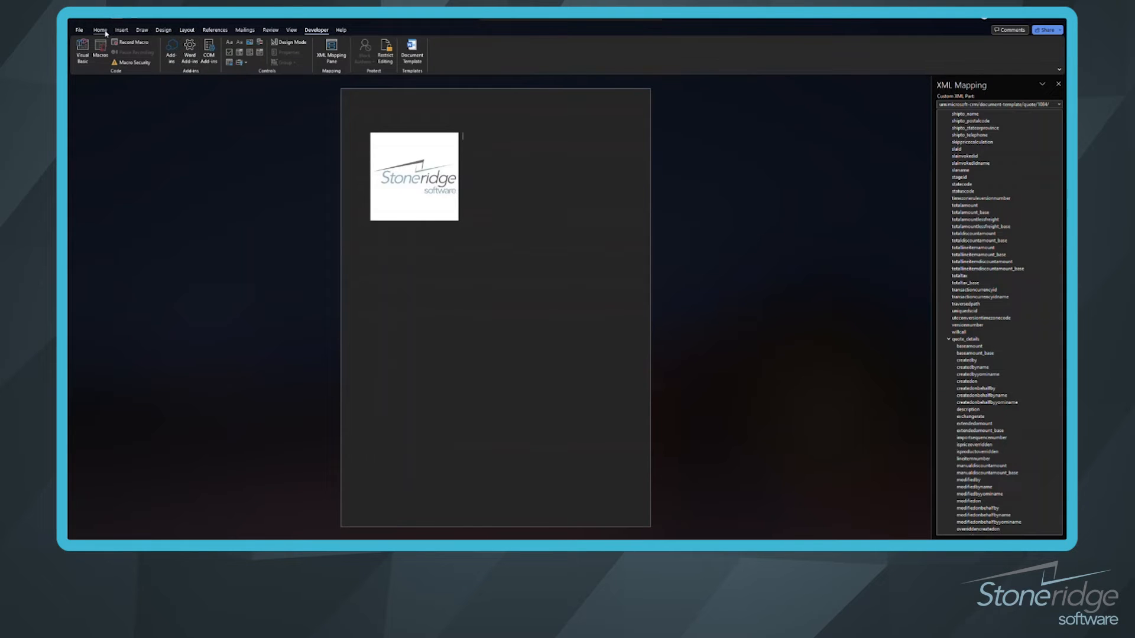
{"action": "left_click", "coordinate": [100, 29]}
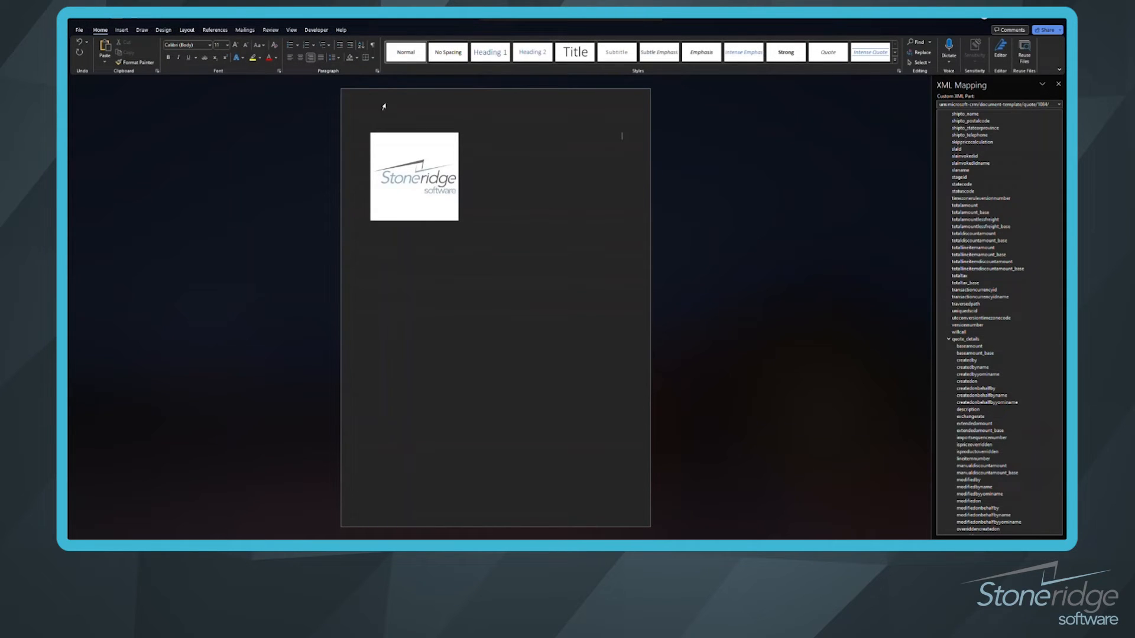
{"action": "type", "text": "Stoneridge Software"}
{"action": "type", "text": "Barnesville, M"}
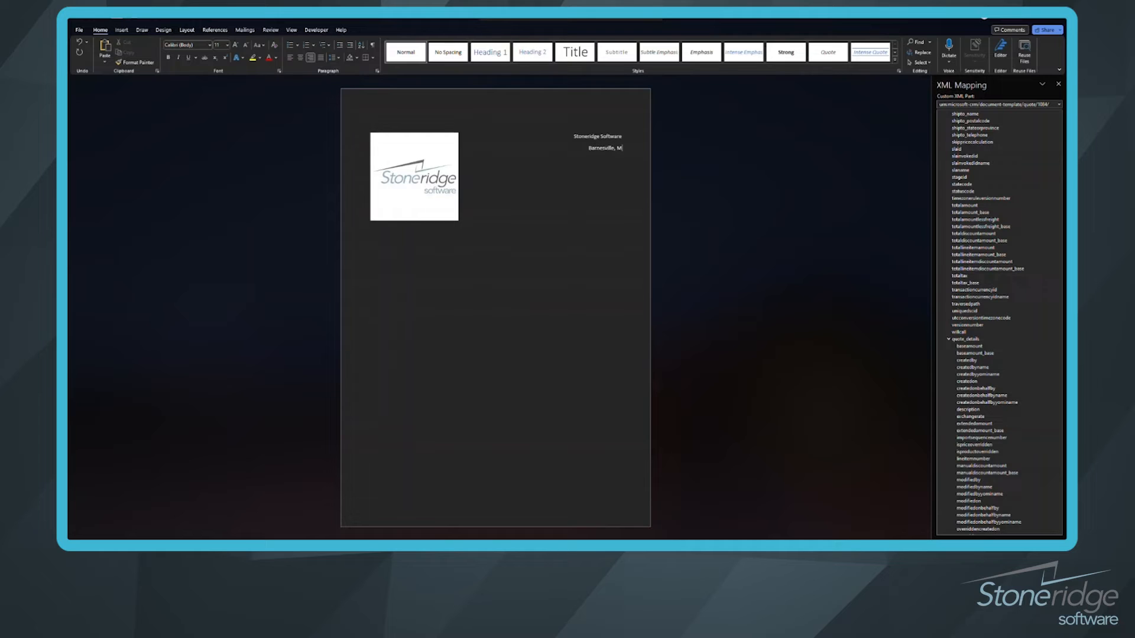
{"action": "type", "text": "N 56514"}
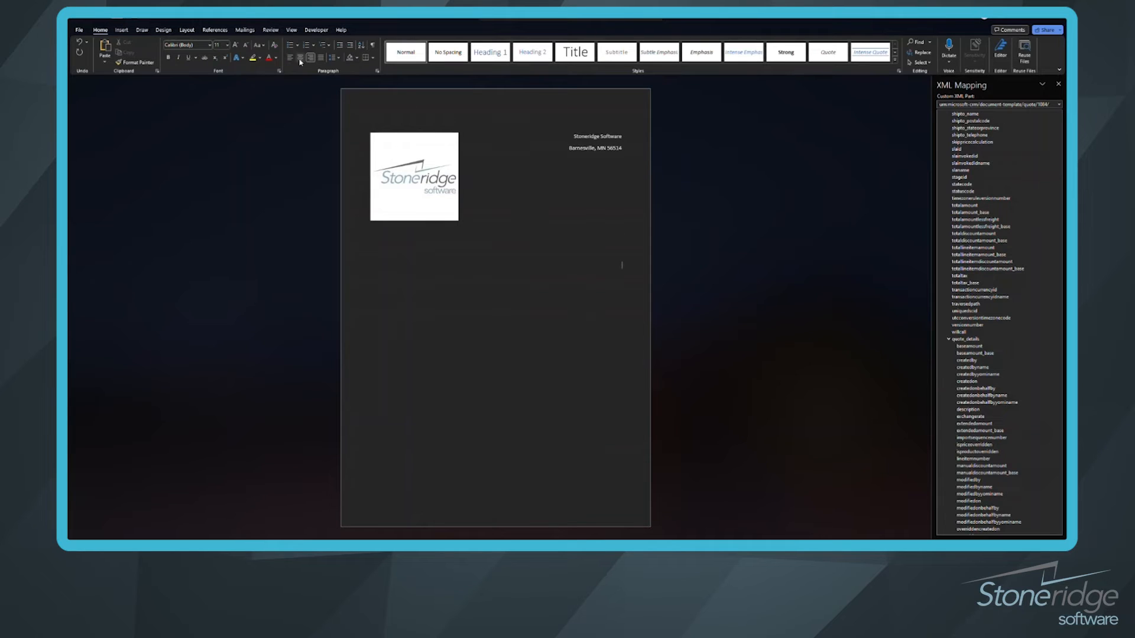
{"action": "type", "text": "Toc"}
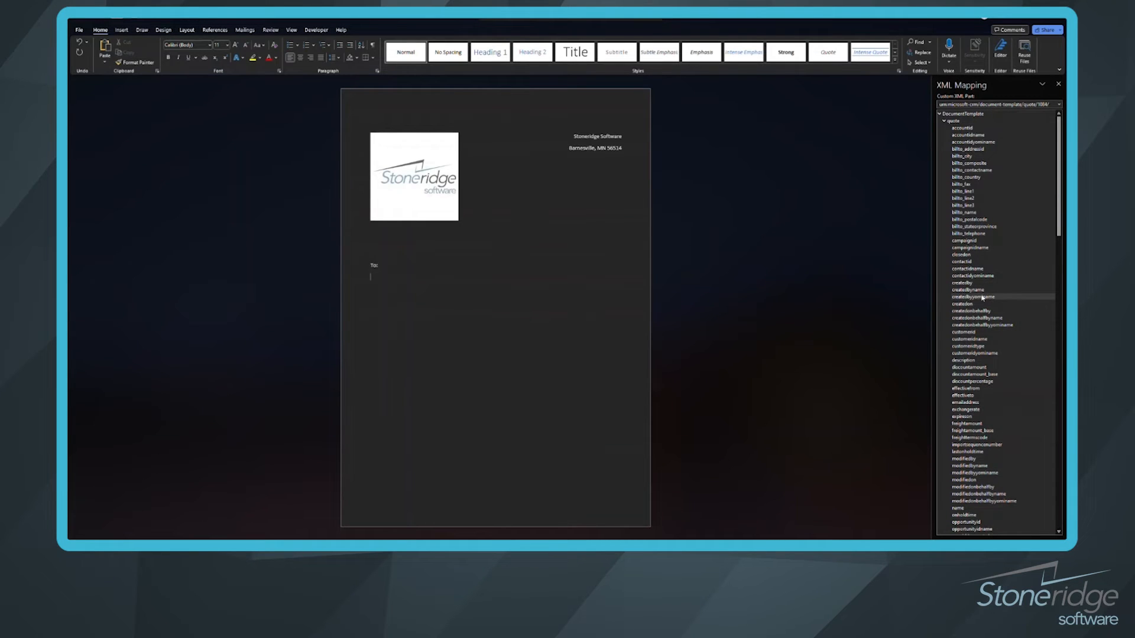
- Insert plain-text fields for the customer name and bill-to address under To:
{"action": "left_click", "coordinate": [969, 339]}
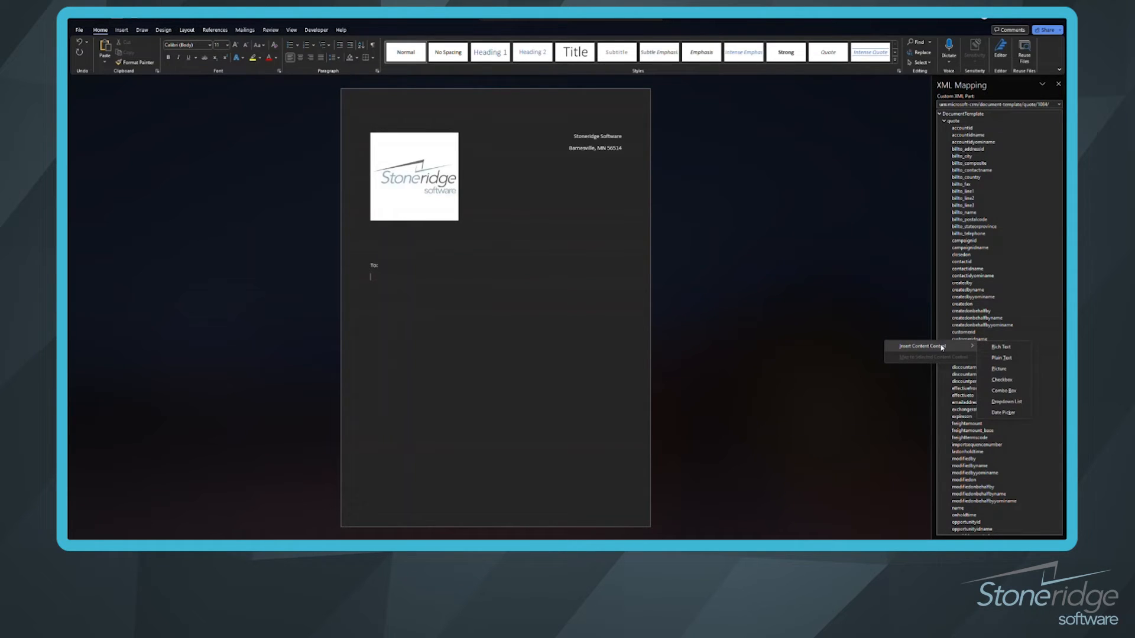
{"action": "left_click", "coordinate": [1001, 357]}
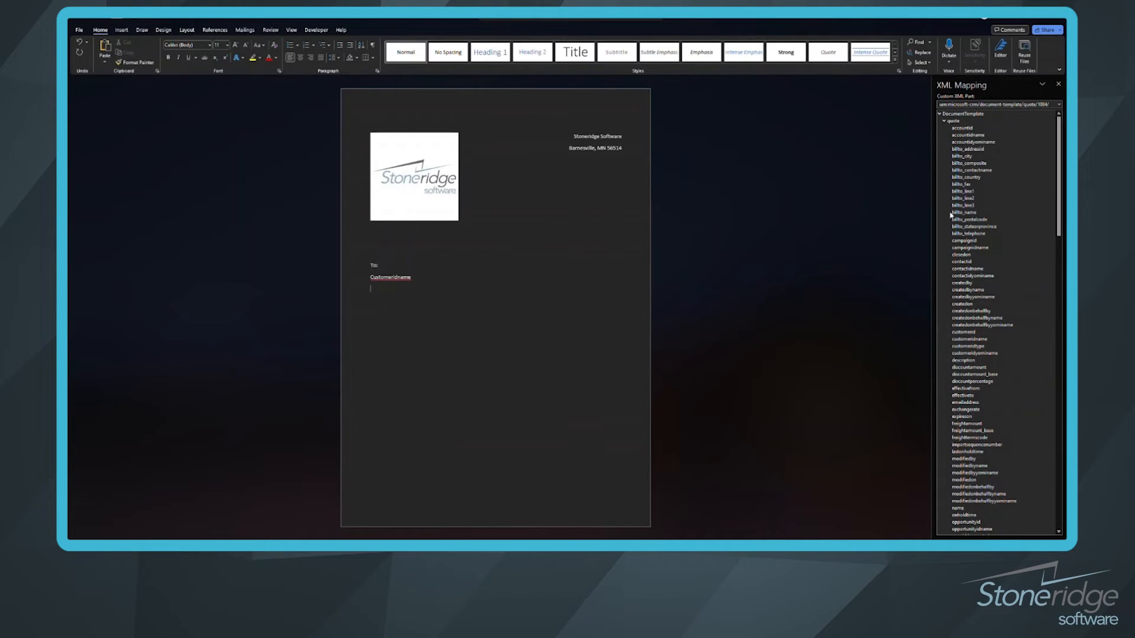
{"action": "right_click", "coordinate": [970, 198]}
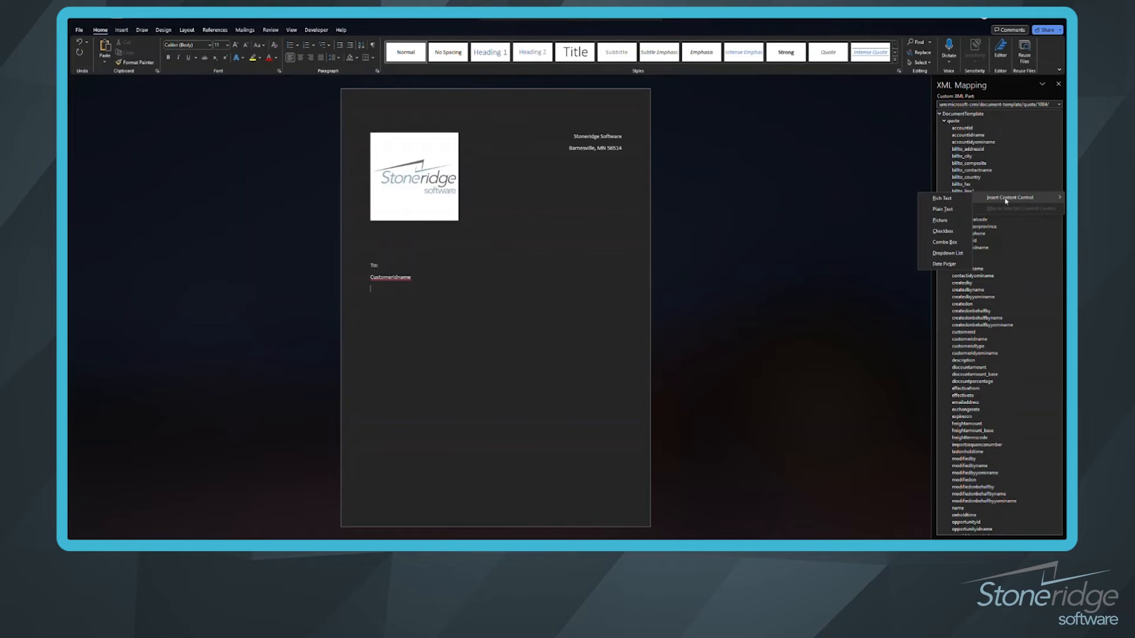
{"action": "left_click", "coordinate": [942, 208]}
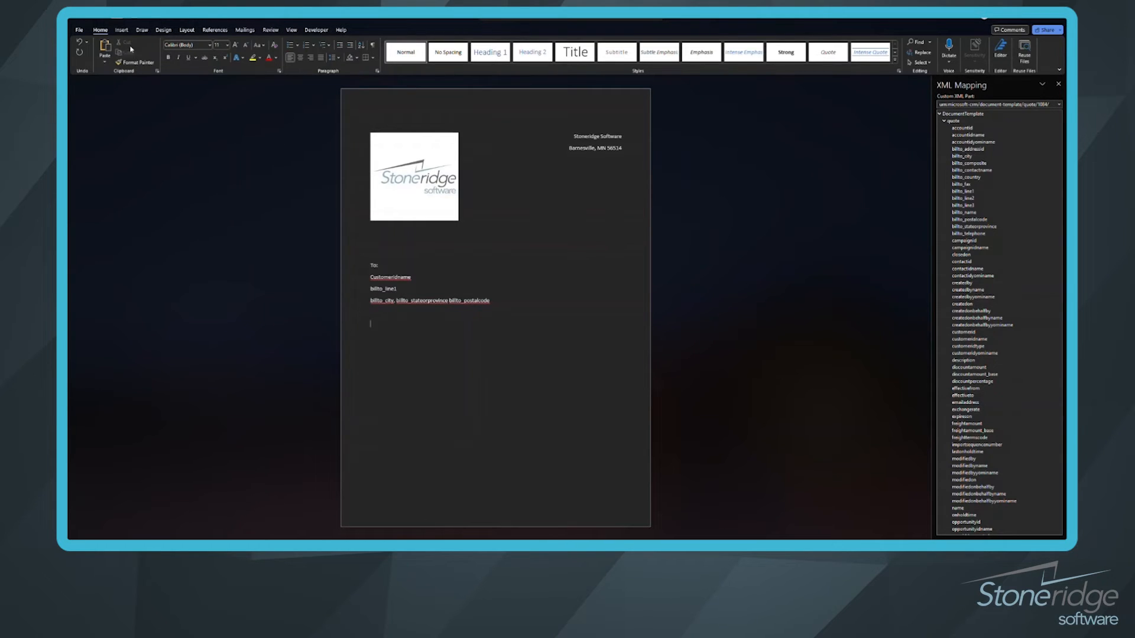
{"action": "left_click", "coordinate": [140, 50]}
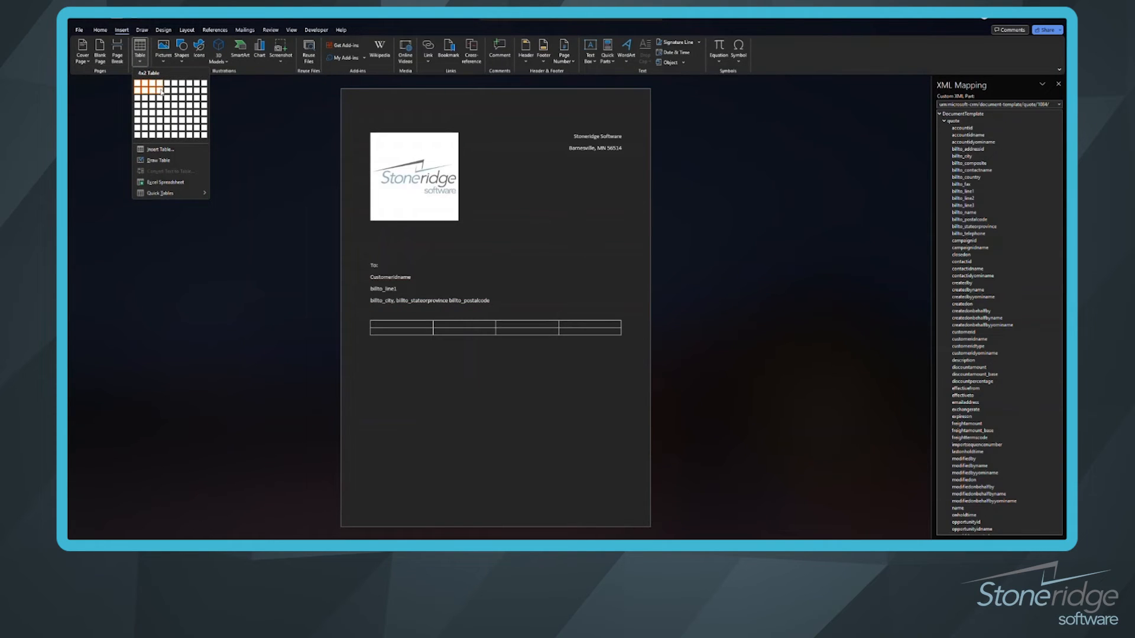
- Insert a 4x2 table with headers Product Name, Description, Price and Quantity
{"action": "left_click", "coordinate": [149, 88]}
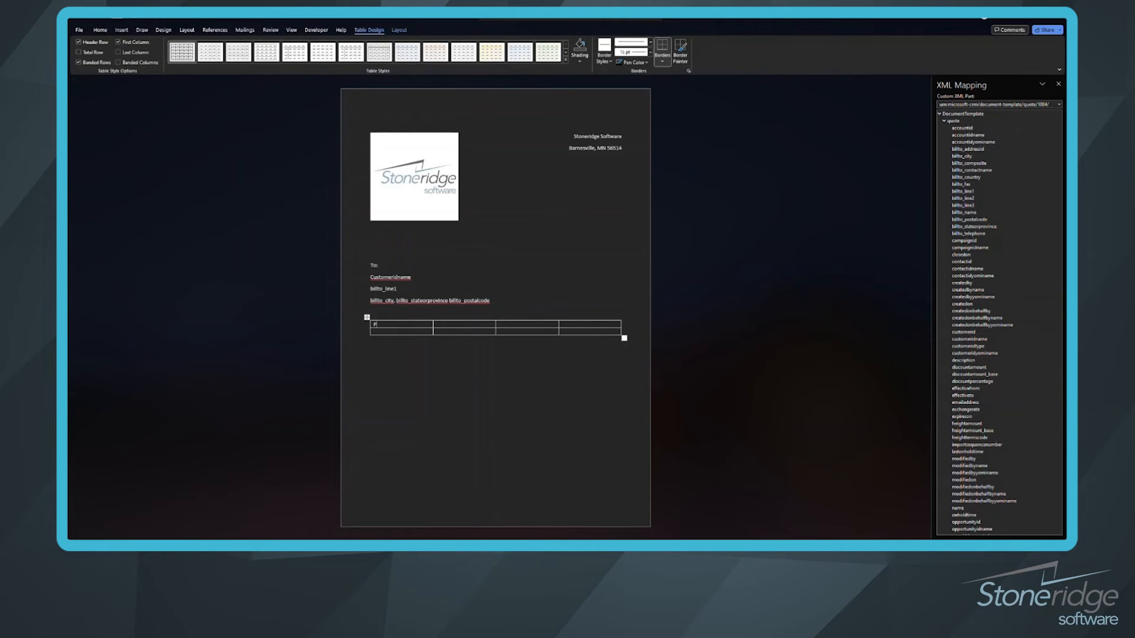
{"action": "type", "text": "Product Name"}
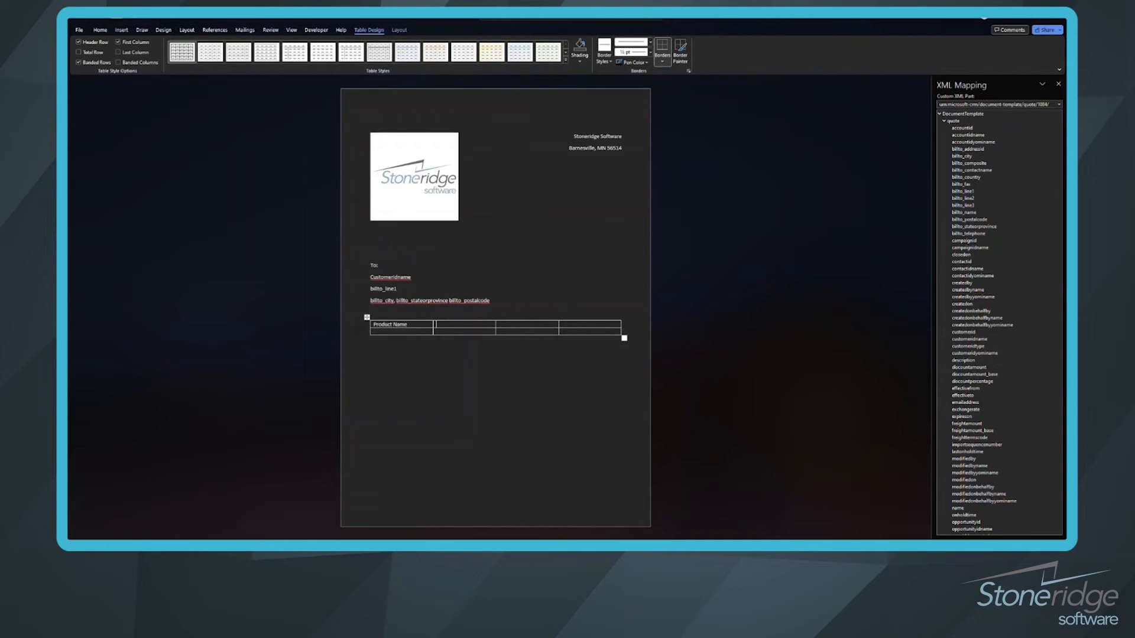
{"action": "type", "text": "Description"}
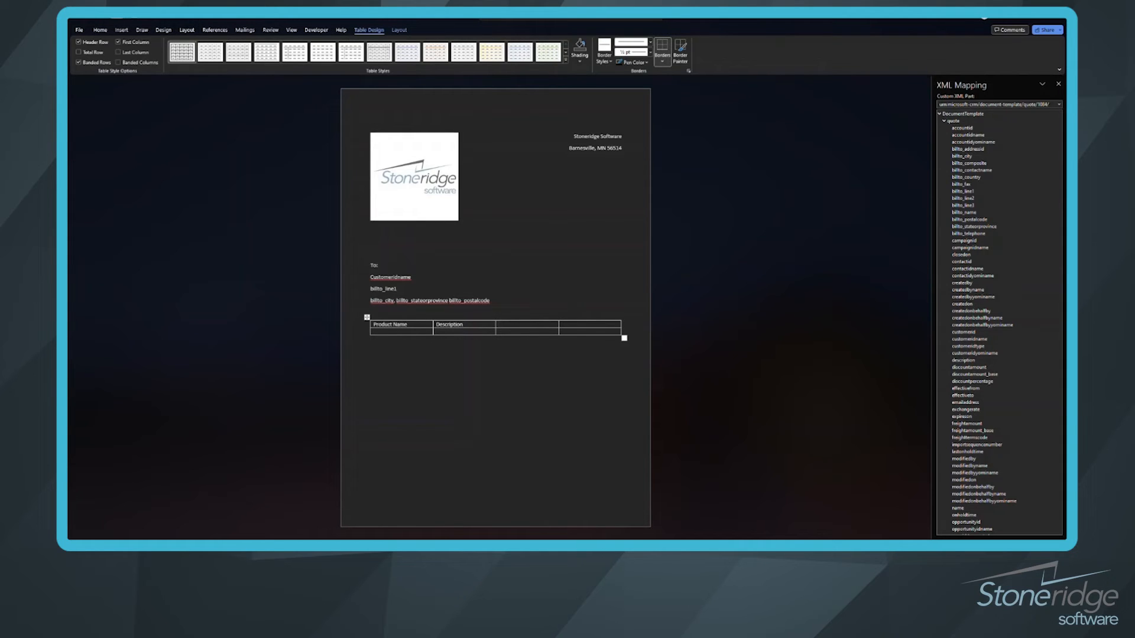
{"action": "type", "text": "Price"}
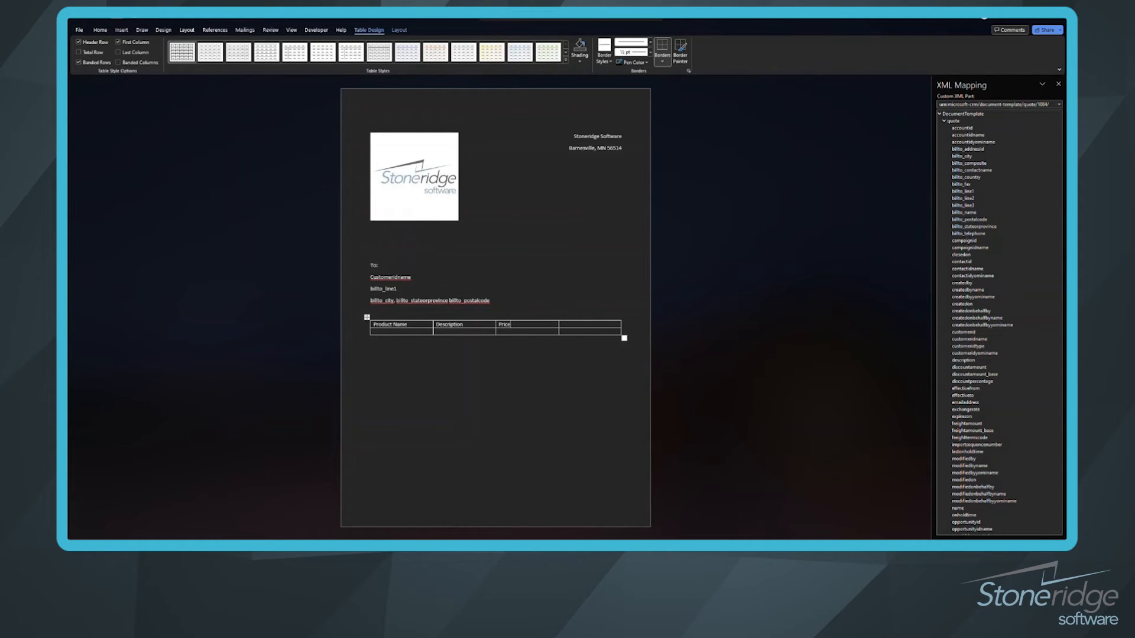
{"action": "type", "text": "Quantity"}
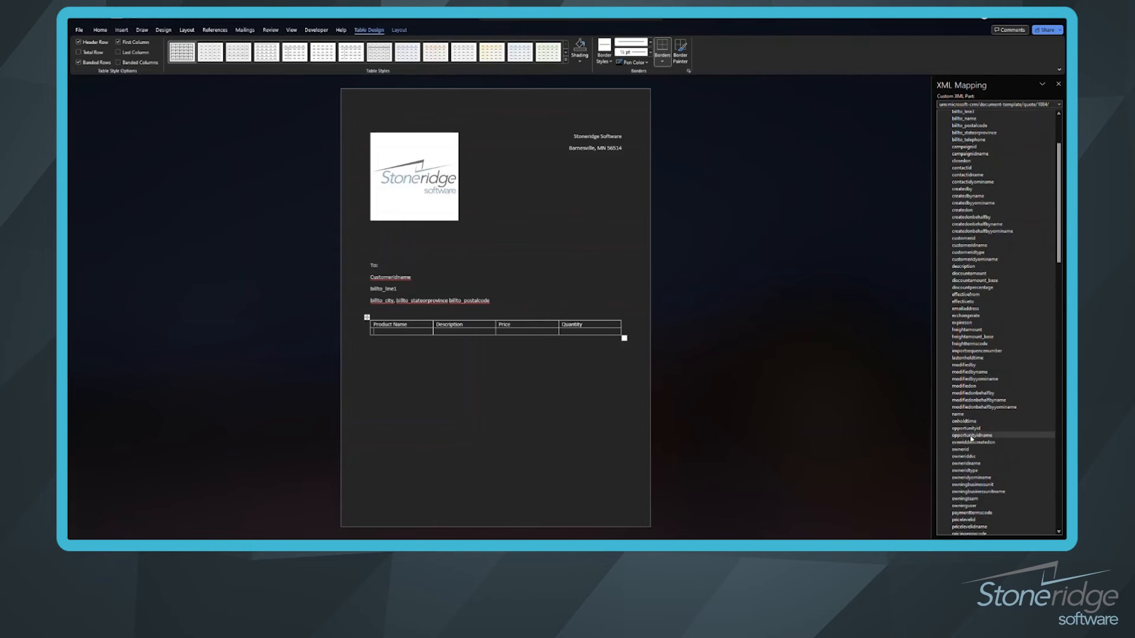
- Map price per unit and quantity as plain text fields, then type 'Total:' below
{"action": "scroll", "scroll_direction": "down", "scroll_amount": 3}
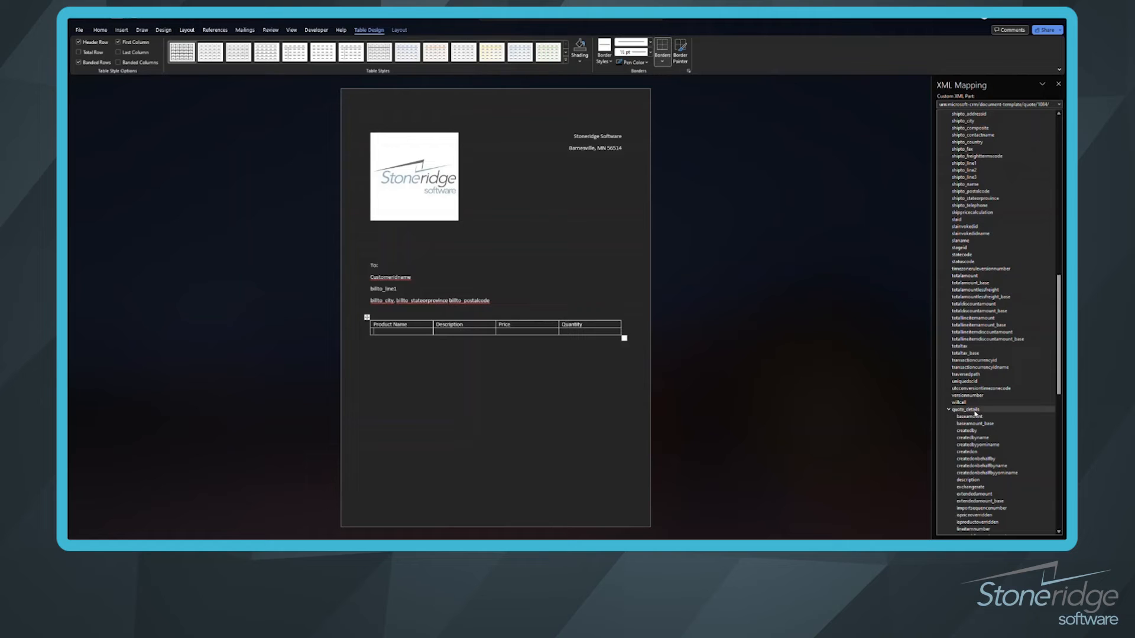
{"action": "scroll", "scroll_direction": "down", "scroll_amount": 3}
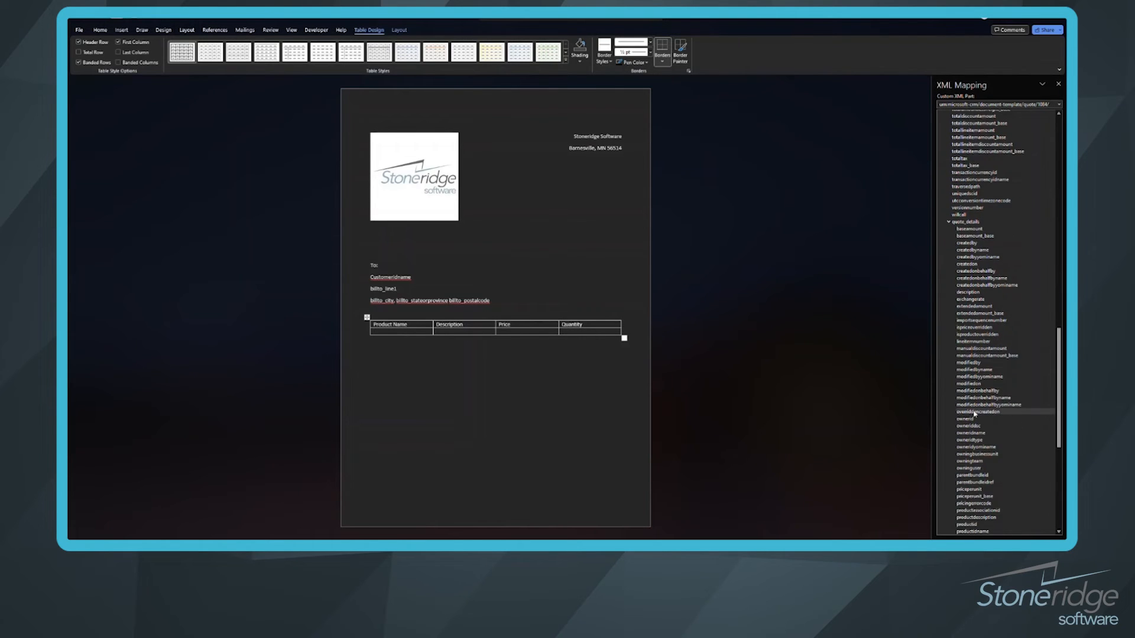
{"action": "scroll", "scroll_direction": "down", "scroll_amount": 3}
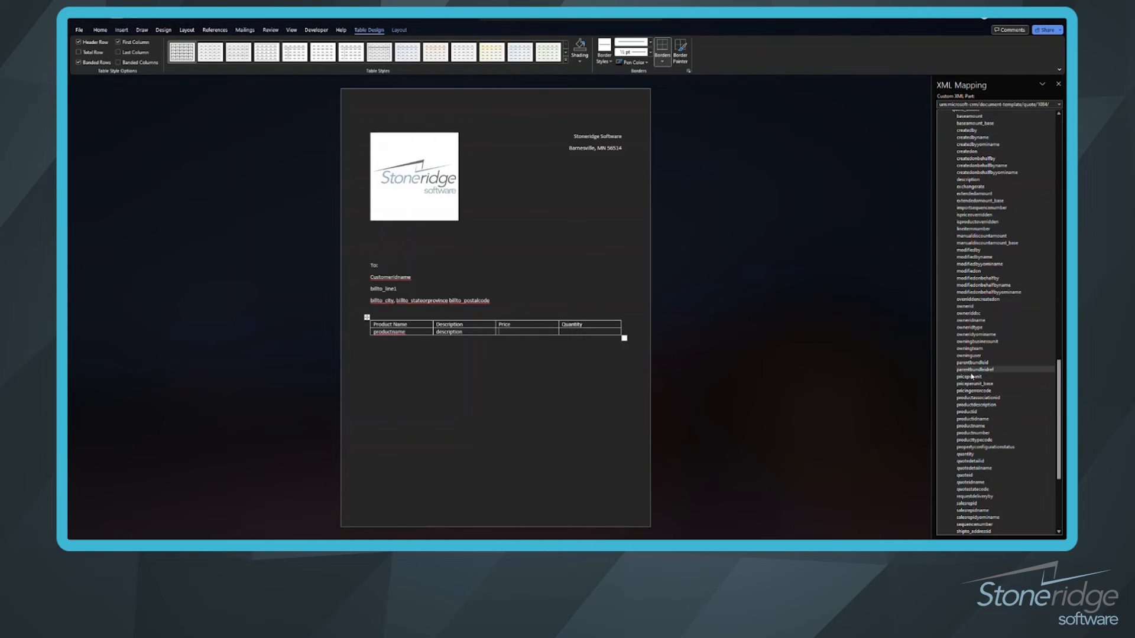
{"action": "right_click", "coordinate": [973, 368]}
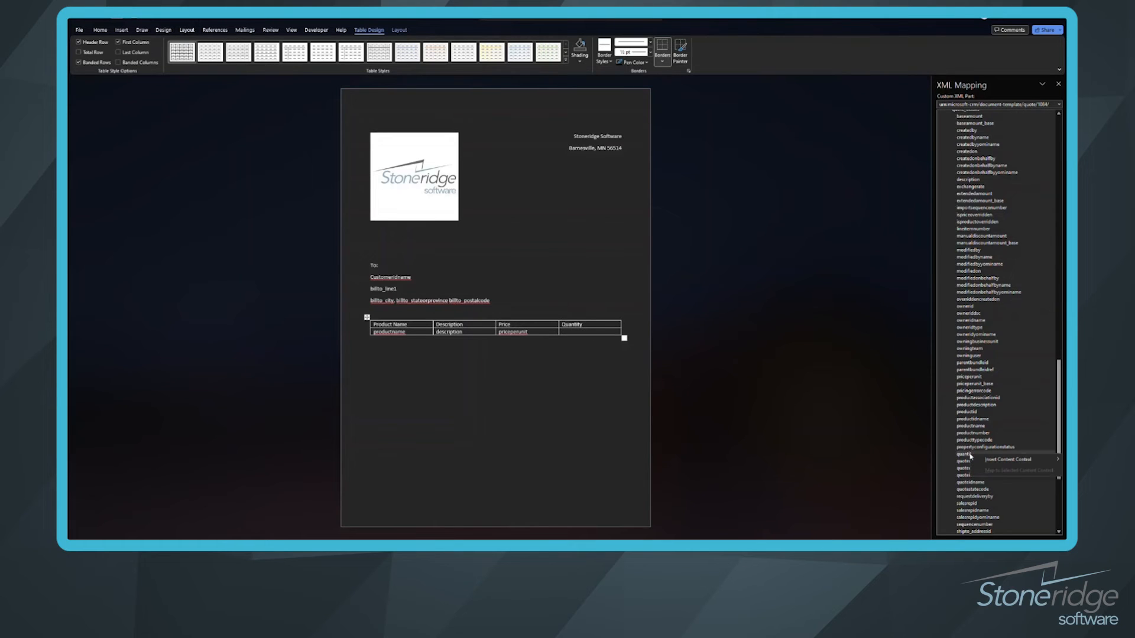
{"action": "left_click", "coordinate": [1008, 458]}
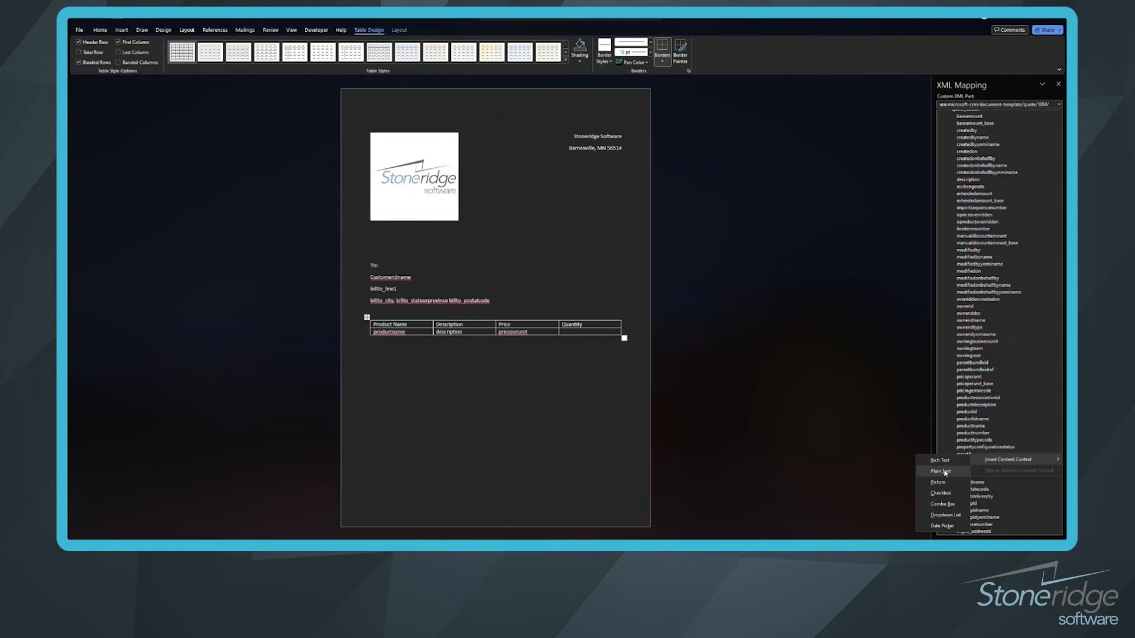
{"action": "left_click", "coordinate": [941, 471]}
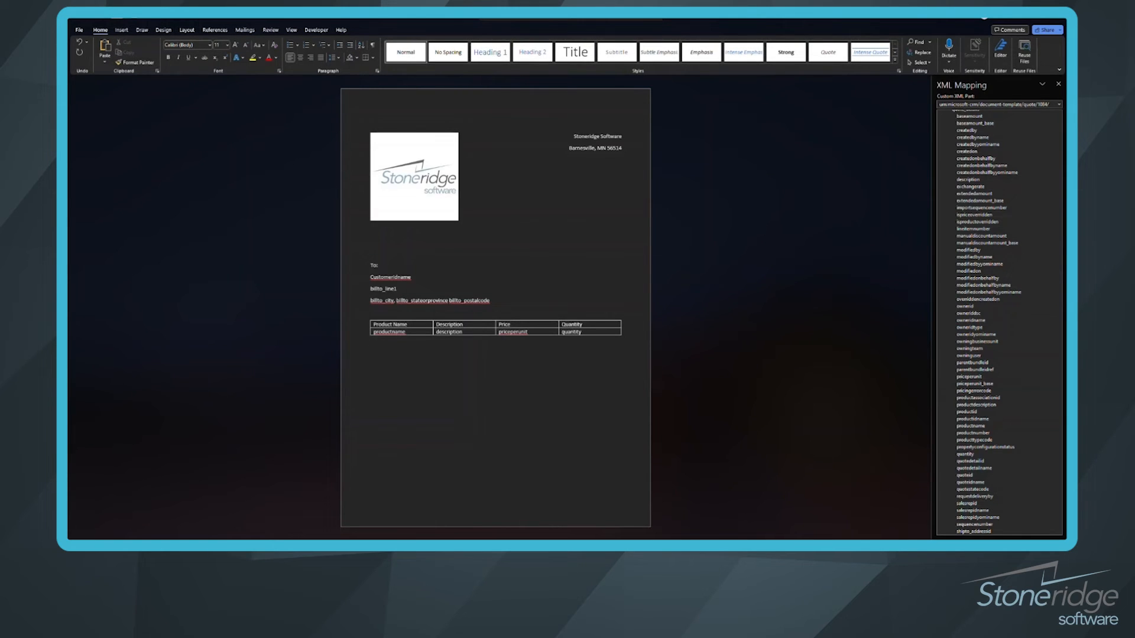
{"action": "type", "text": "Total:"}
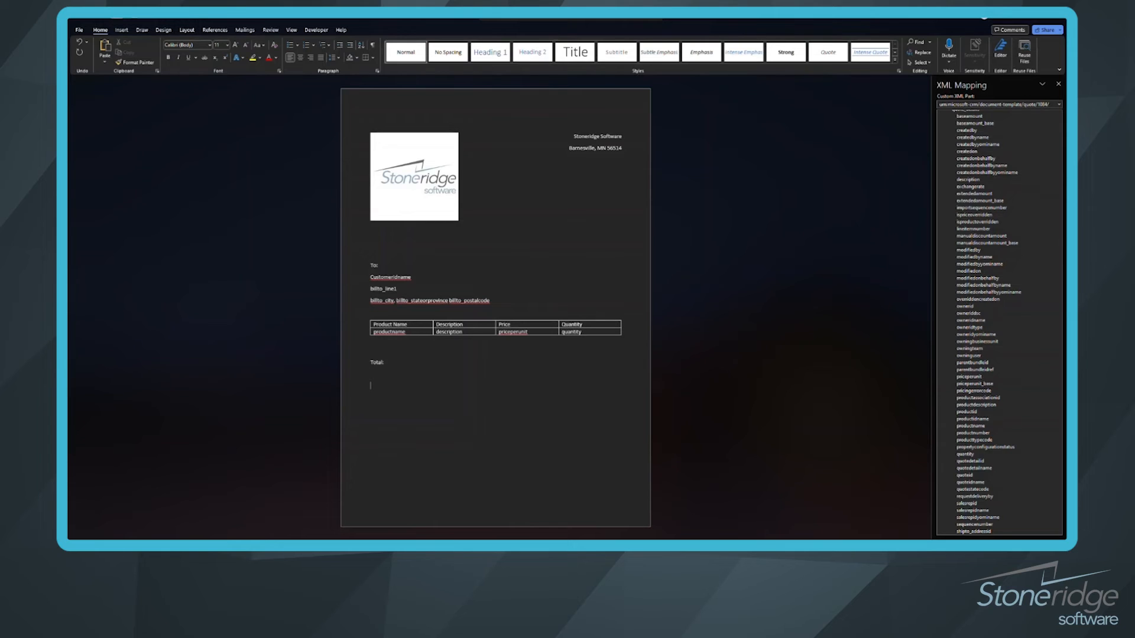
- Type the 'Thank you' closing line beneath the Total label
{"action": "type", "text": "Thank you,"}
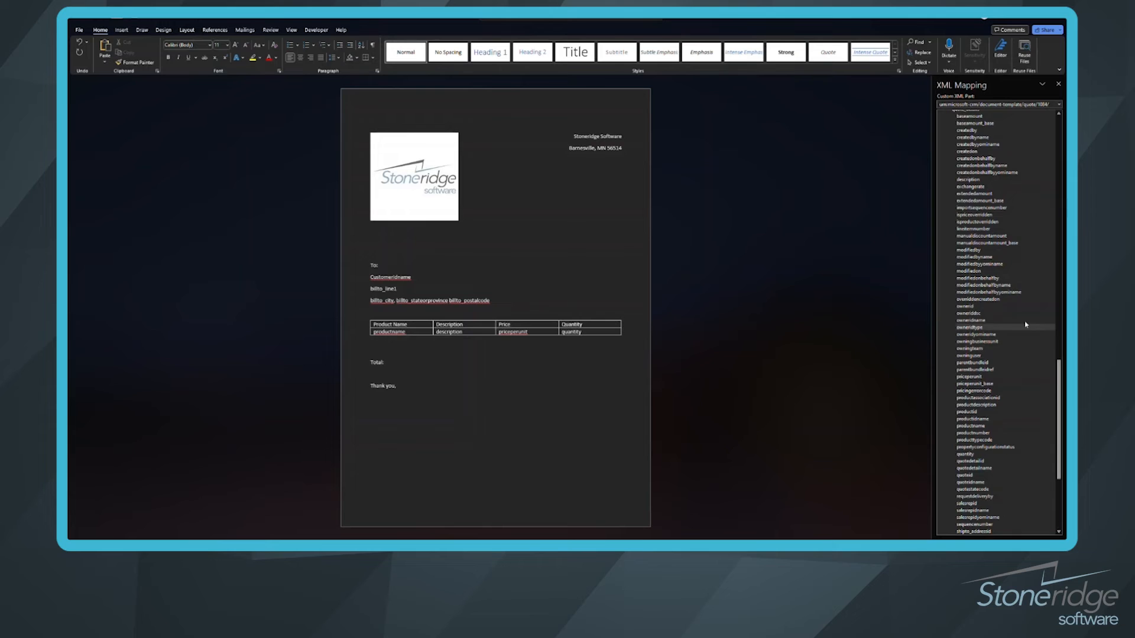
{"action": "scroll", "scroll_direction": "down", "scroll_amount": 3}
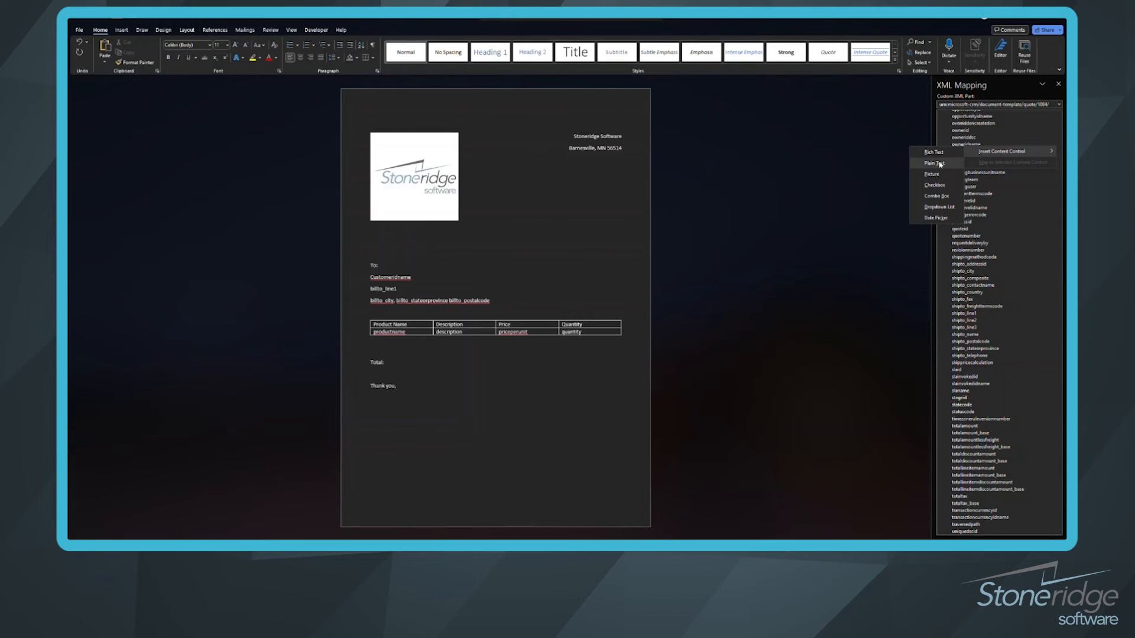
- Insert owneridname under Thank you and totalamount beside Total: as plain text fields
{"action": "left_click", "coordinate": [934, 163]}
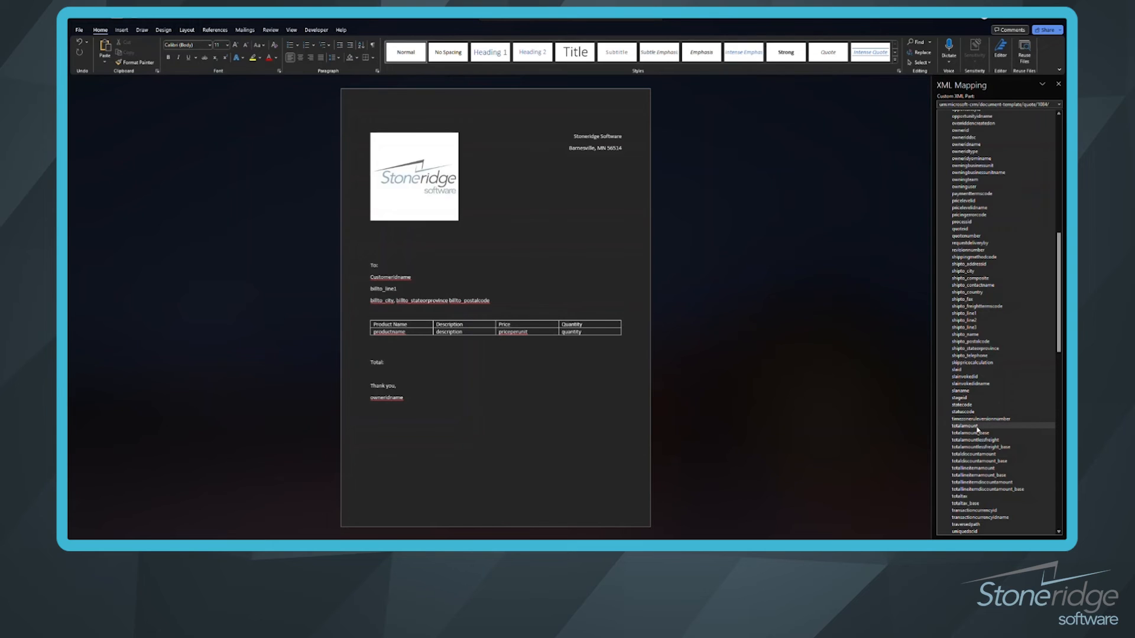
{"action": "right_click", "coordinate": [969, 426]}
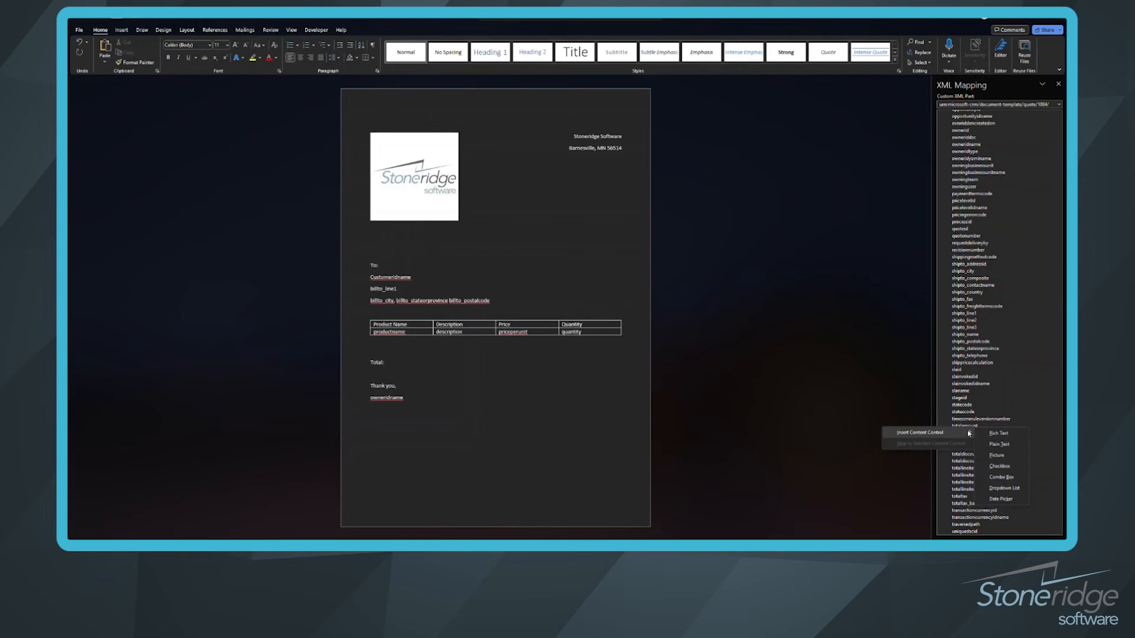
{"action": "left_click", "coordinate": [1000, 444]}
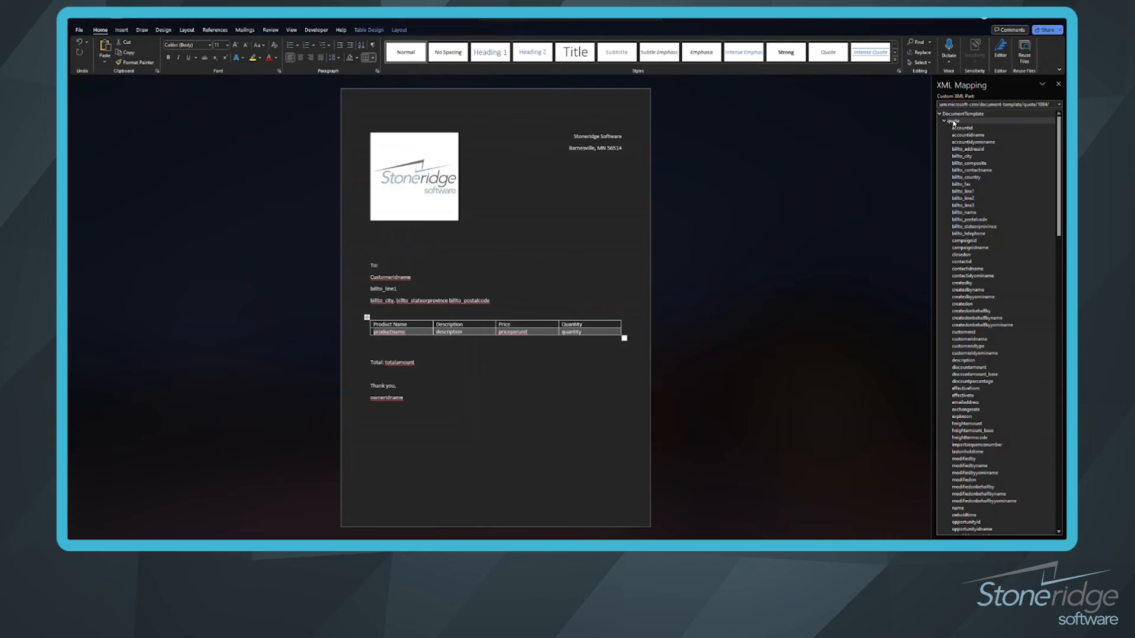
{"action": "right_click", "coordinate": [962, 129]}
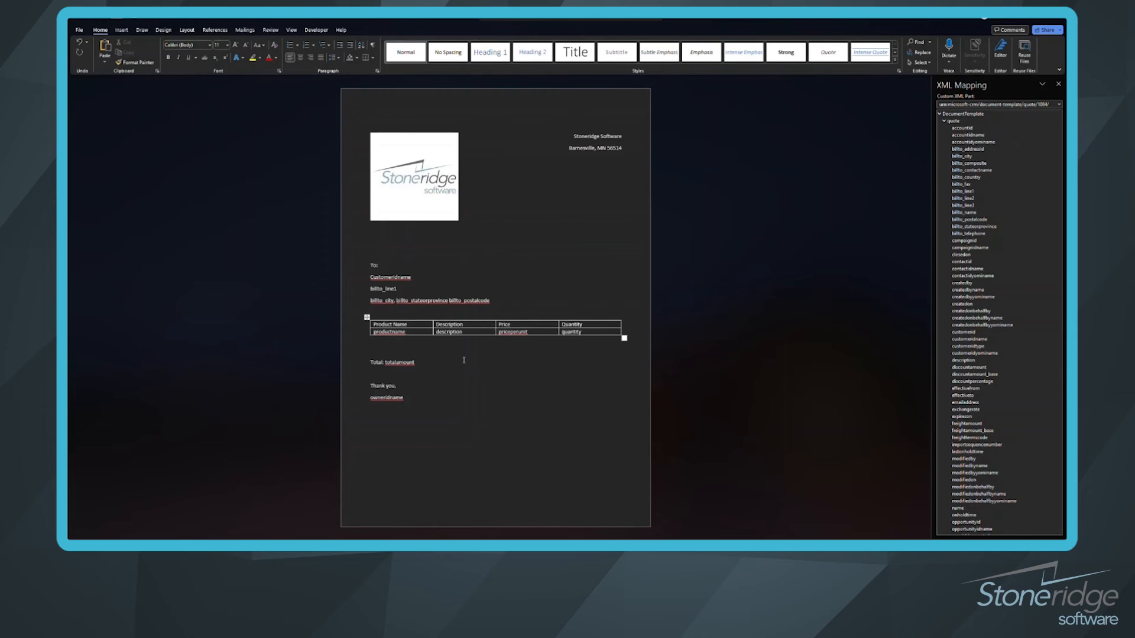
{"action": "mouse_move", "coordinate": [199, 152]}
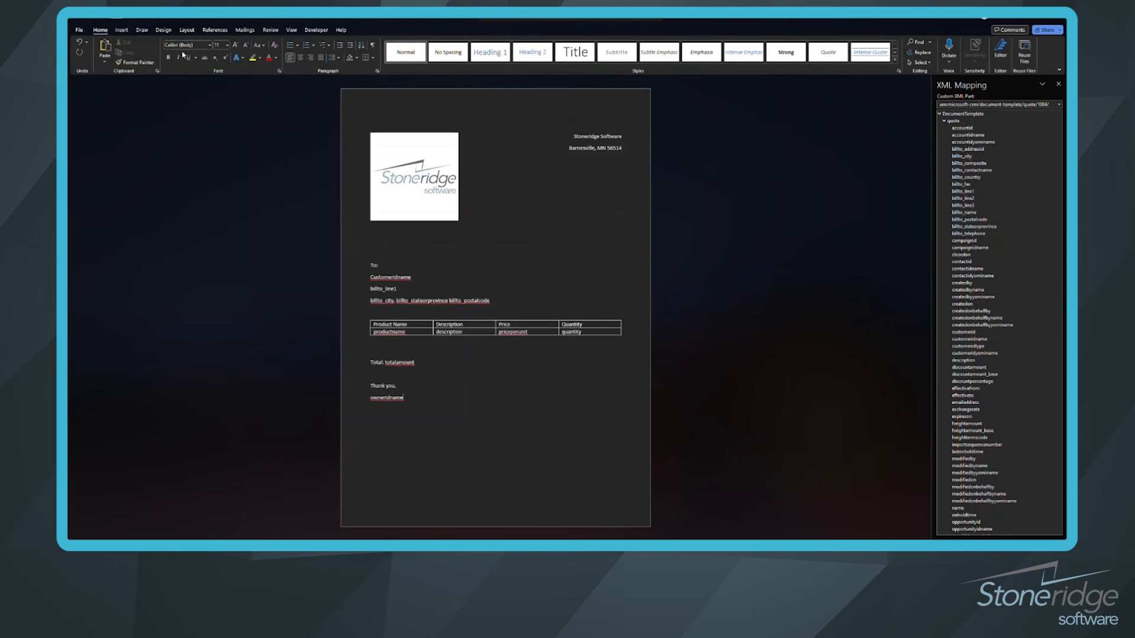
{"action": "mouse_move", "coordinate": [805, 88]}
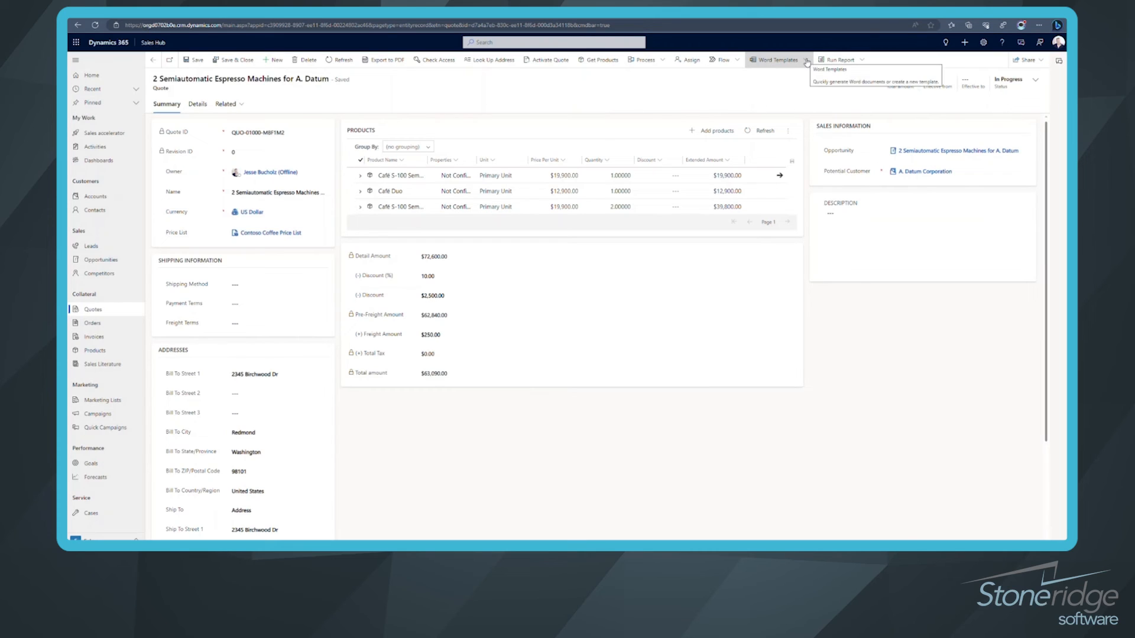
- Choose Upload Template from the quote's Word Templates menu
{"action": "left_click", "coordinate": [775, 60]}
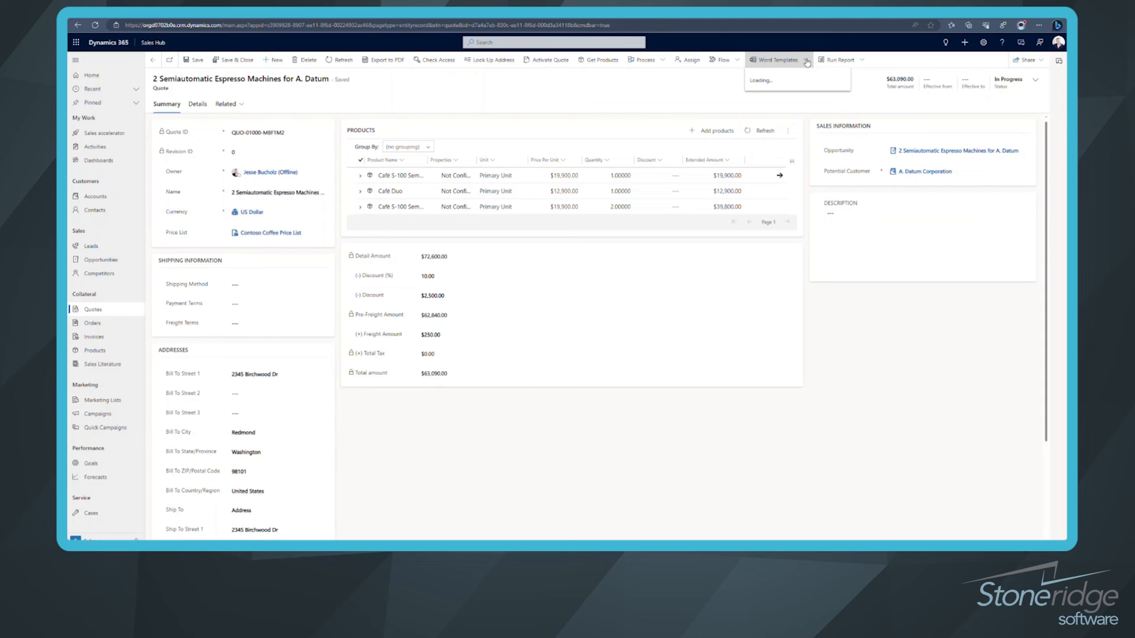
{"action": "left_click", "coordinate": [777, 59]}
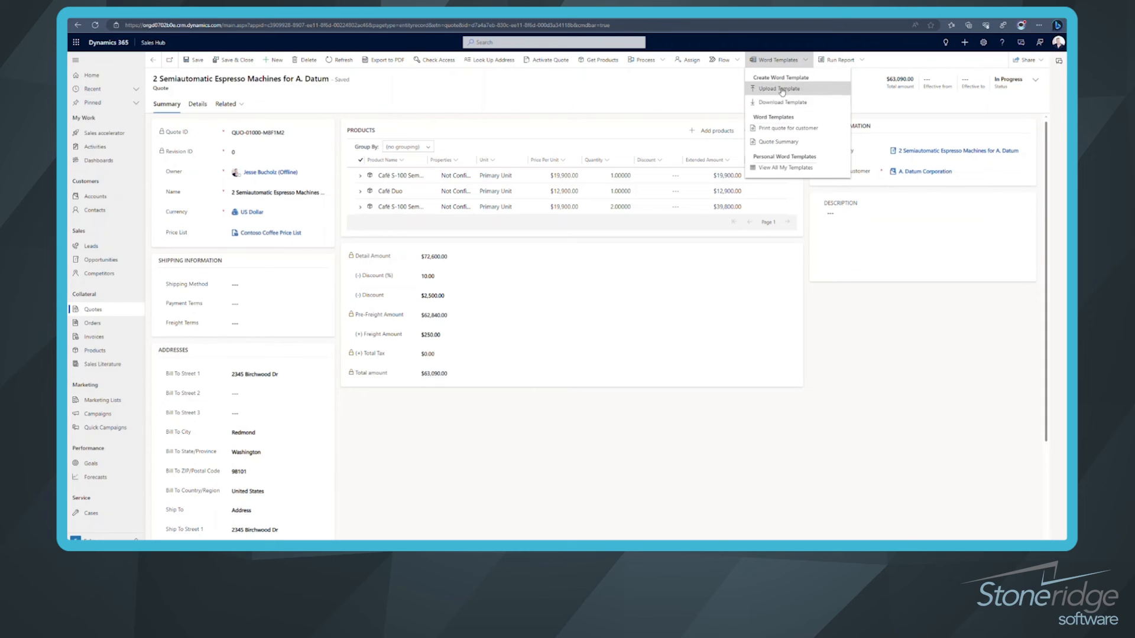
{"action": "mouse_move", "coordinate": [777, 88]}
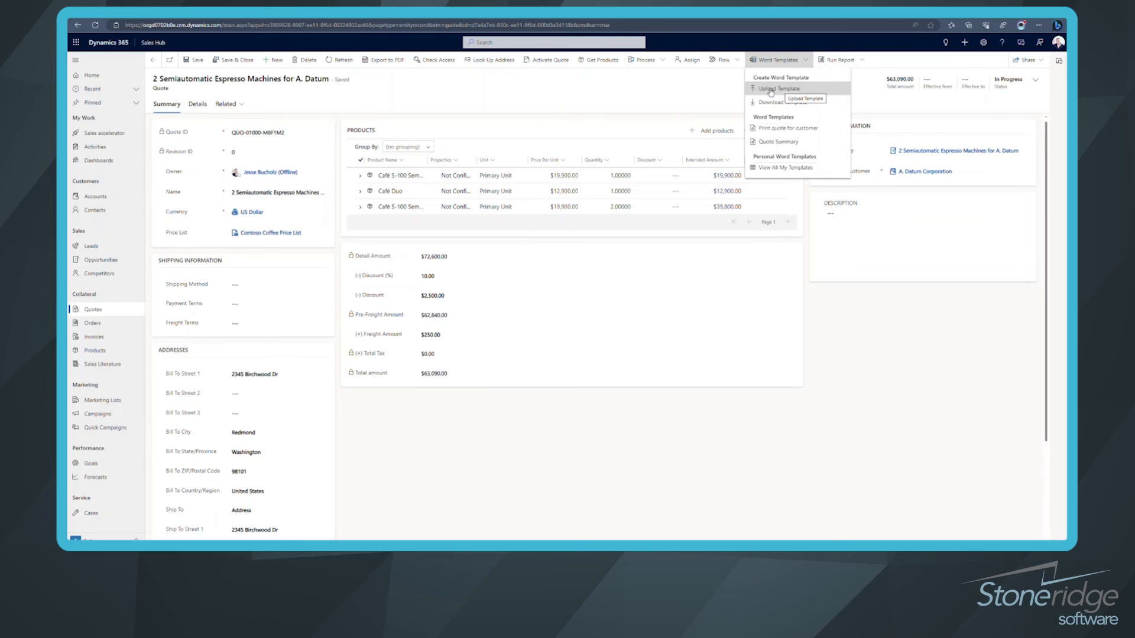
{"action": "left_click", "coordinate": [778, 88]}
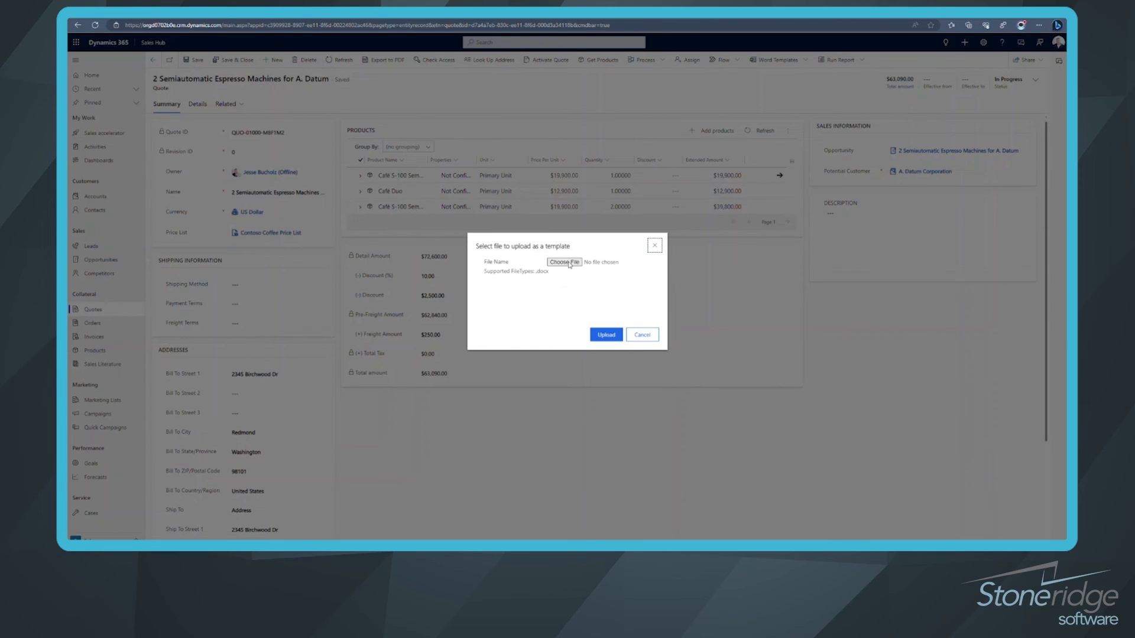
- Upload the saved Quote .docx file as a new Word template
{"action": "left_click", "coordinate": [564, 262]}
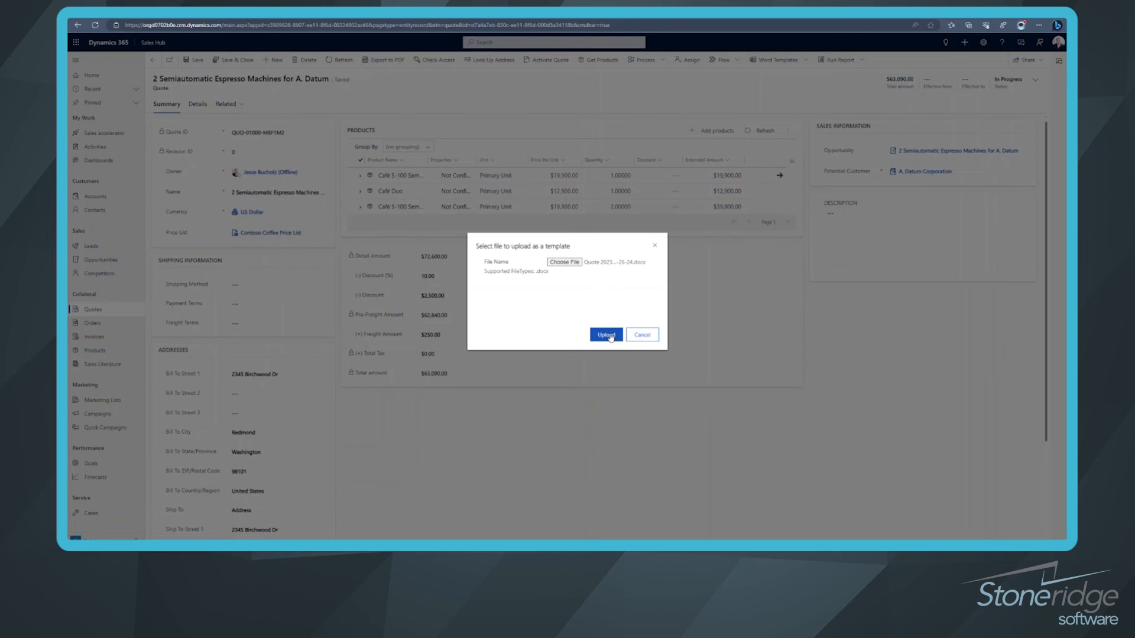
{"action": "left_click", "coordinate": [605, 335]}
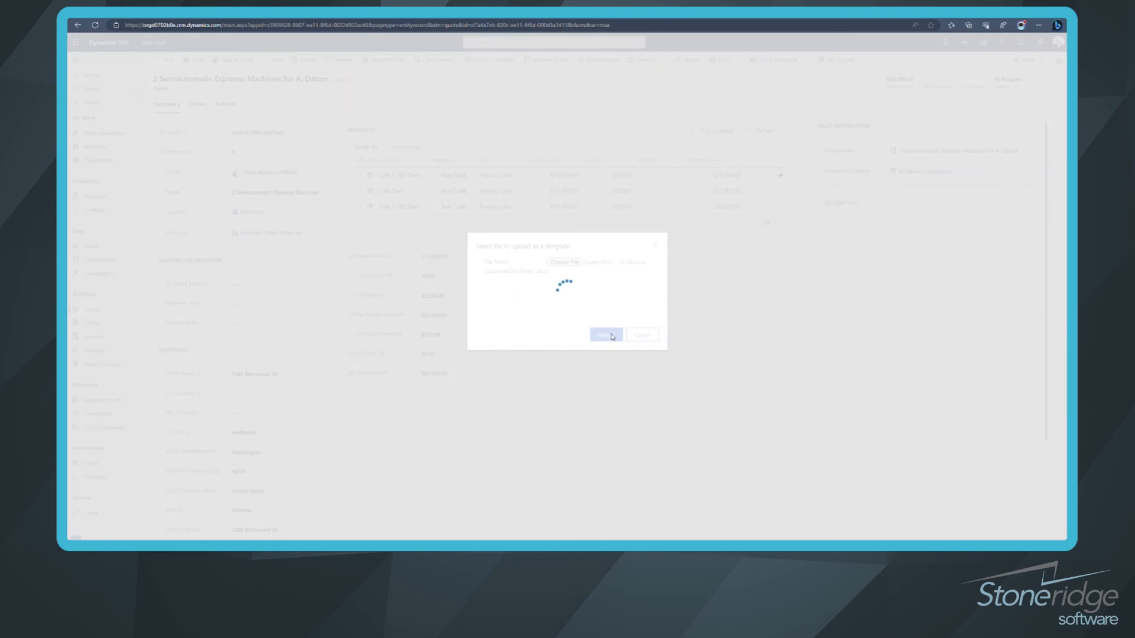
{"action": "left_click", "coordinate": [606, 334]}
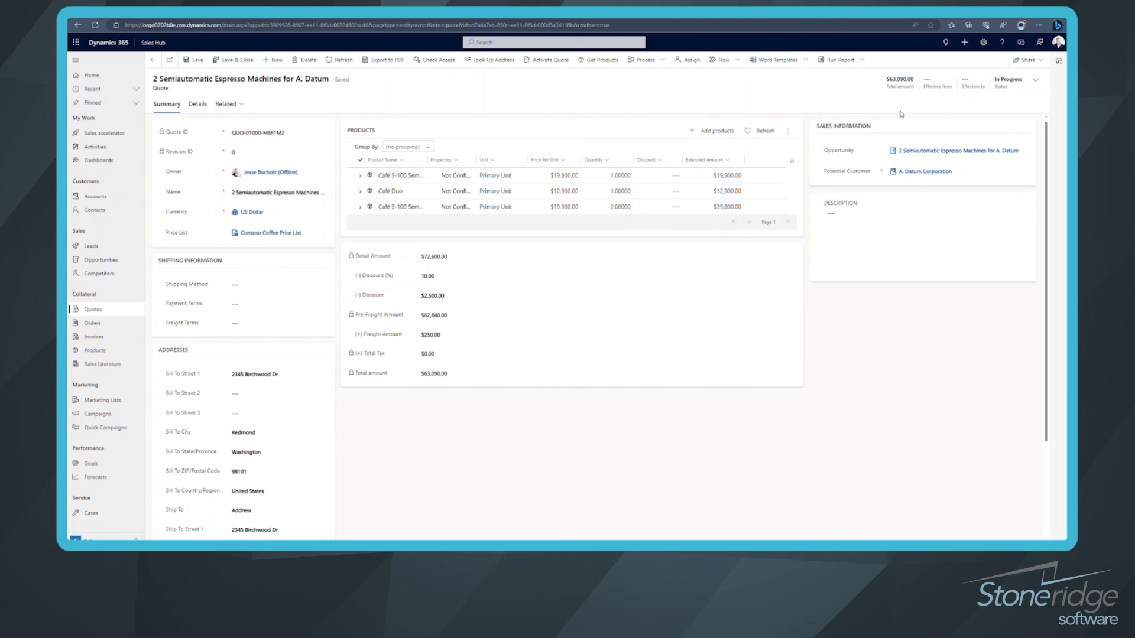
{"action": "mouse_move", "coordinate": [741, 97]}
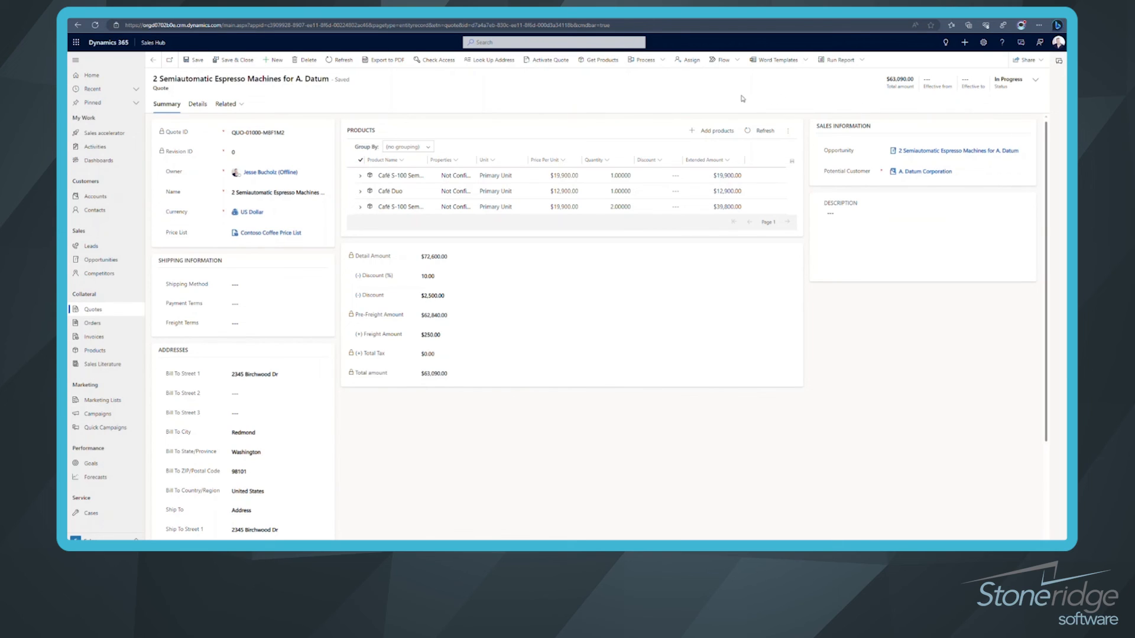
{"action": "mouse_move", "coordinate": [383, 60]}
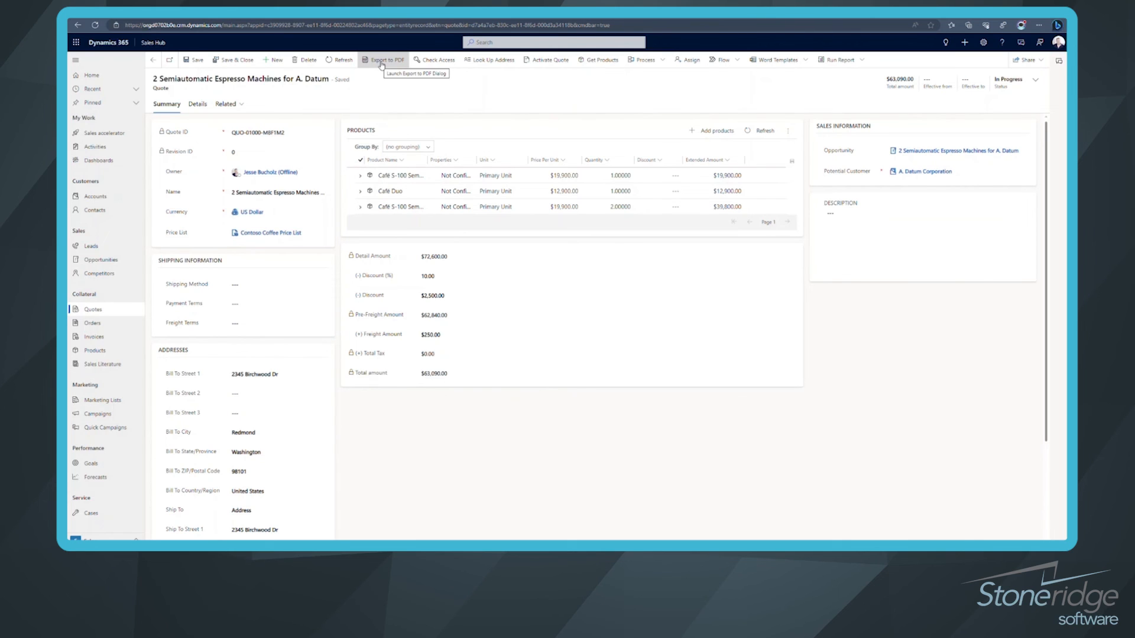
- Open Export to PDF and preview the A. Datum quote with Quote Summary
{"action": "left_click", "coordinate": [384, 61]}
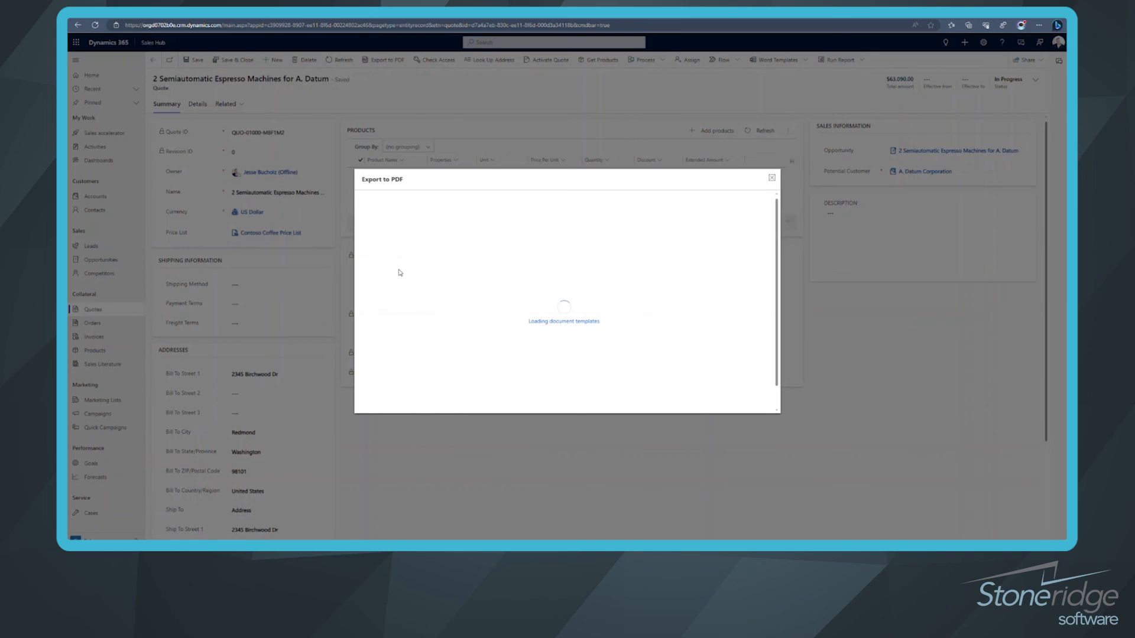
{"action": "mouse_move", "coordinate": [383, 213]}
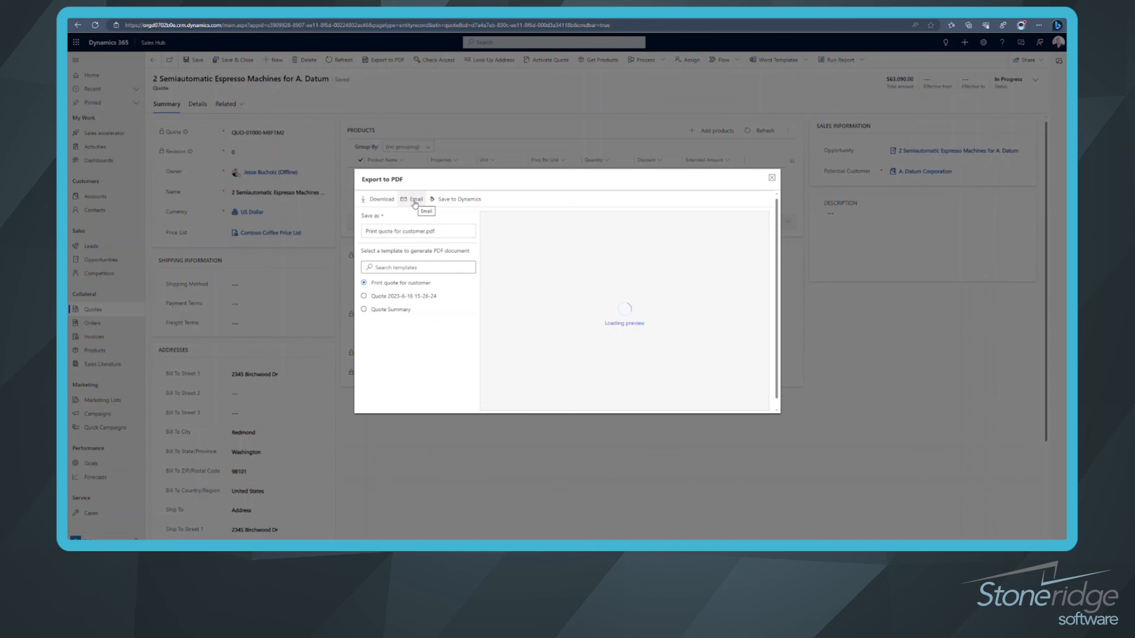
{"action": "mouse_move", "coordinate": [458, 200]}
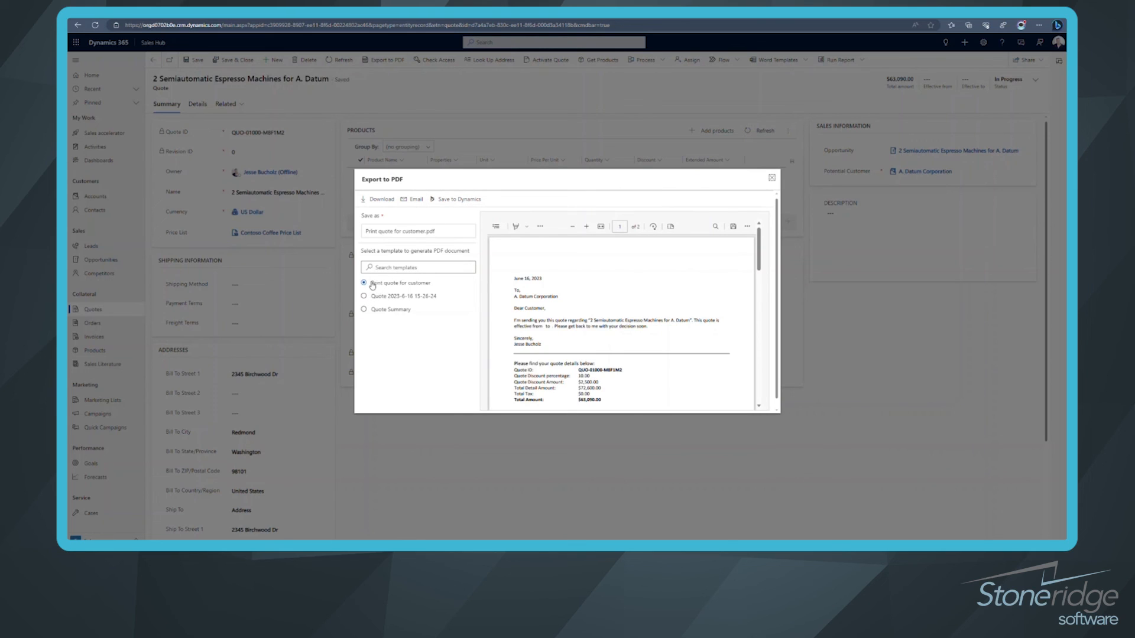
{"action": "mouse_move", "coordinate": [409, 287]}
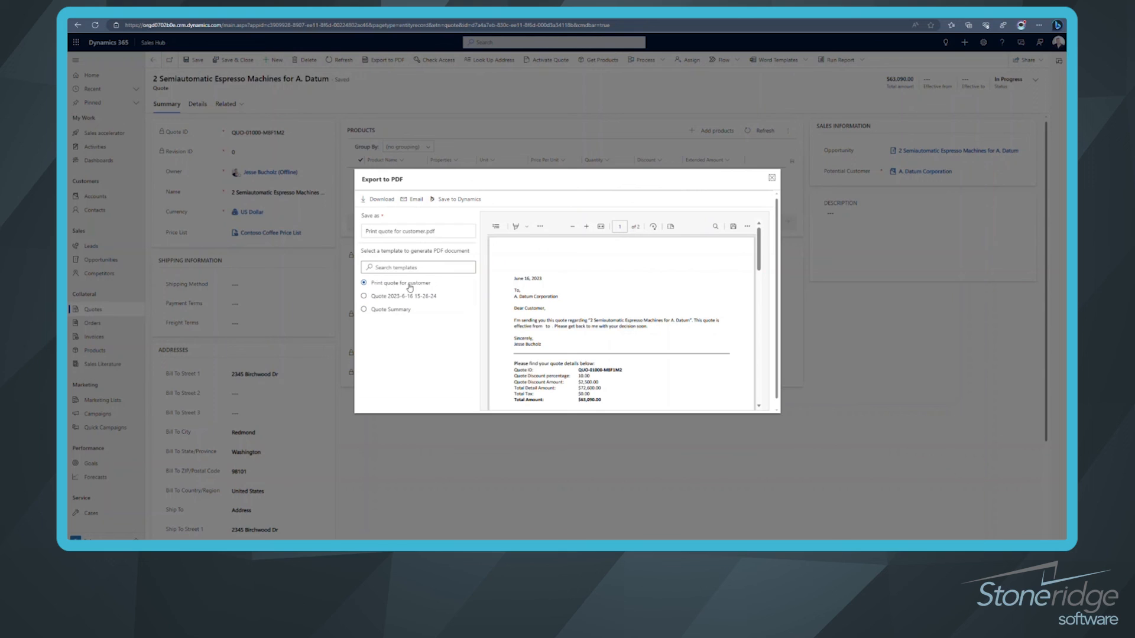
{"action": "left_click", "coordinate": [364, 309]}
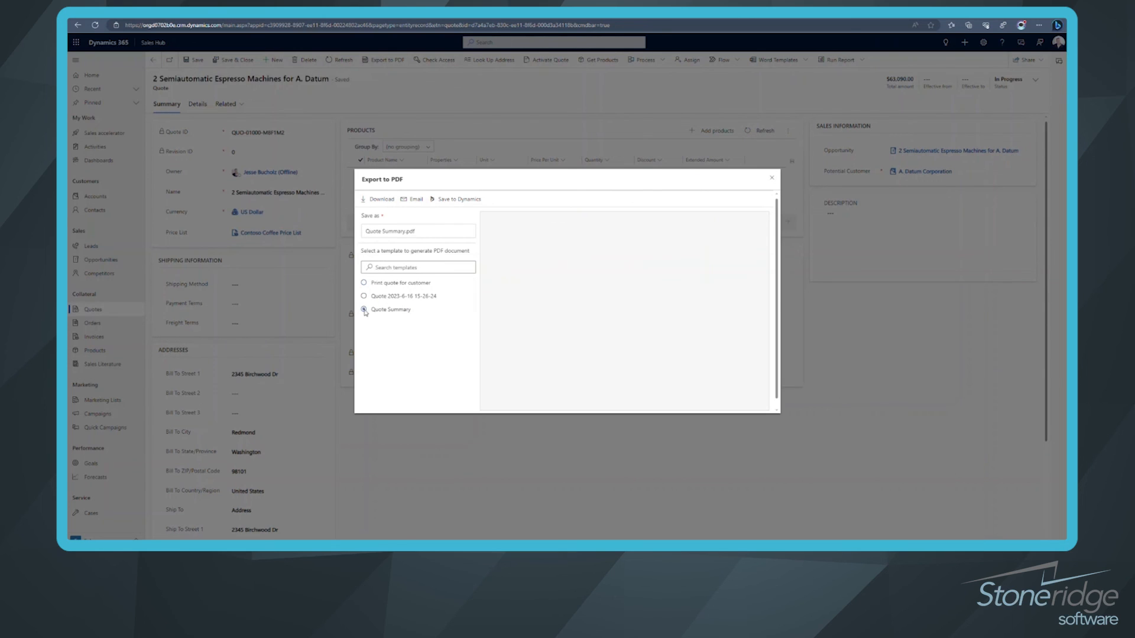
{"action": "left_click", "coordinate": [363, 296]}
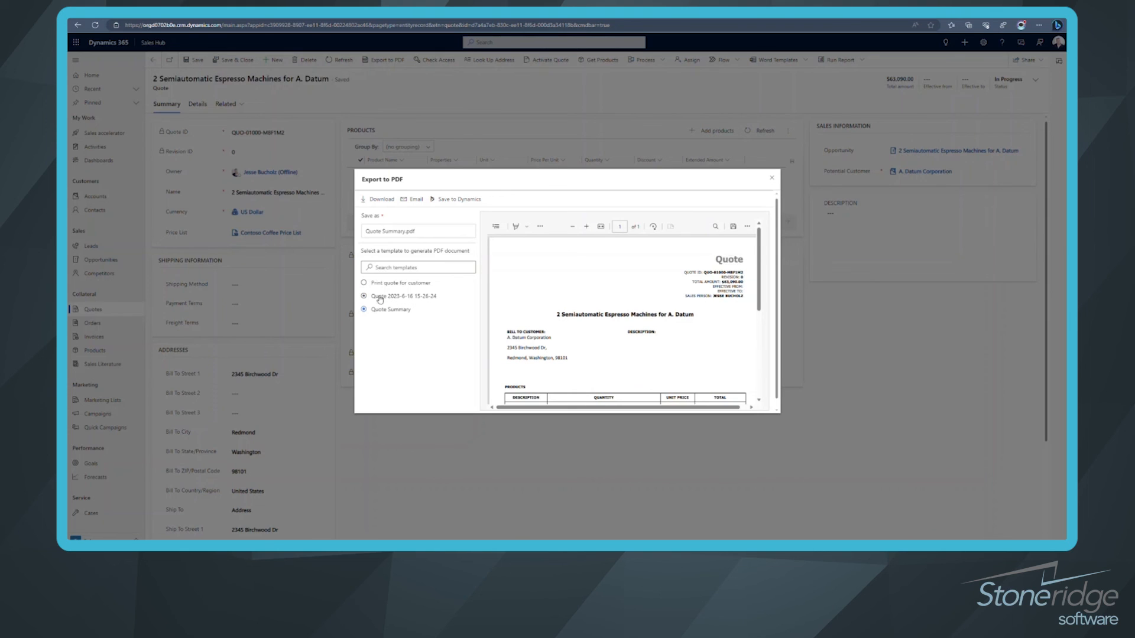
- Select the uploaded Quote 2023-6-16 template and scroll through its PDF preview
{"action": "left_click", "coordinate": [363, 296]}
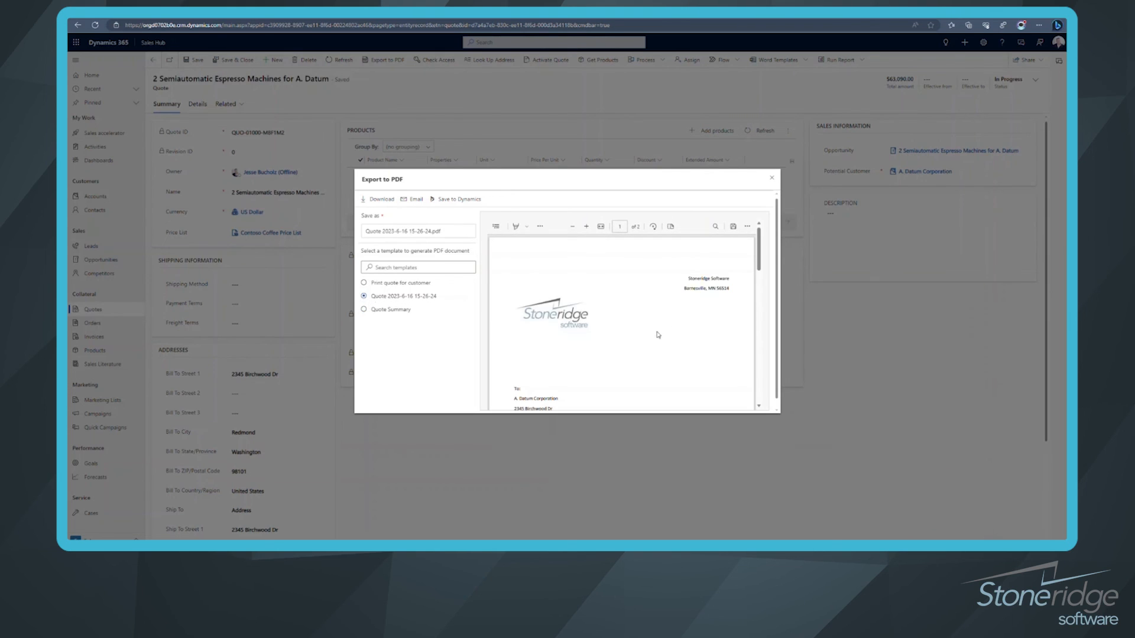
{"action": "mouse_move", "coordinate": [628, 336]}
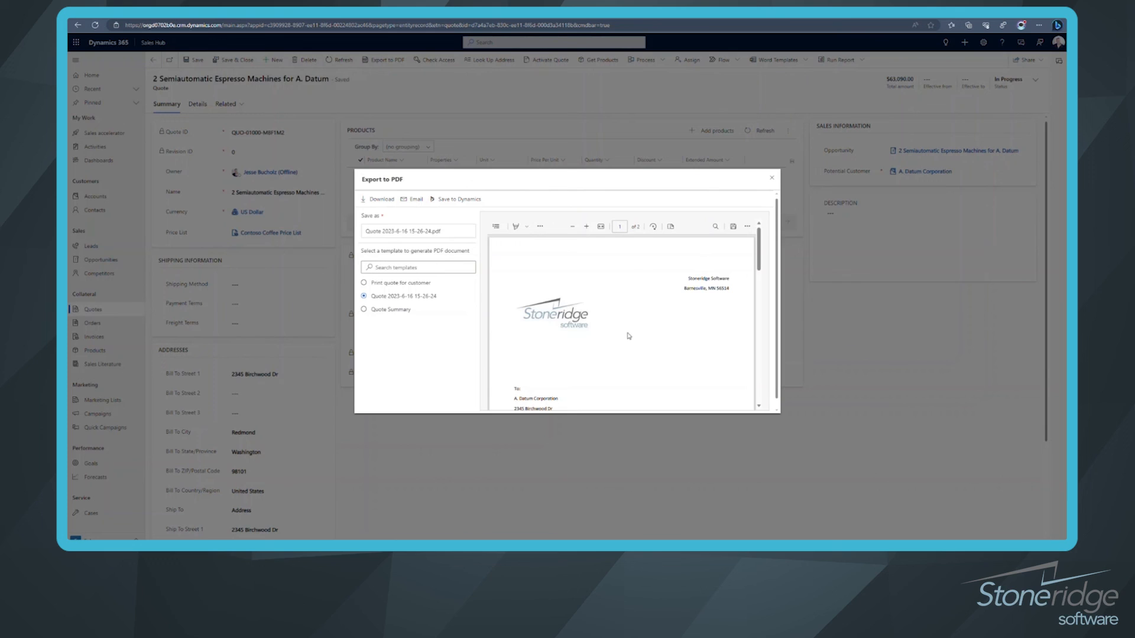
{"action": "mouse_move", "coordinate": [626, 331]}
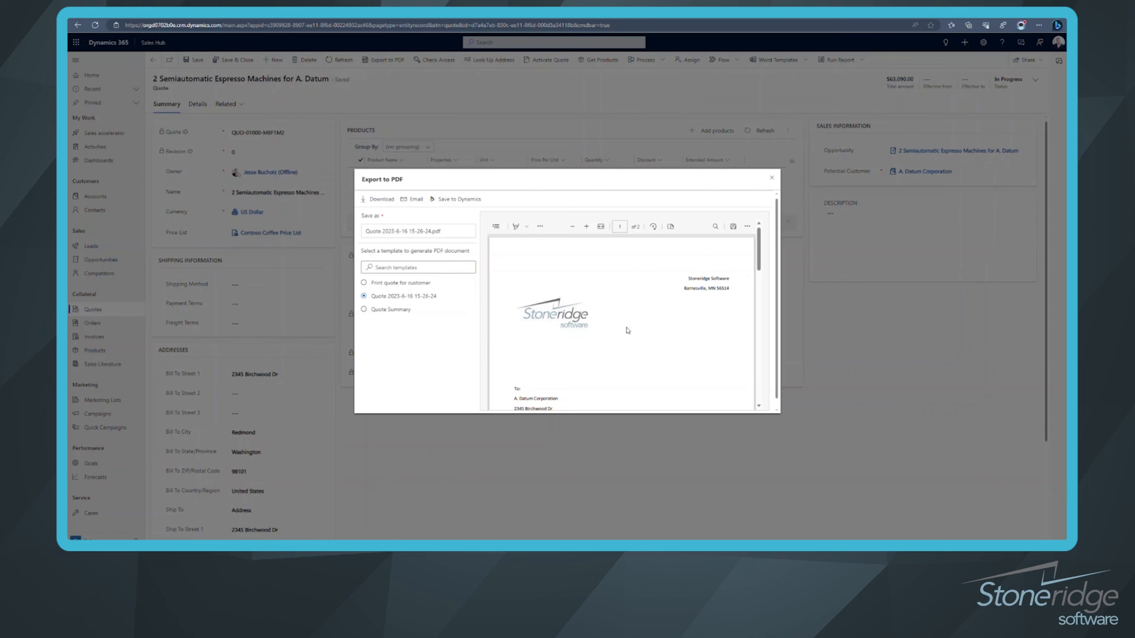
{"action": "scroll", "scroll_direction": "down", "scroll_amount": 3}
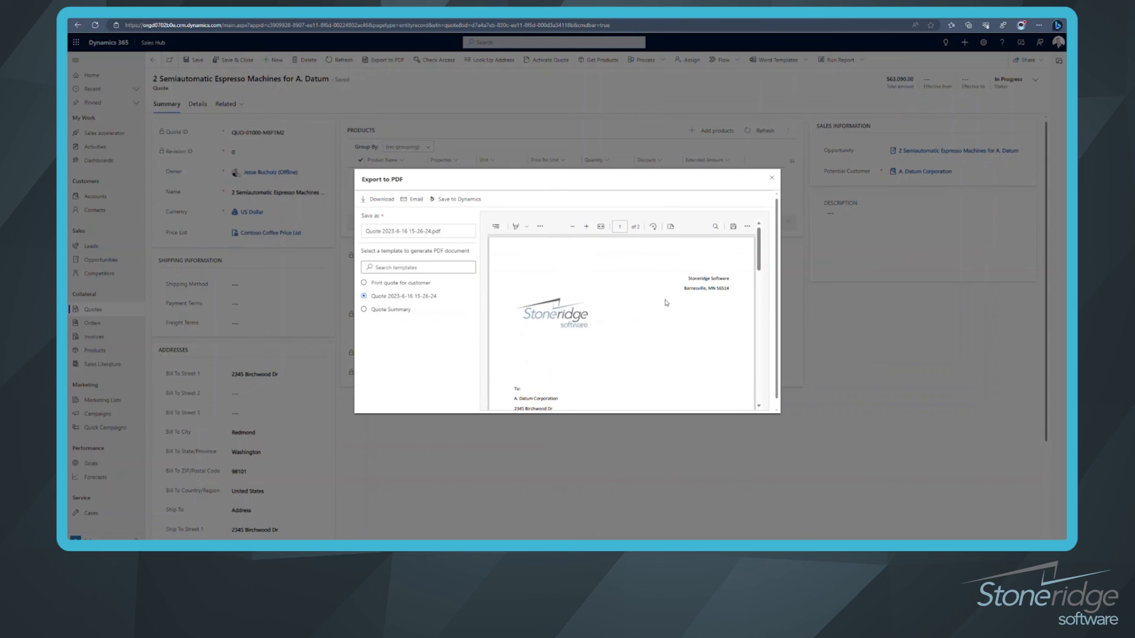
{"action": "mouse_move", "coordinate": [383, 215]}
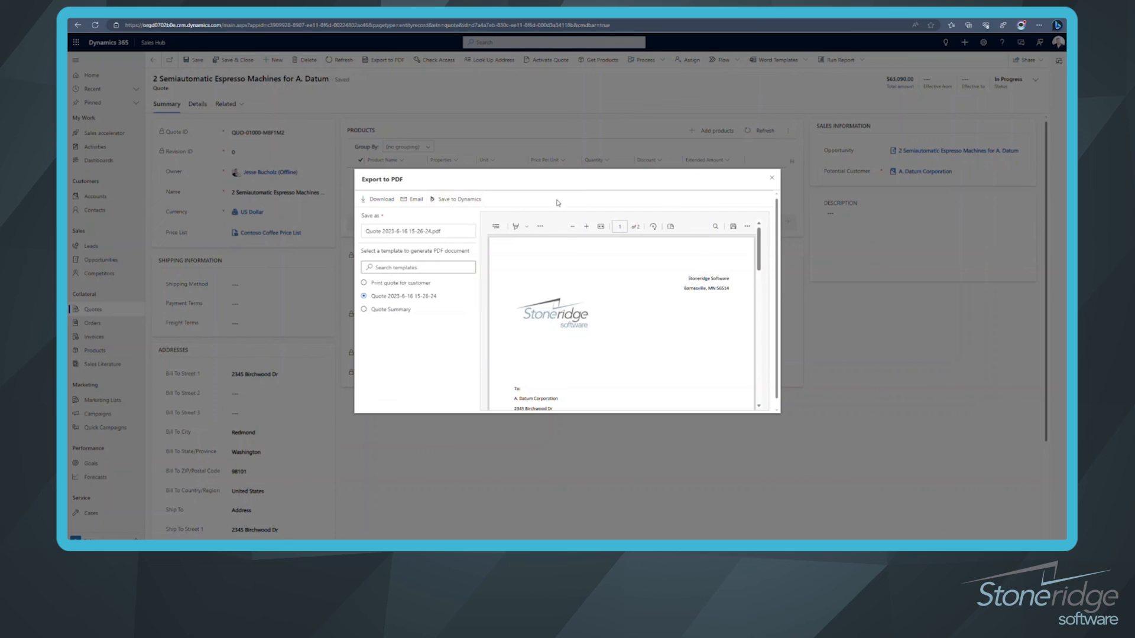
{"action": "mouse_move", "coordinate": [770, 179]}
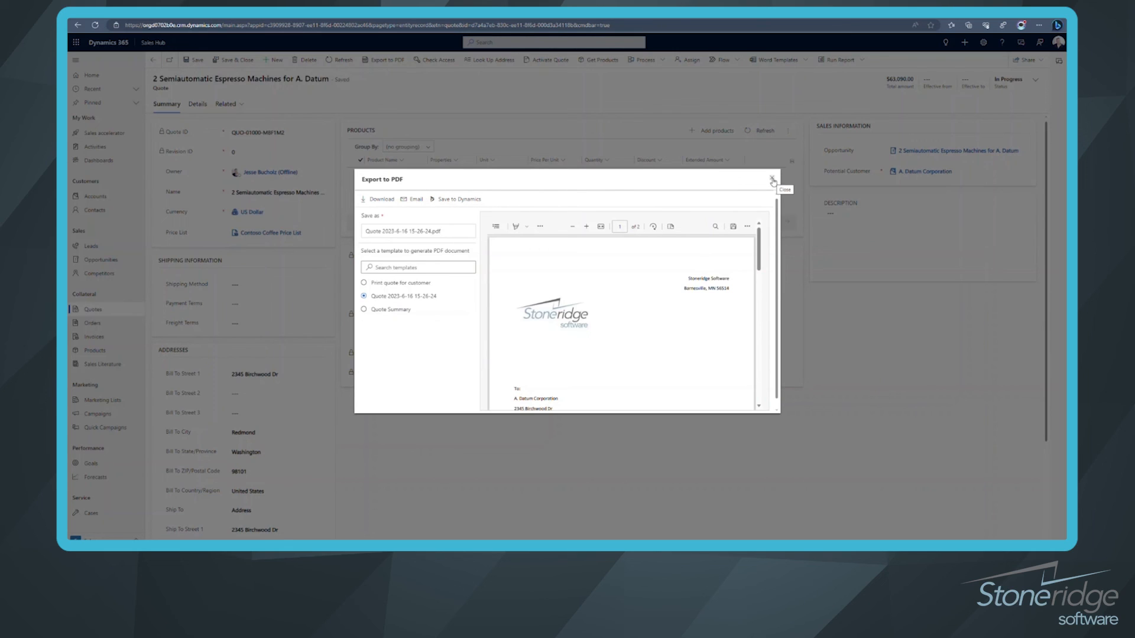
{"action": "mouse_move", "coordinate": [418, 335]}
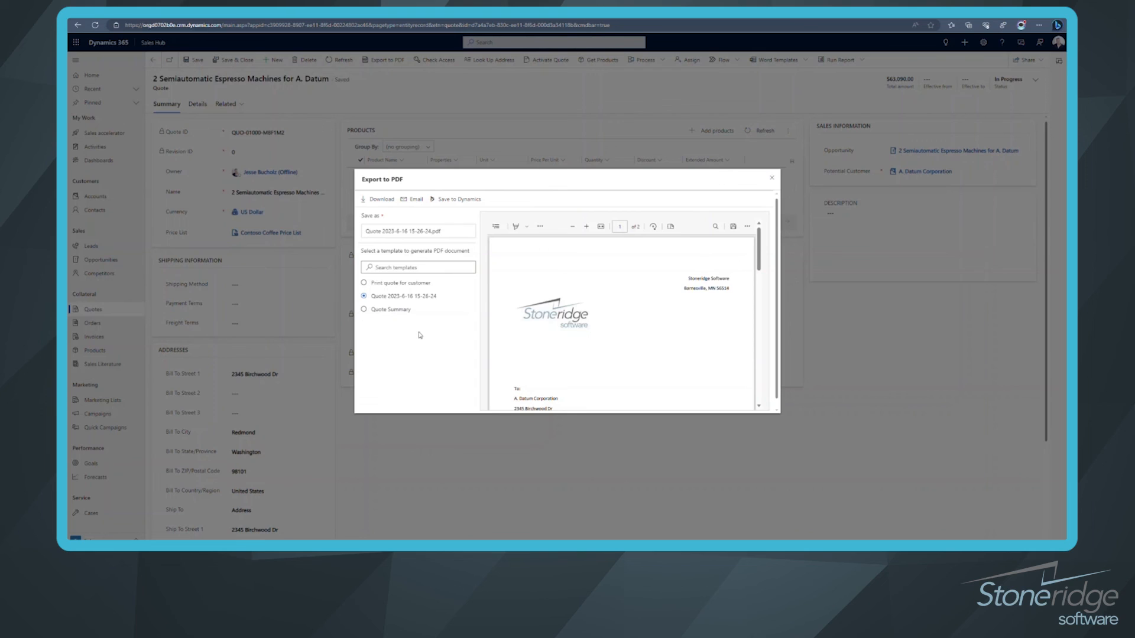
{"action": "mouse_move", "coordinate": [431, 331]}
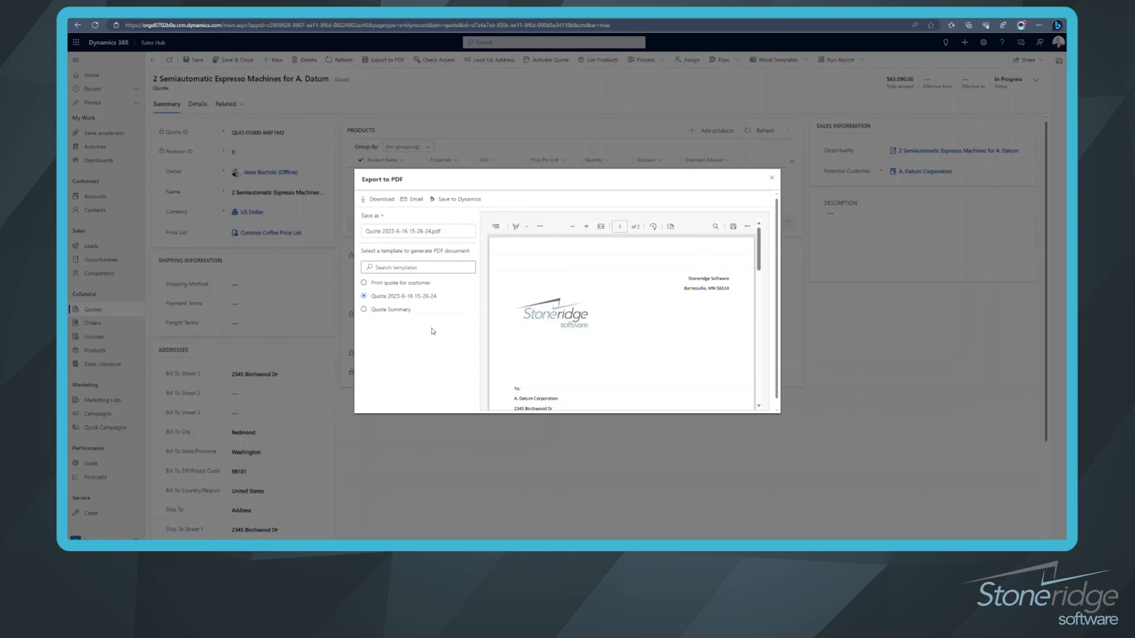
{"action": "mouse_move", "coordinate": [478, 319]}
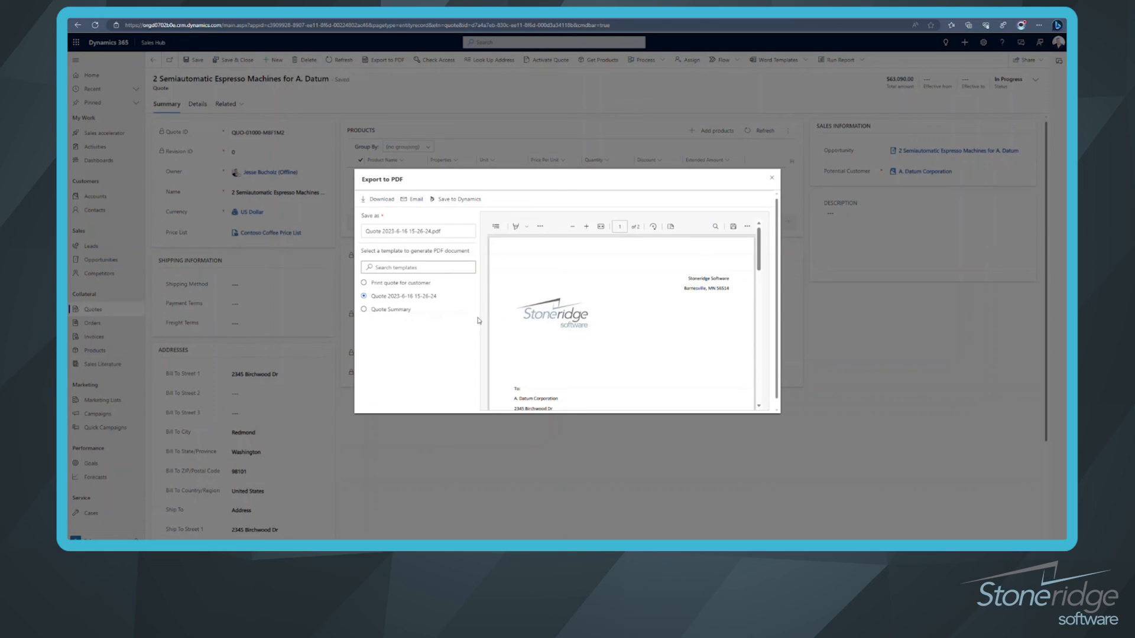
{"action": "mouse_move", "coordinate": [520, 282]}
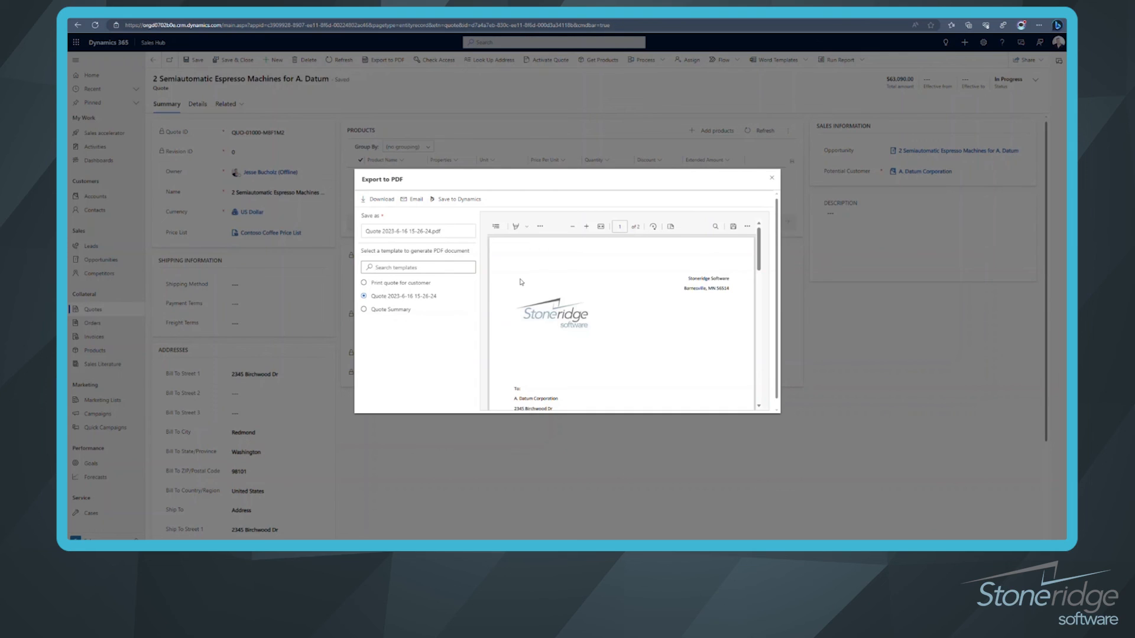
{"action": "mouse_move", "coordinate": [624, 329]}
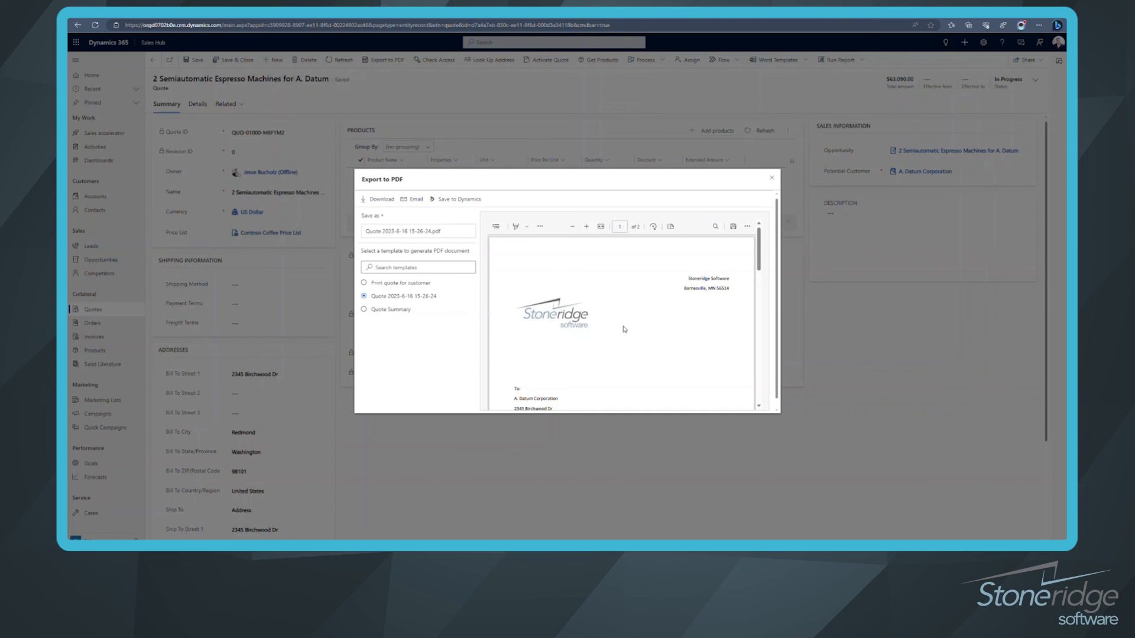